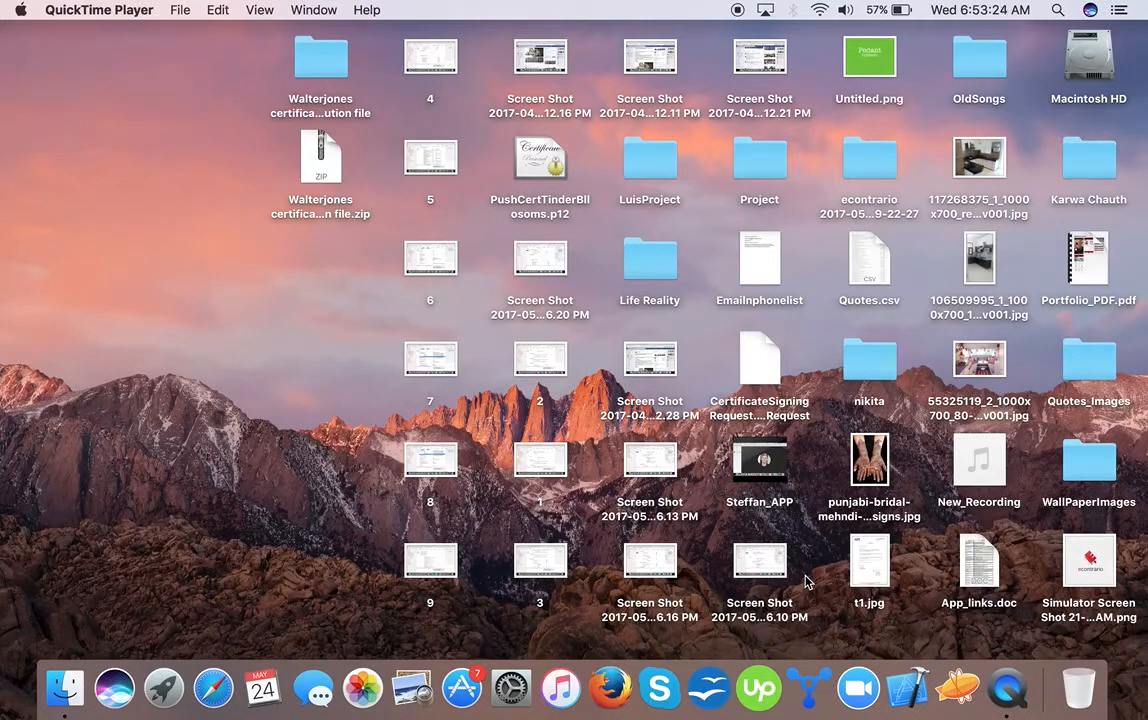
mouse_move(916, 692)
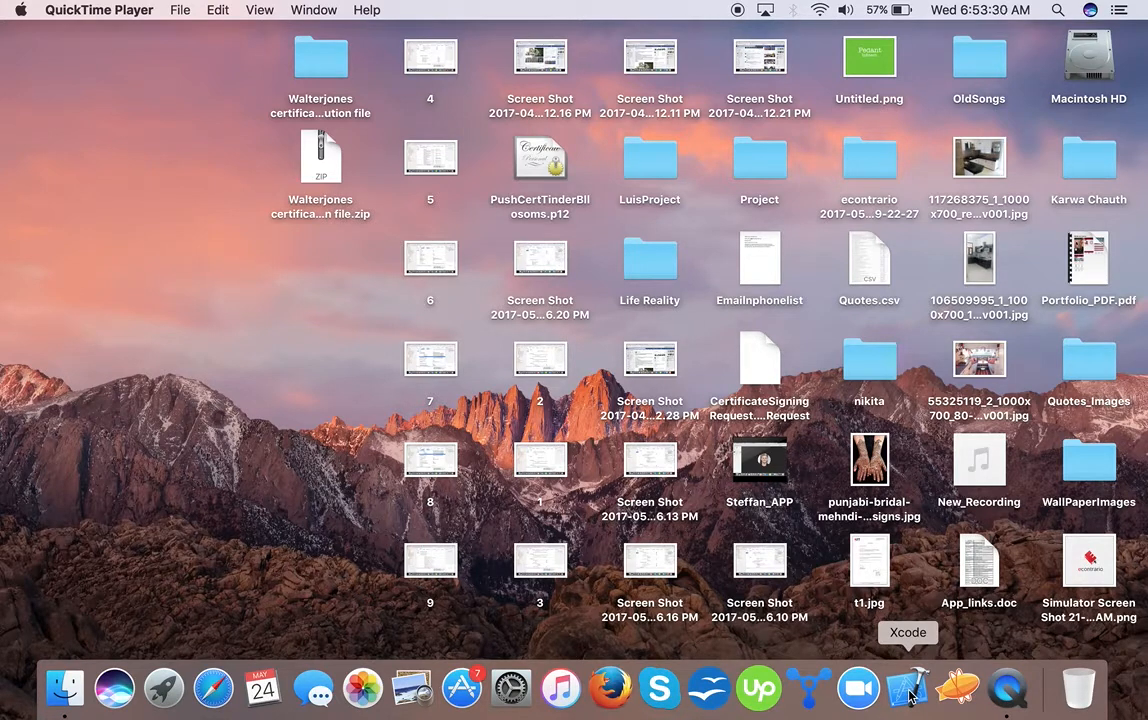
- Launch Xcode from the Dock, reaching the new-project template chooser
left_click(908, 688)
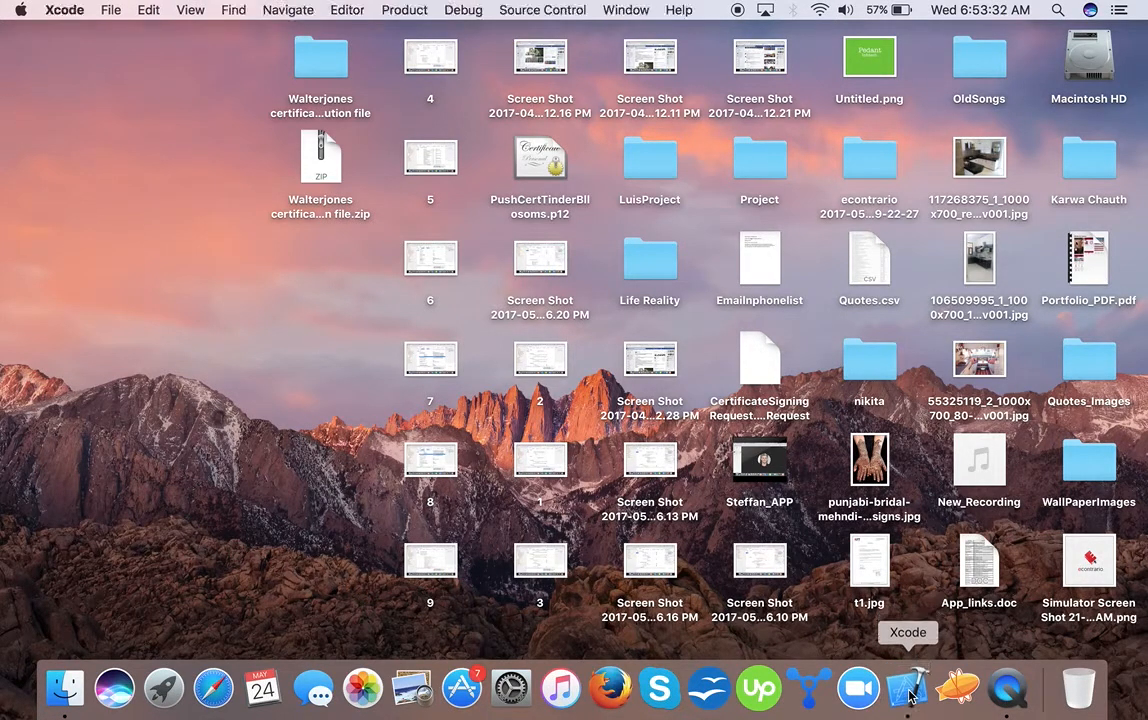
left_click(908, 686)
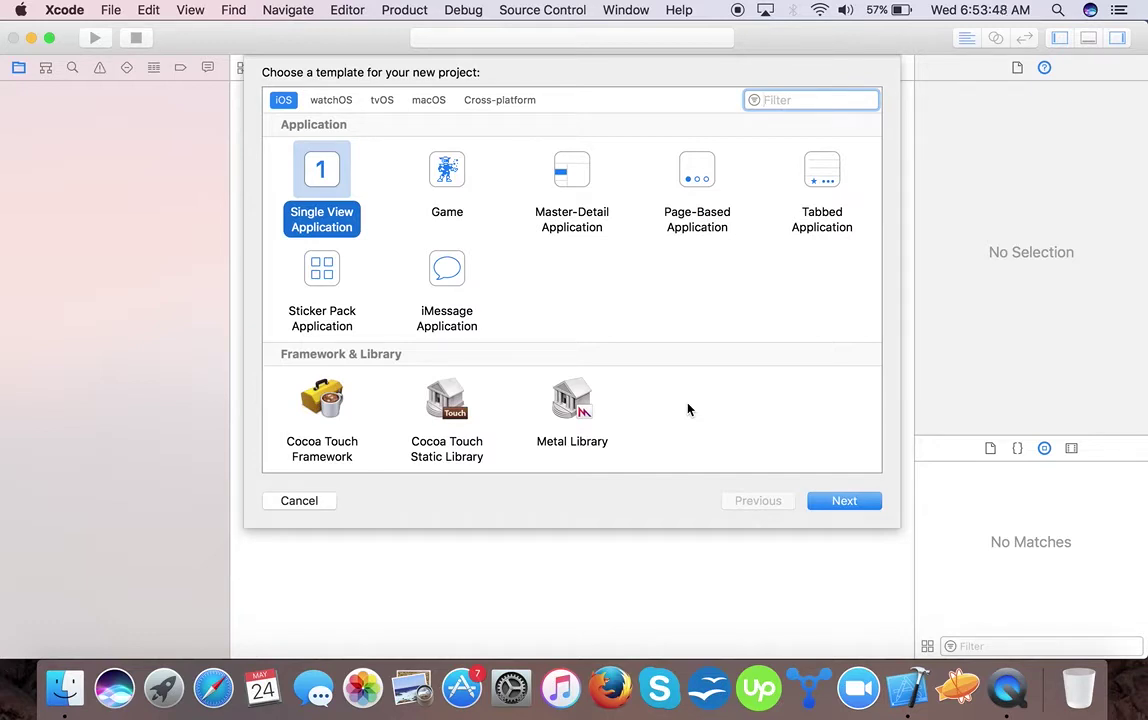
mouse_move(840, 478)
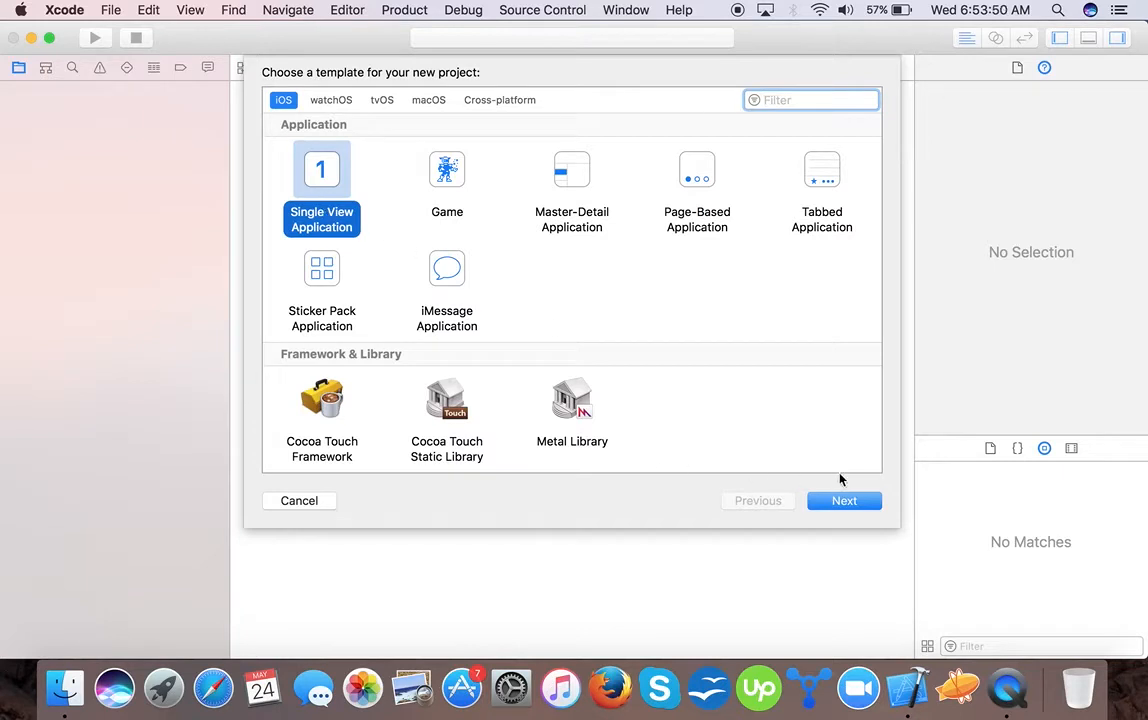
- Accept the Single View Application template and name the product DatePickerSwift3 in Swift for iPhone
left_click(844, 500)
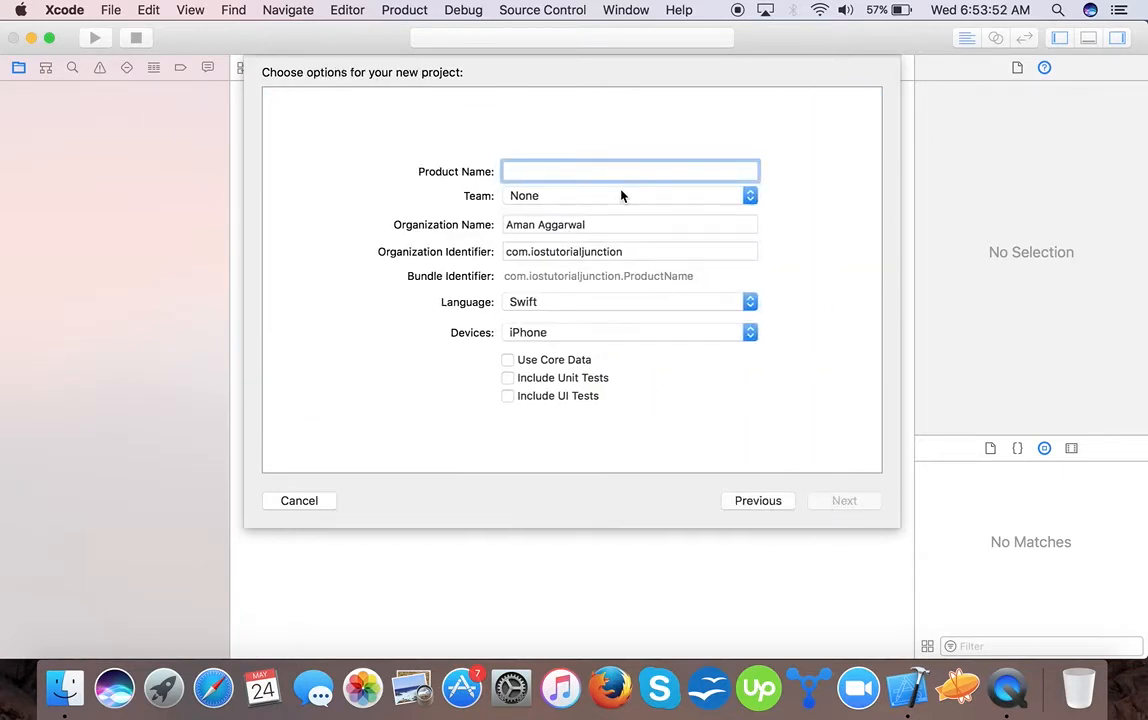
type("DateP")
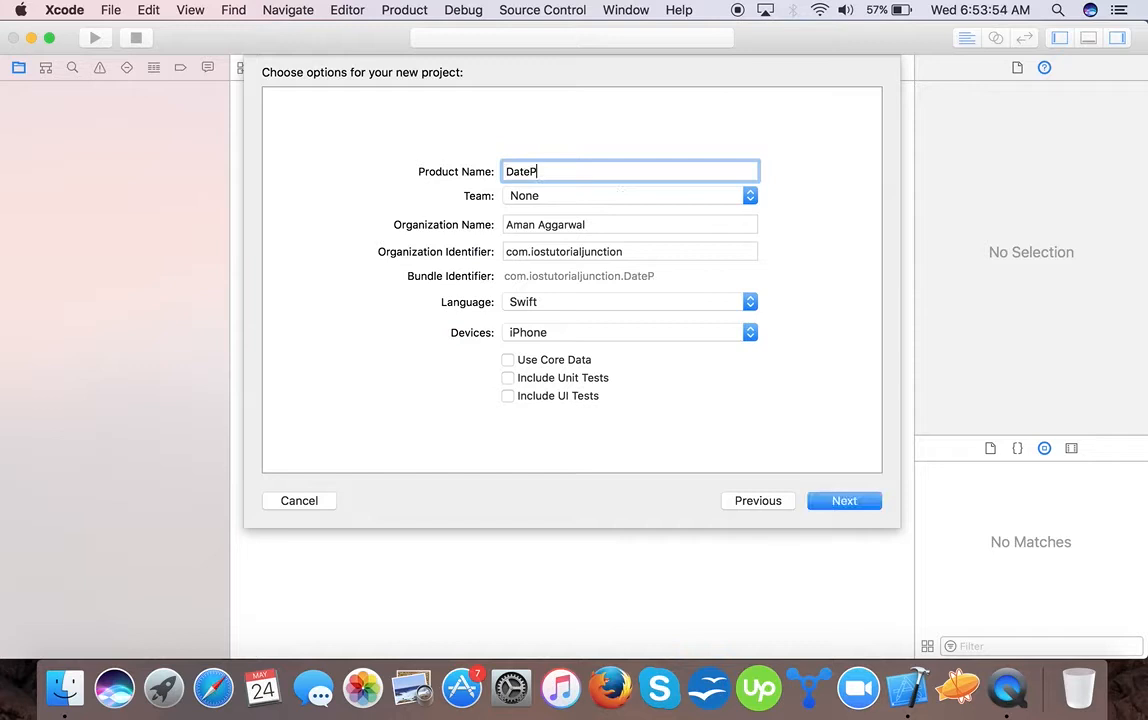
type("ickerSwift3")
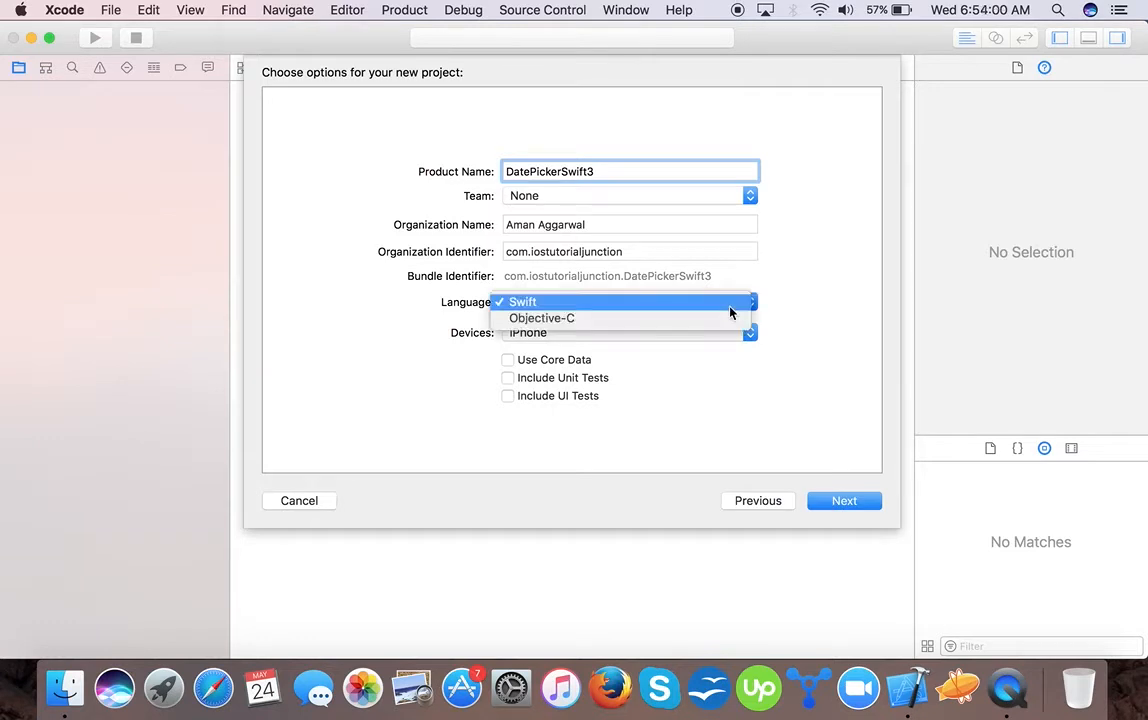
left_click(520, 300)
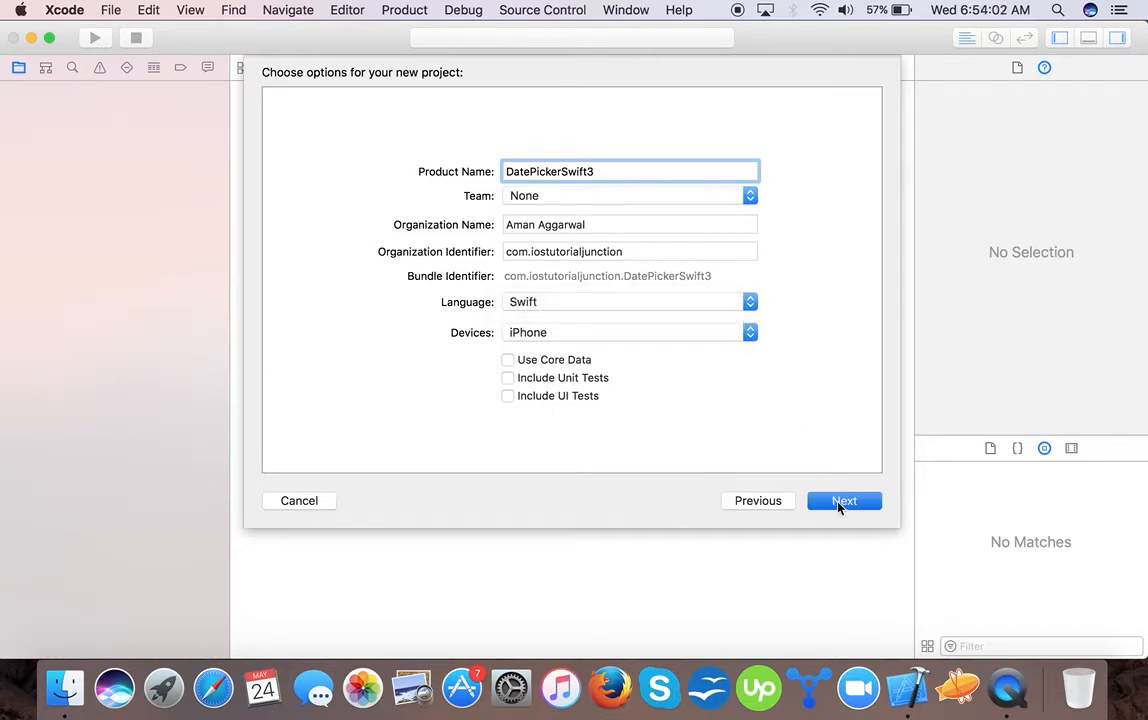
- Create a new DatePicker folder inside Blog_Tutorials and save the project there
left_click(844, 500)
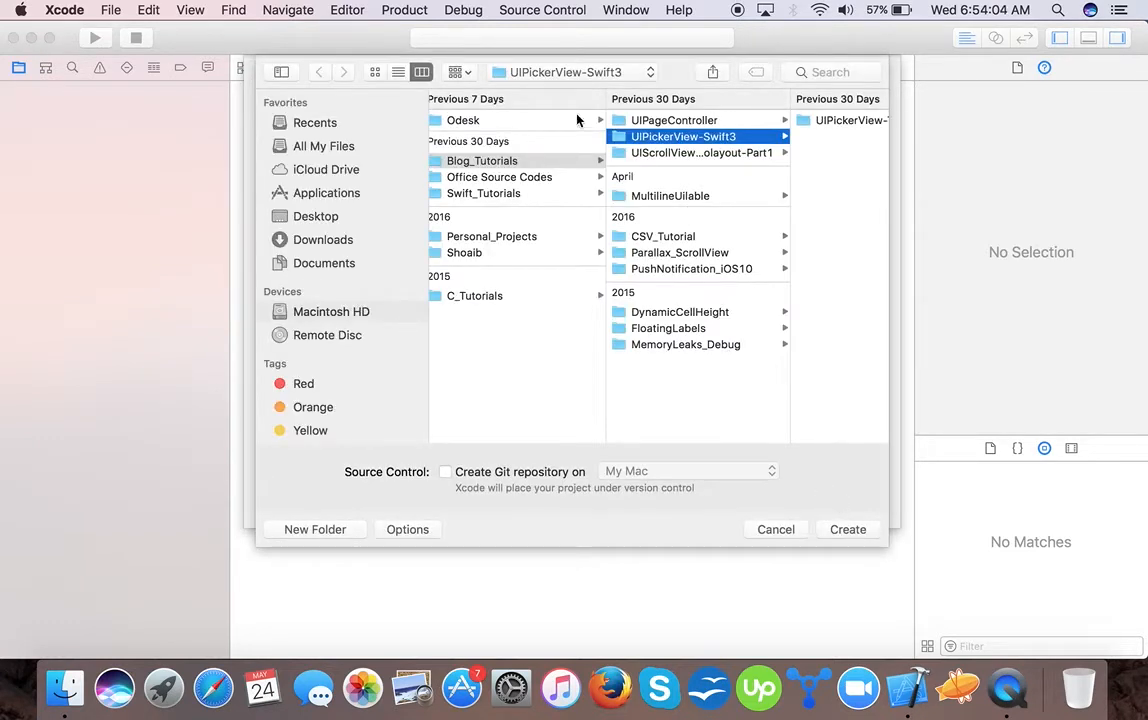
left_click(480, 160)
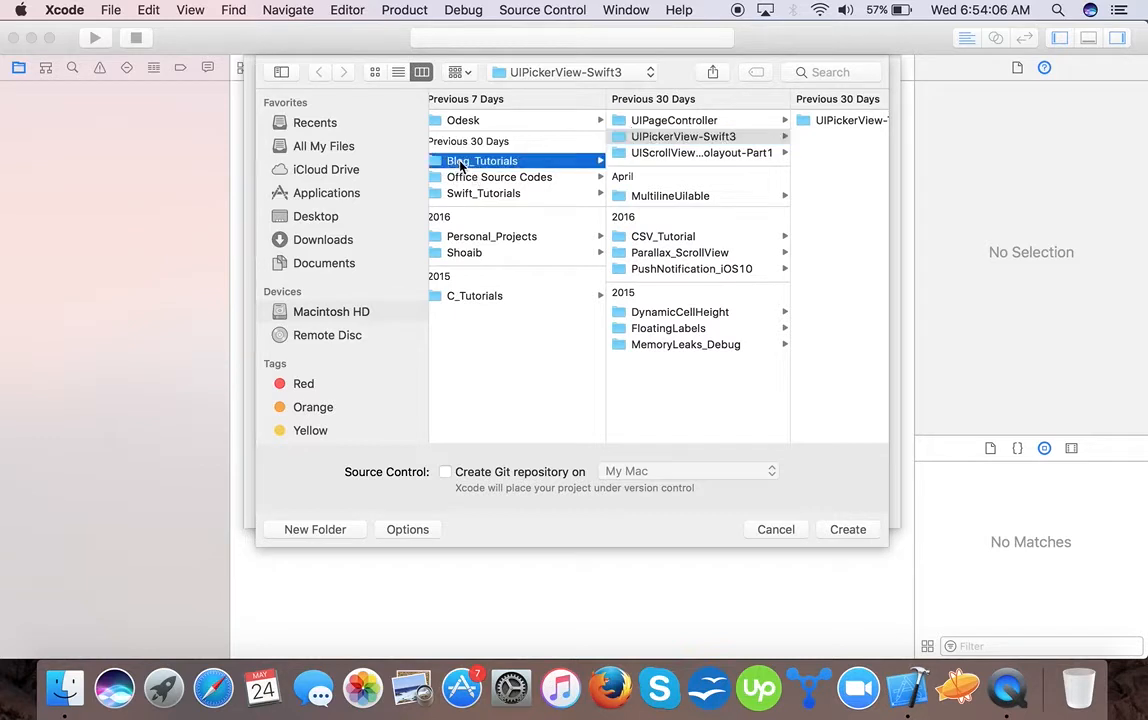
left_click(316, 528)
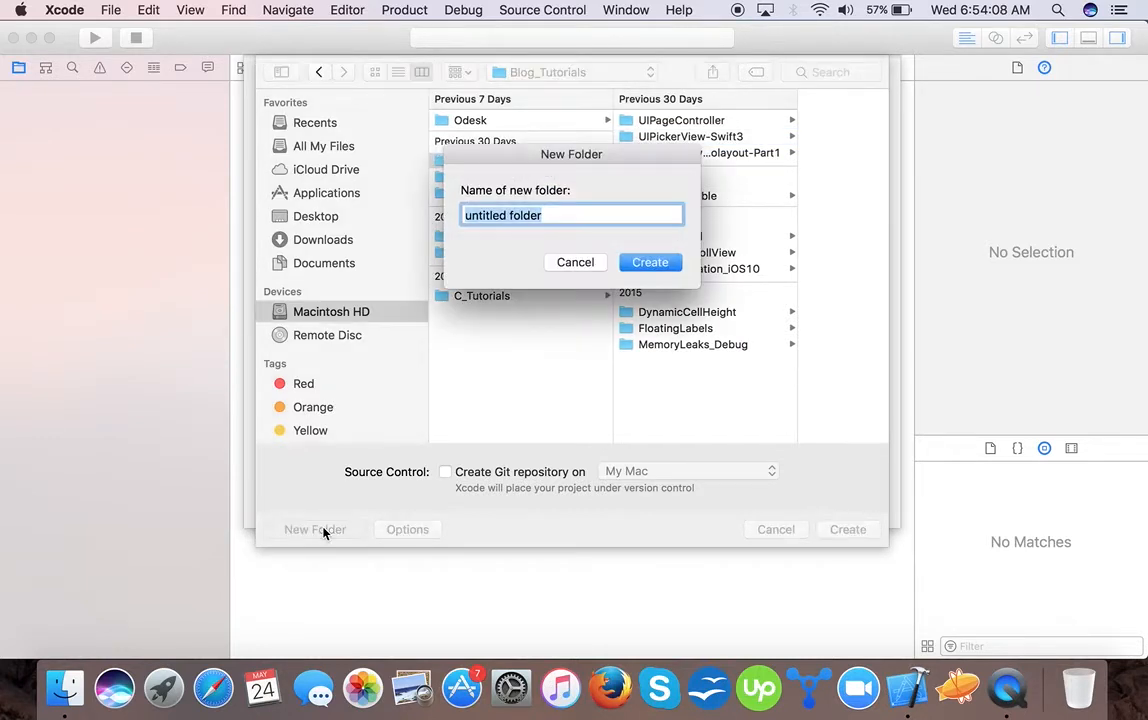
type("DateP")
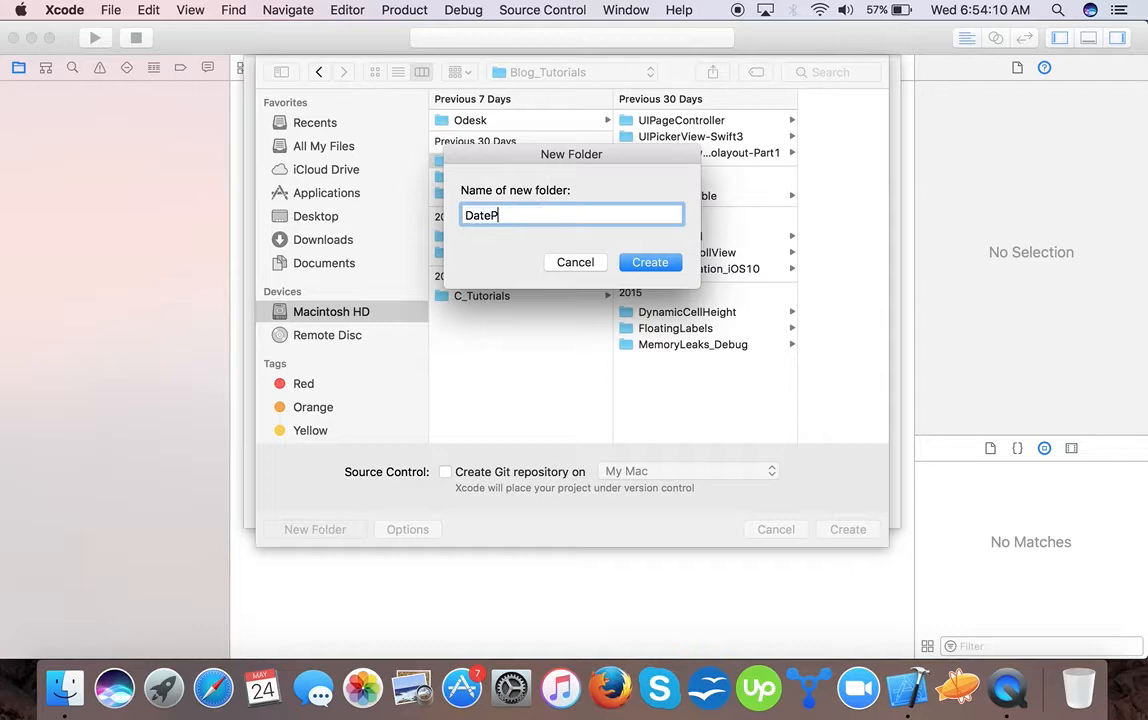
type("icke")
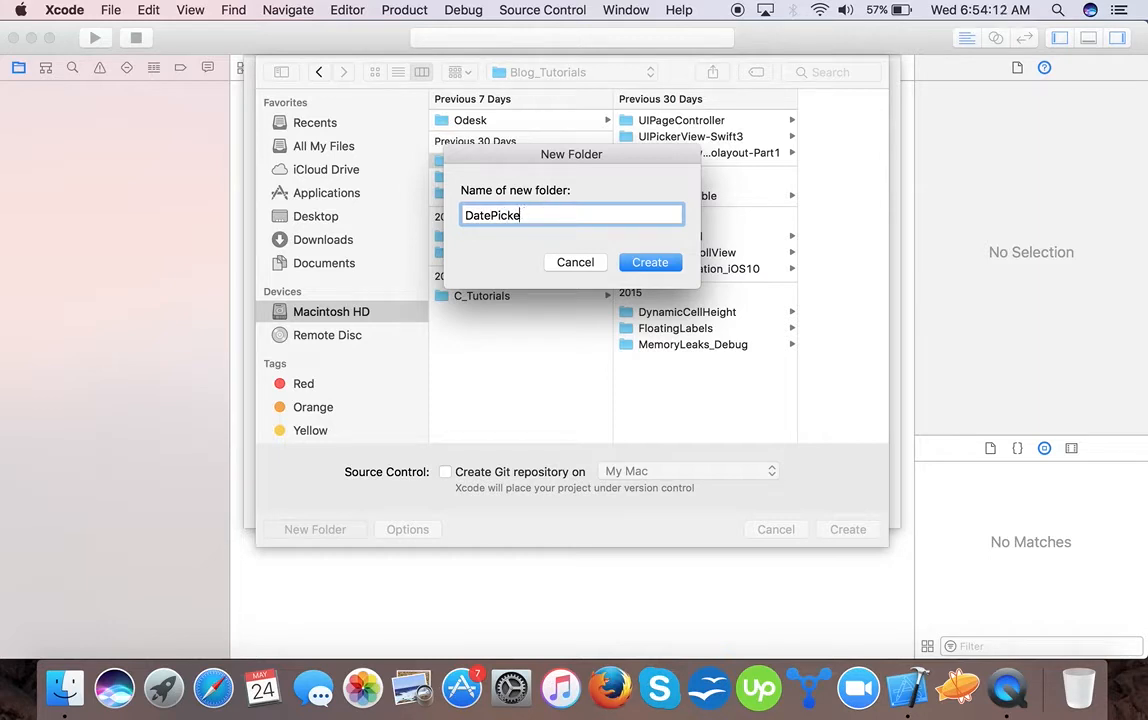
left_click(650, 262)
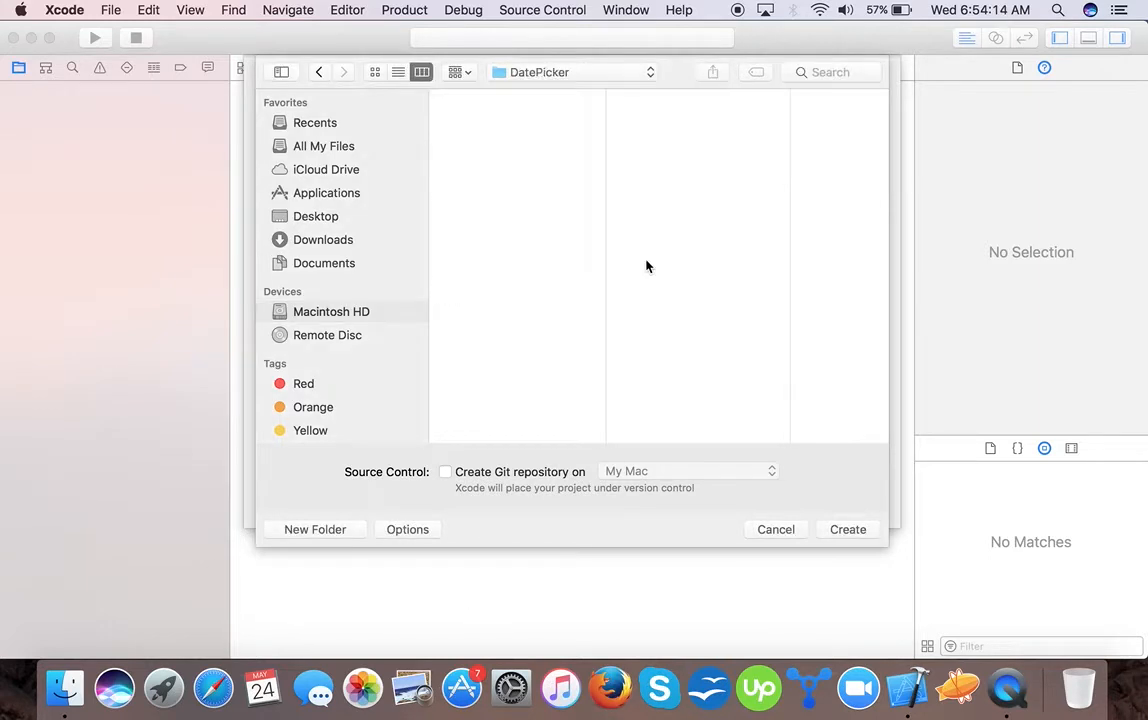
left_click(848, 528)
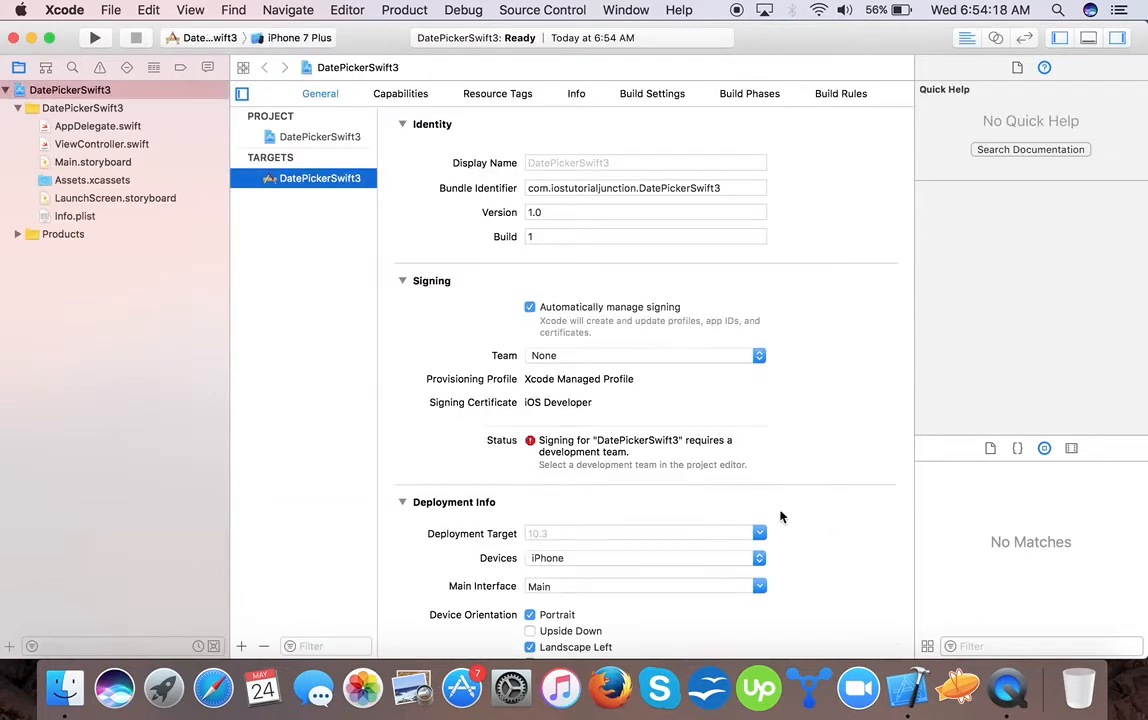
- Disable automatic signing in General settings and switch to Main.storyboard
left_click(528, 308)
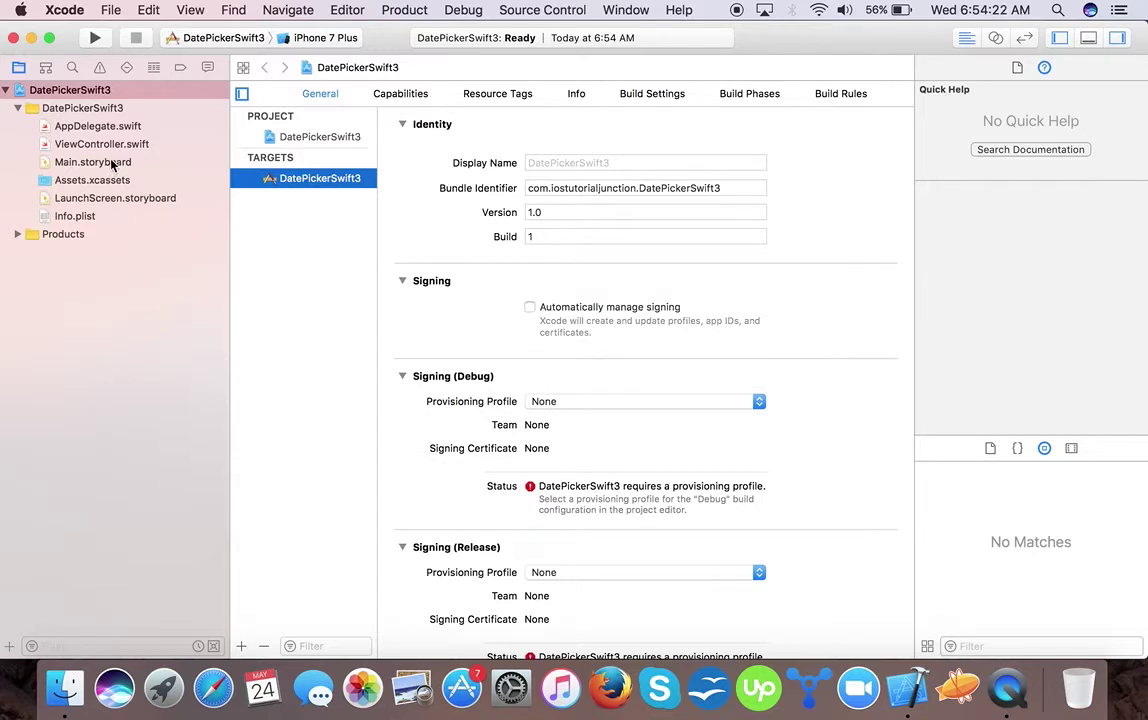
mouse_move(128, 188)
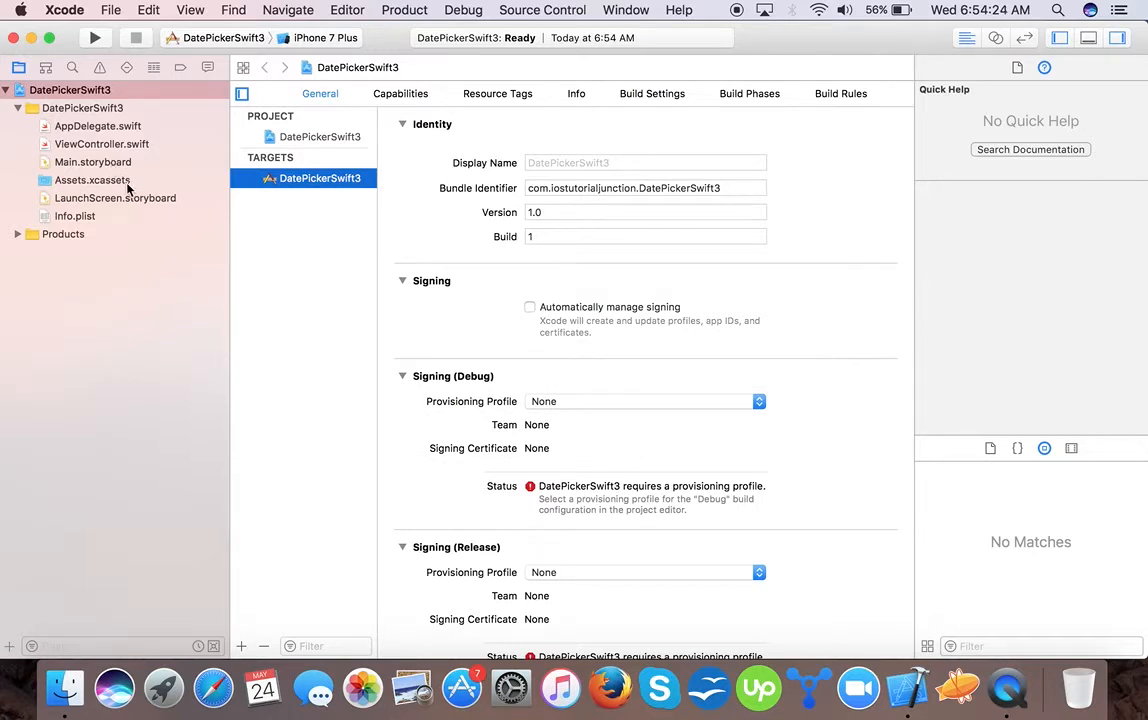
left_click(92, 160)
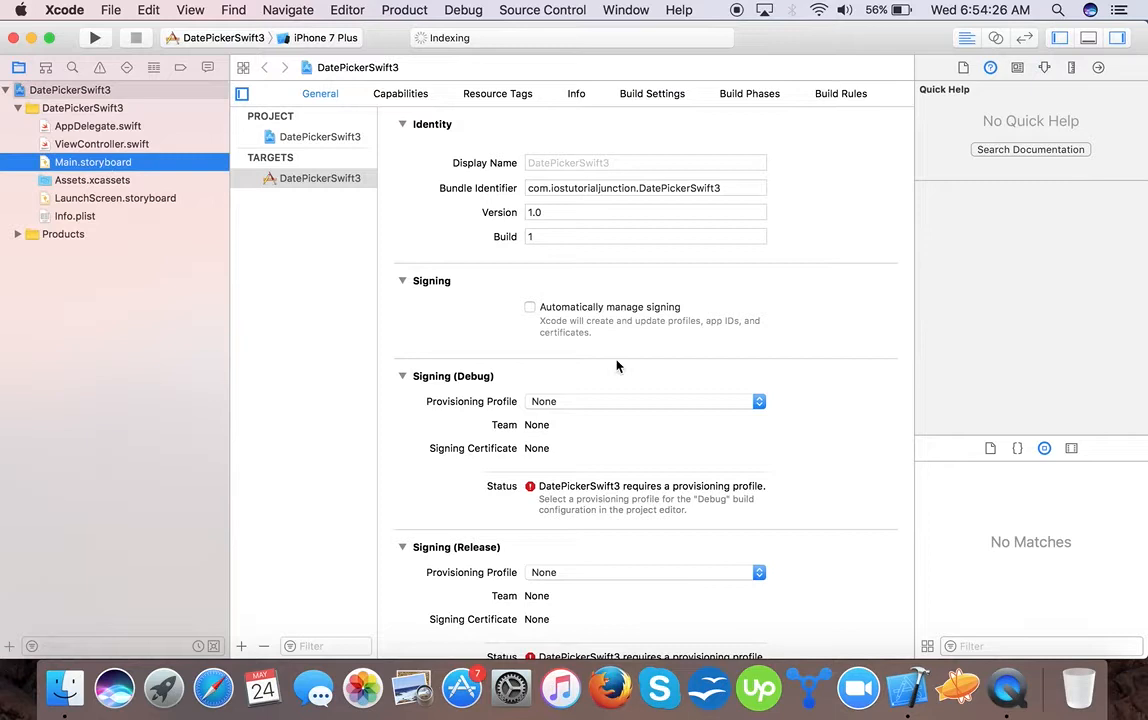
mouse_move(668, 364)
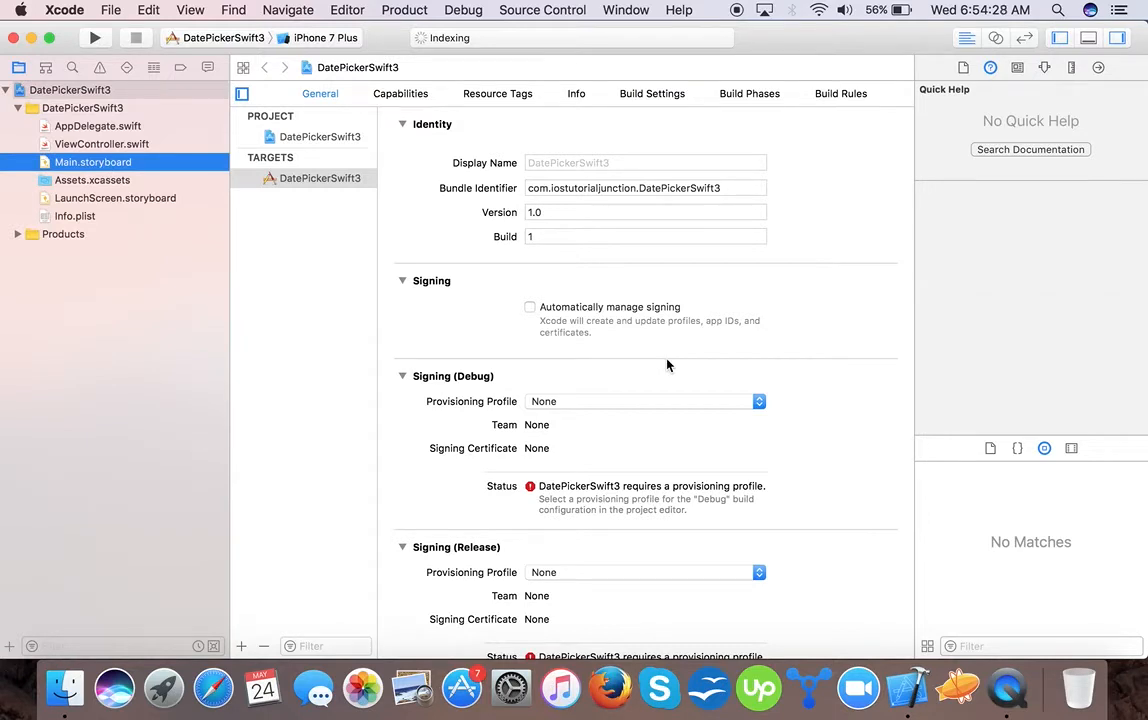
left_click(92, 162)
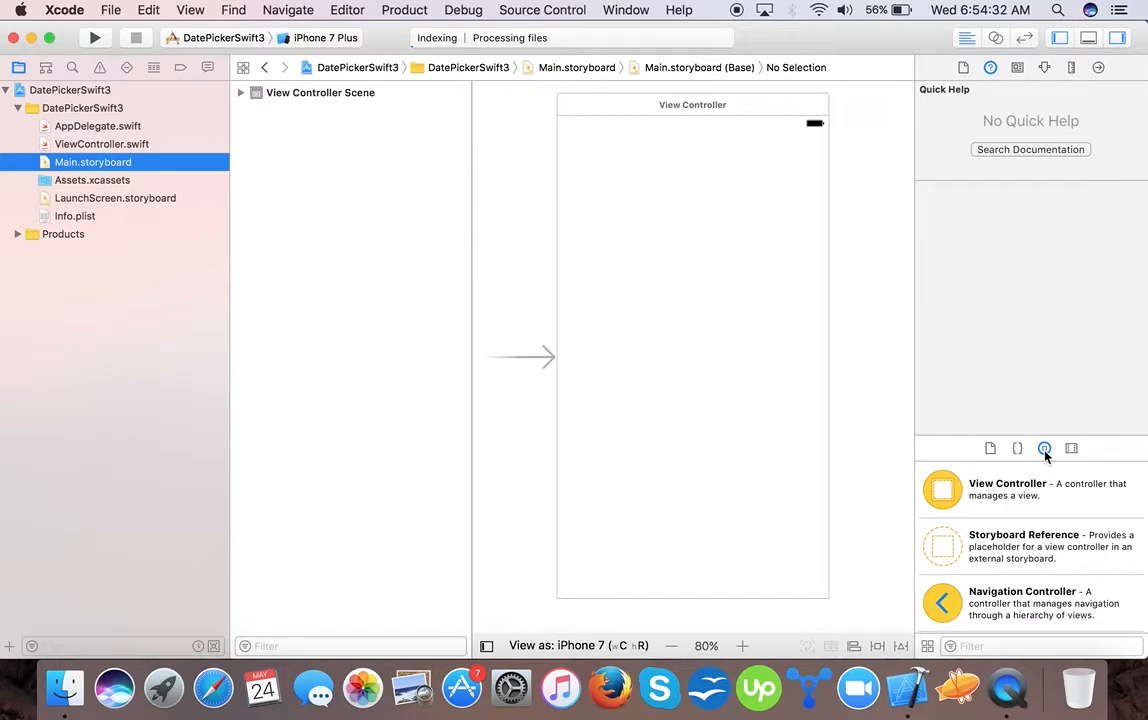
mouse_move(1046, 450)
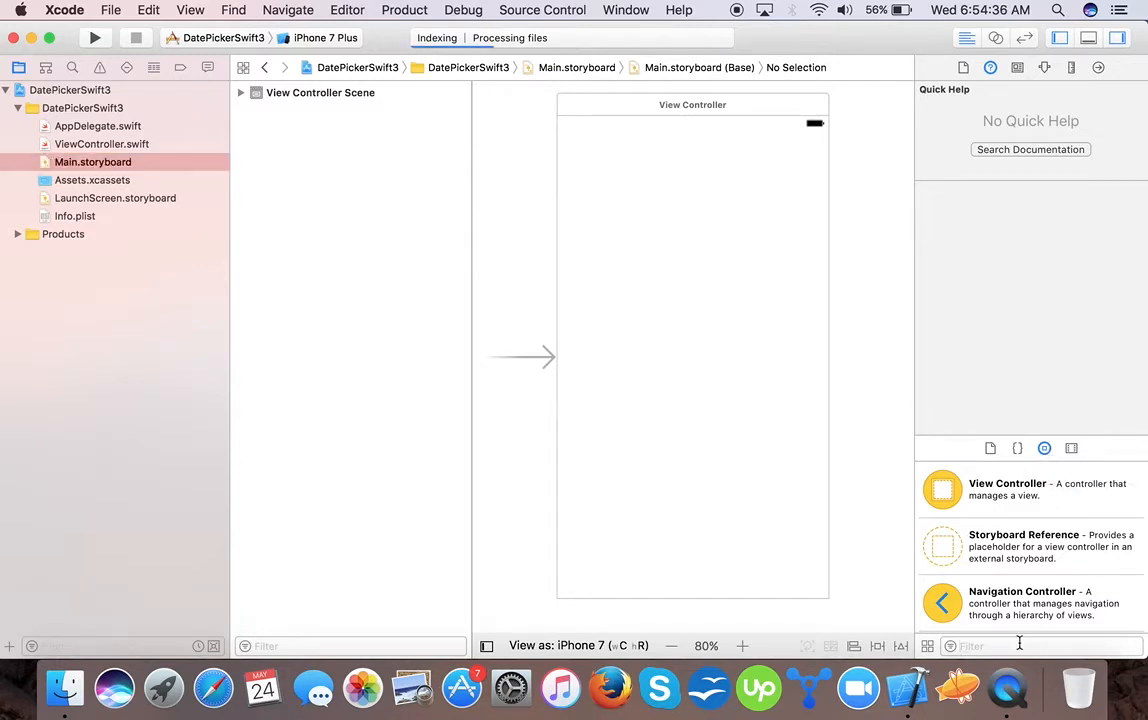
- Filter the Object library for UIDatePicker, place a Date Picker at the bottom and bring up its pin constraints
type("uidat")
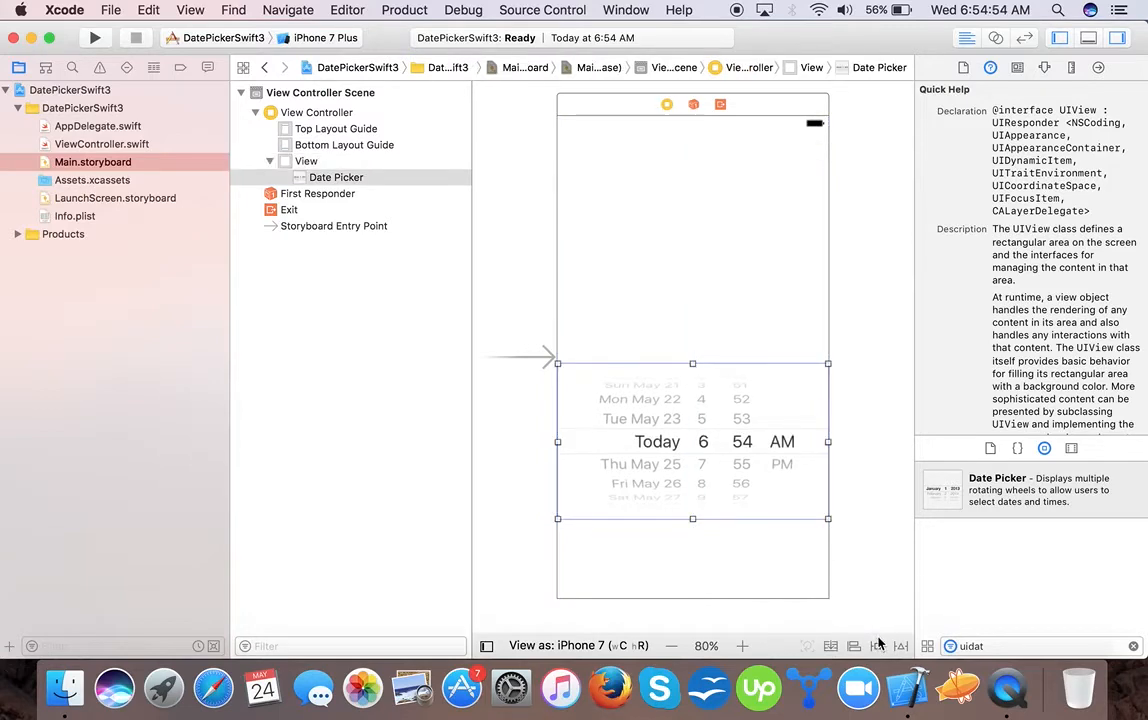
left_click(878, 644)
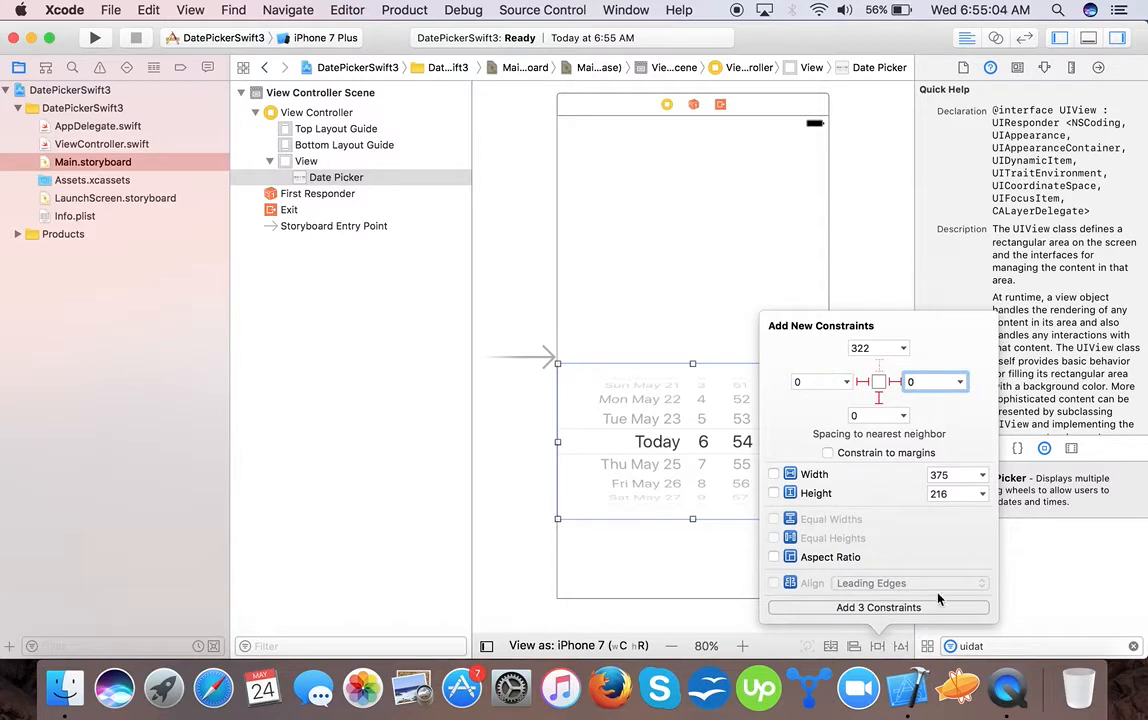
- Add left, right and bottom 0 constraints to the date picker and show its Attributes inspector
left_click(880, 608)
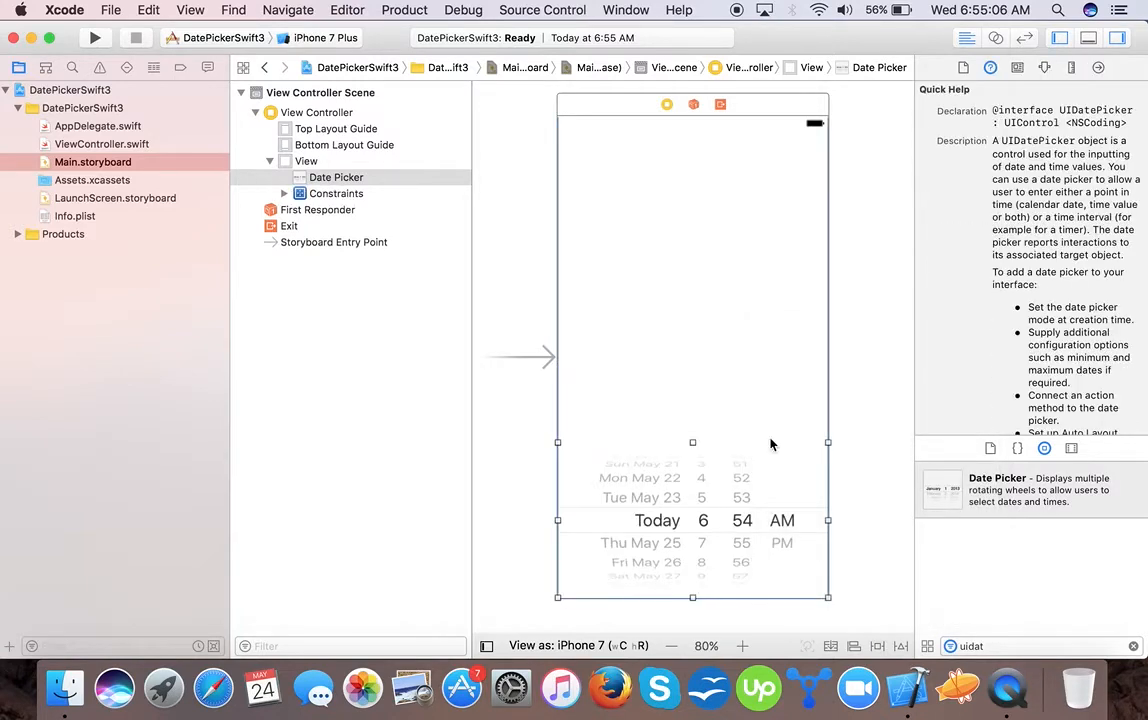
mouse_move(952, 236)
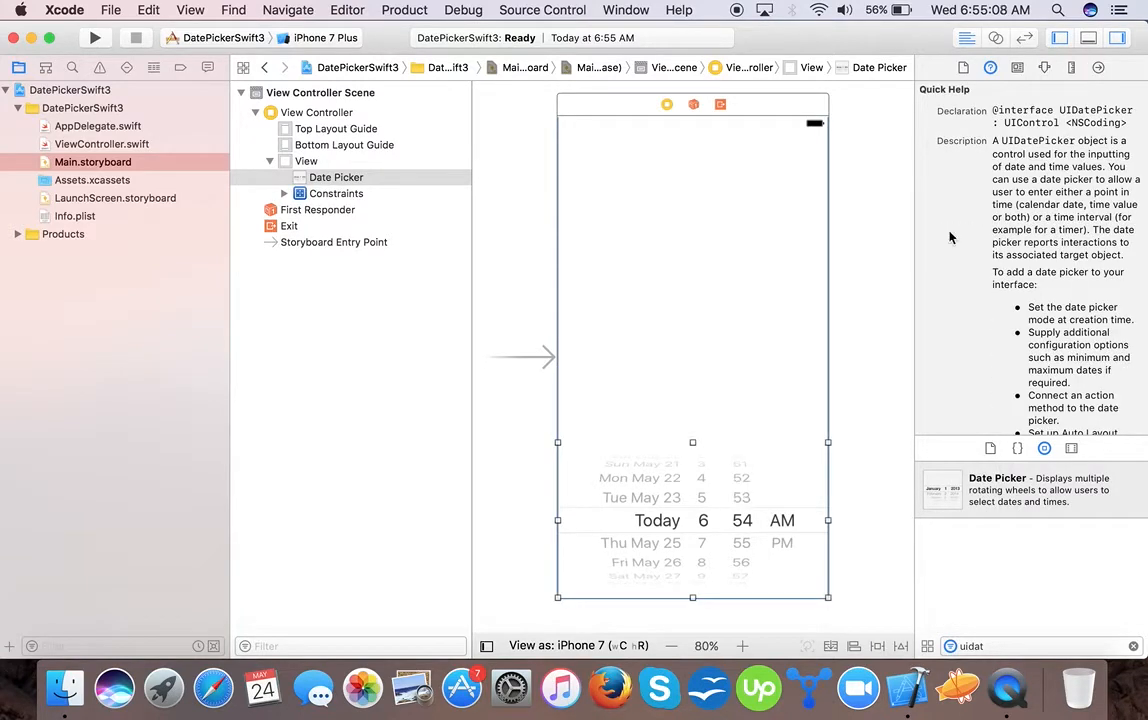
left_click(1044, 70)
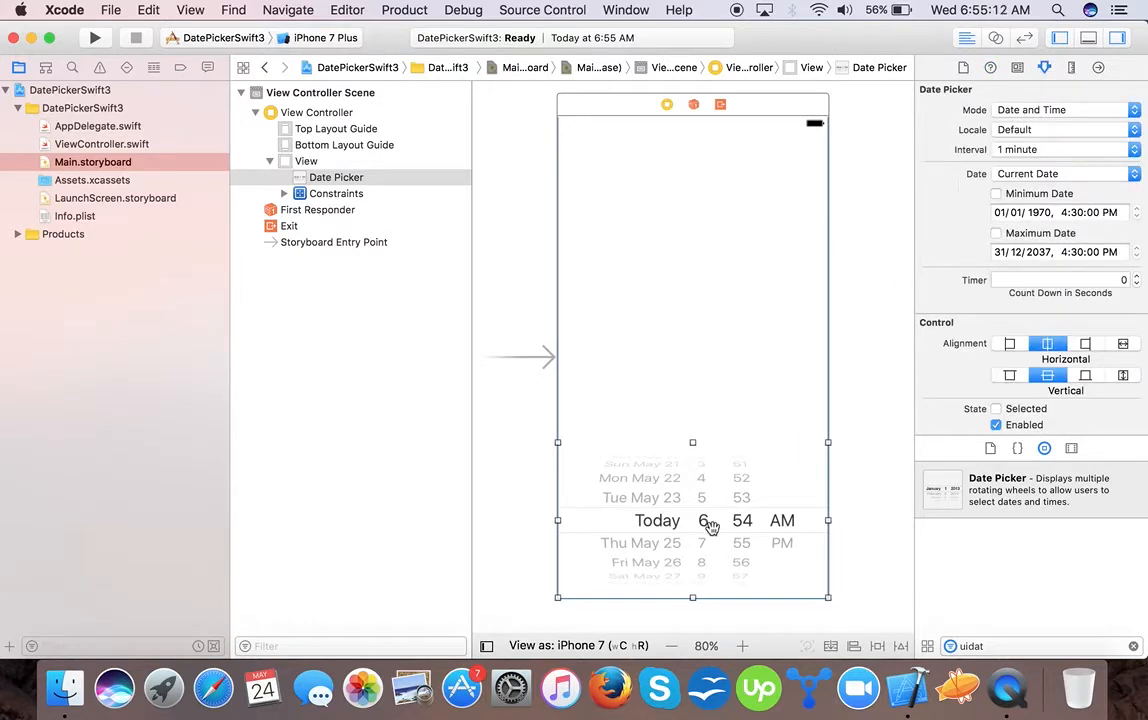
mouse_move(782, 478)
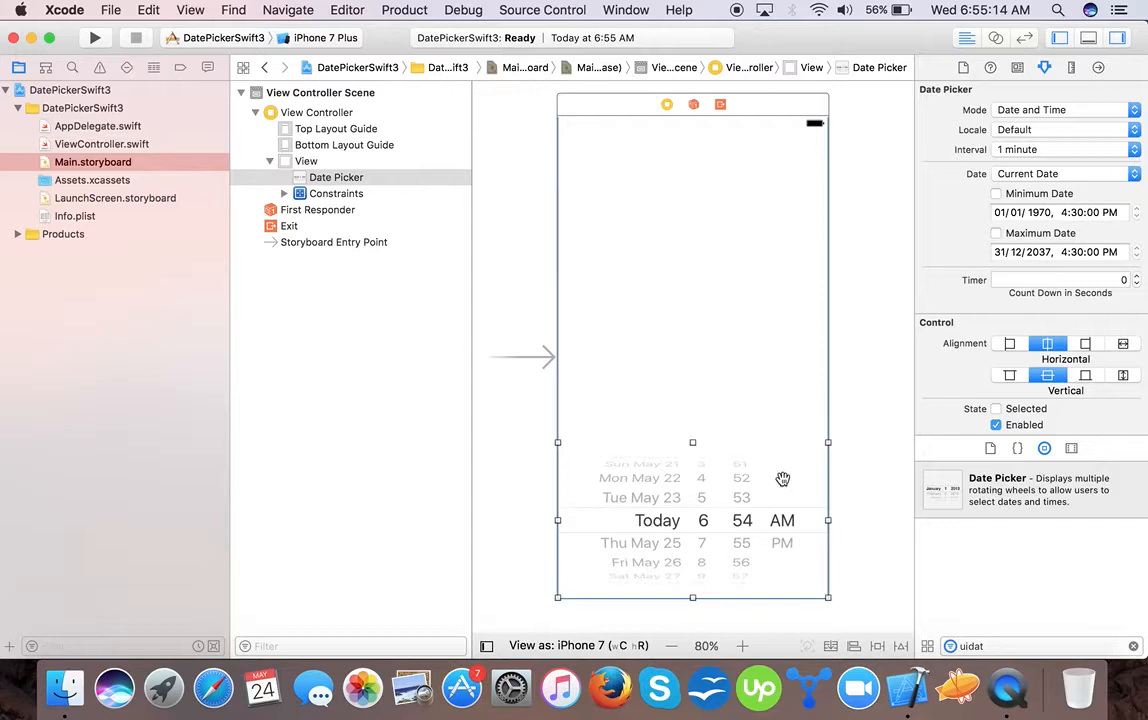
mouse_move(768, 500)
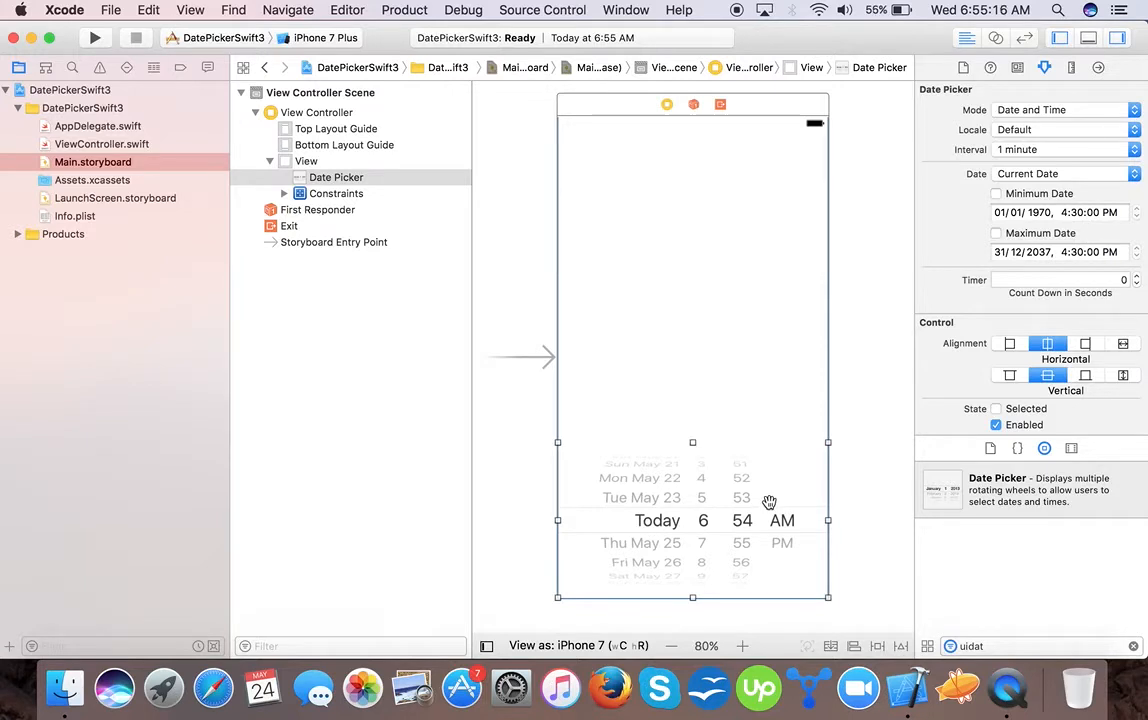
mouse_move(768, 500)
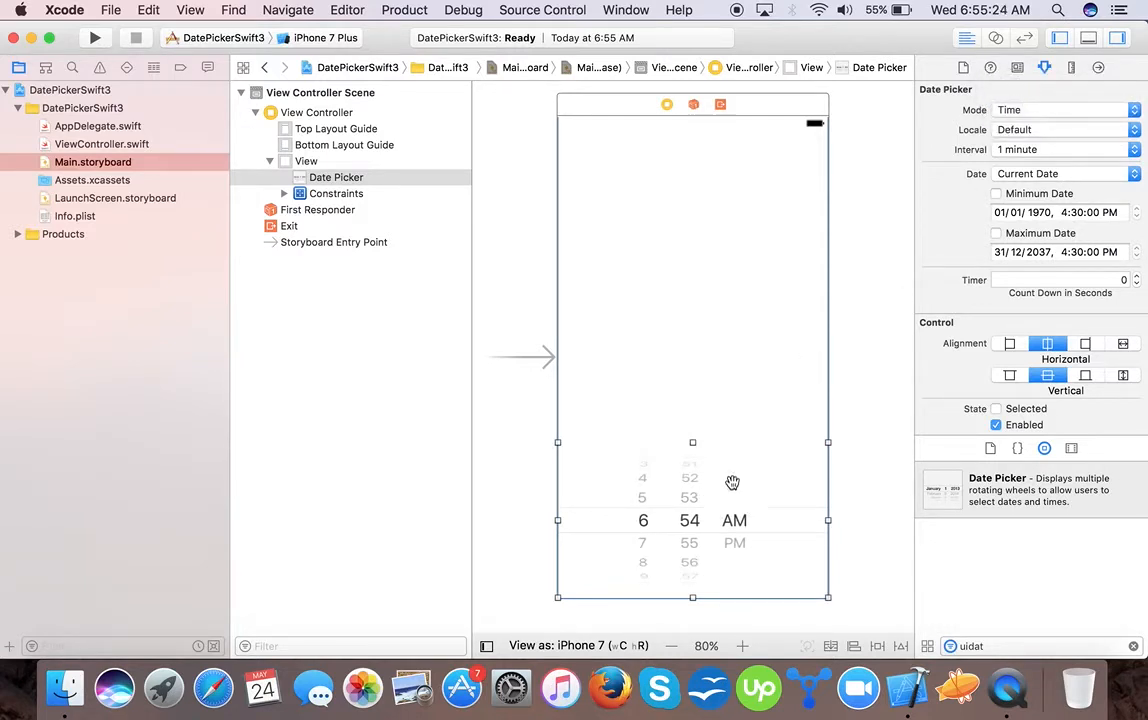
- Change the Date Picker Mode from Countdown Timer to Date
left_click(1062, 110)
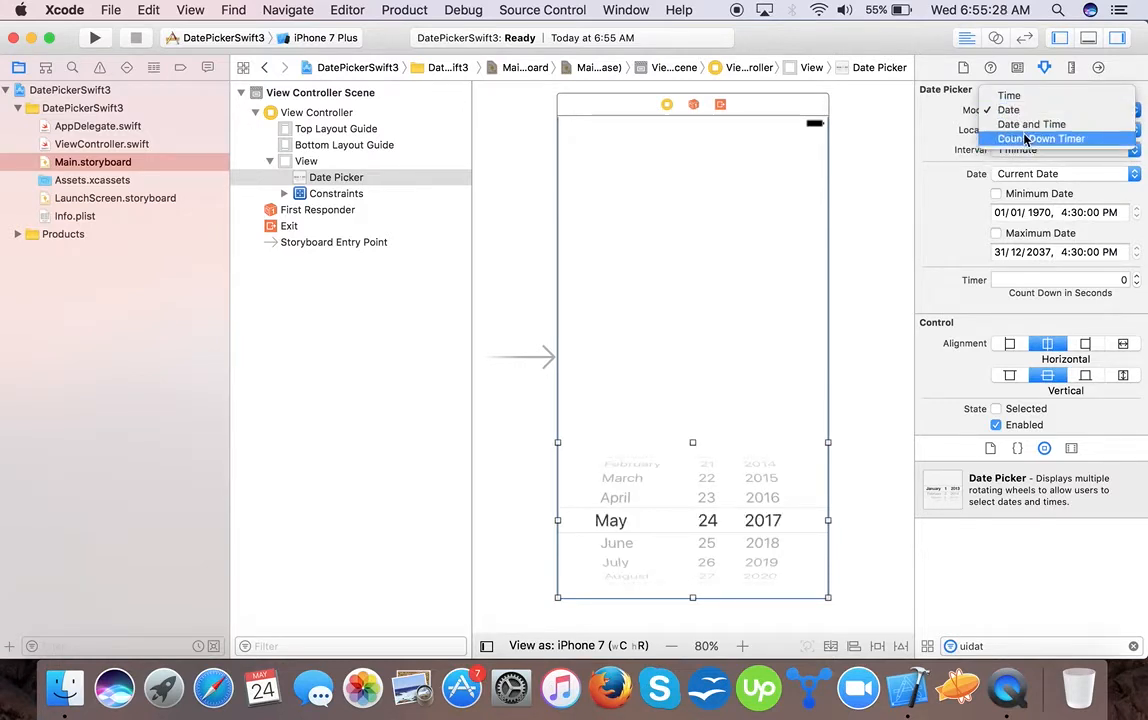
left_click(1044, 136)
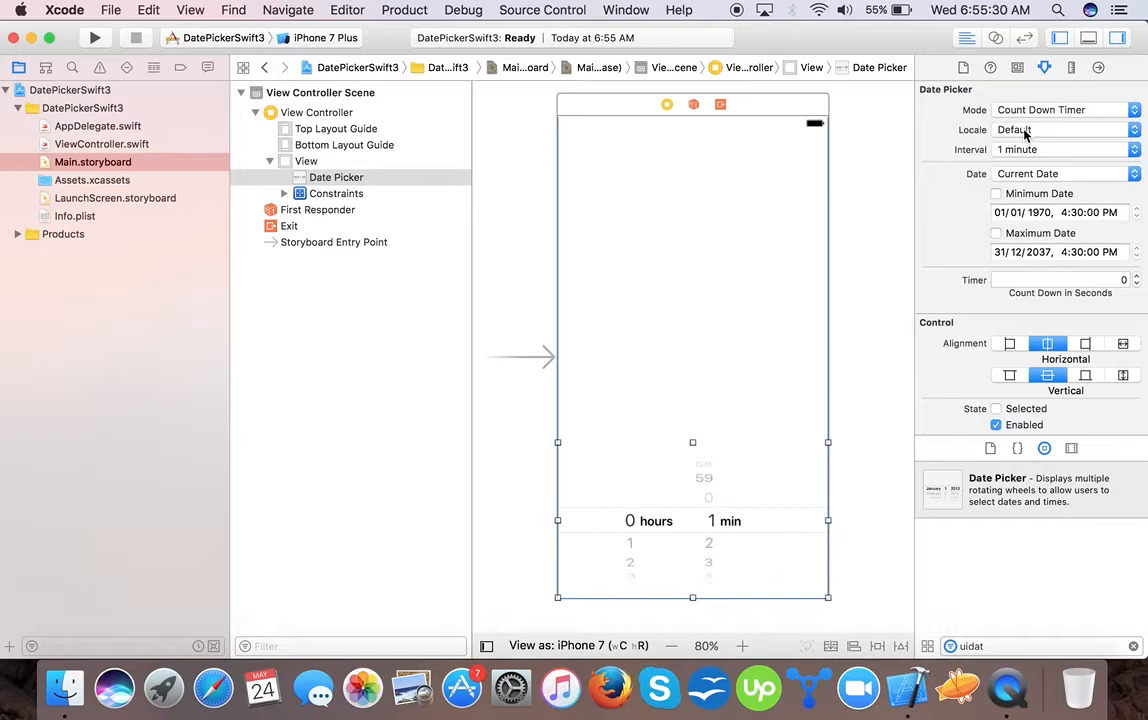
left_click(1058, 110)
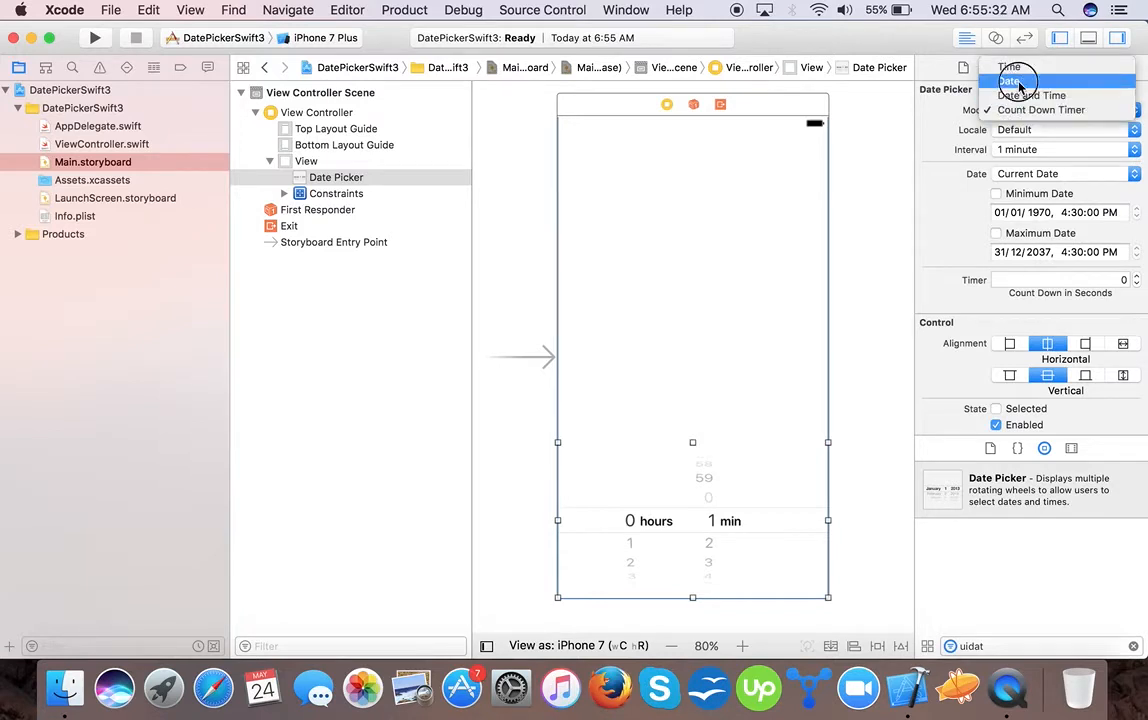
left_click(1006, 82)
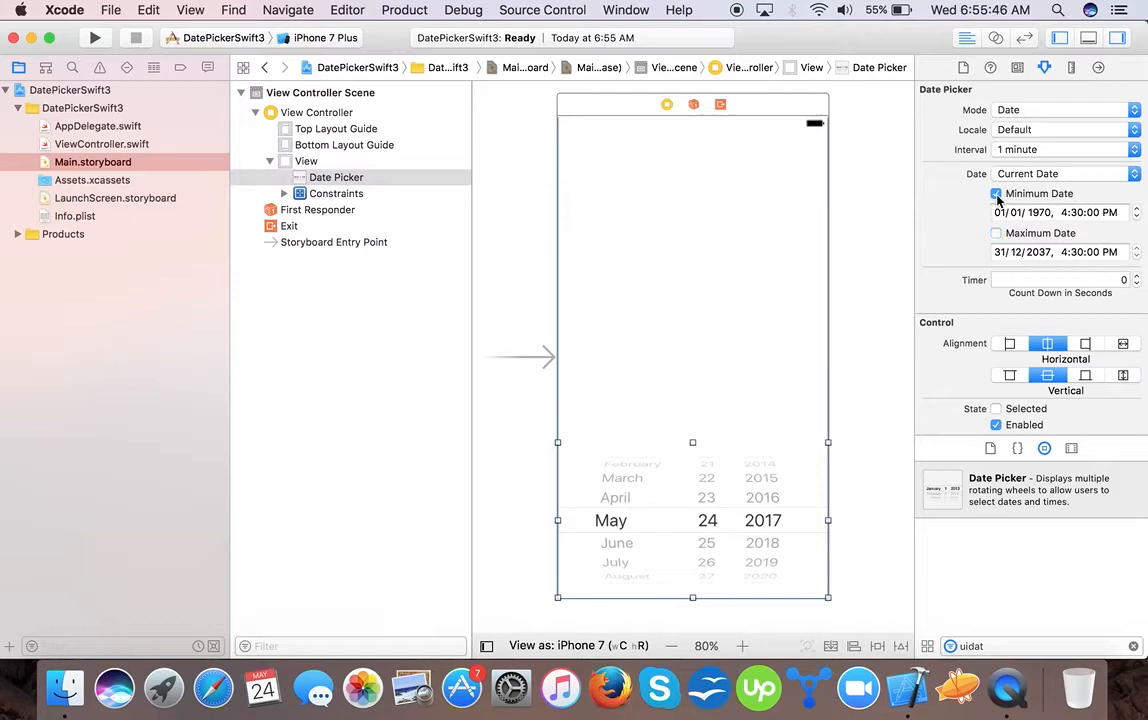
- Briefly view ViewController.swift, then return to Main.storyboard
left_click(996, 194)
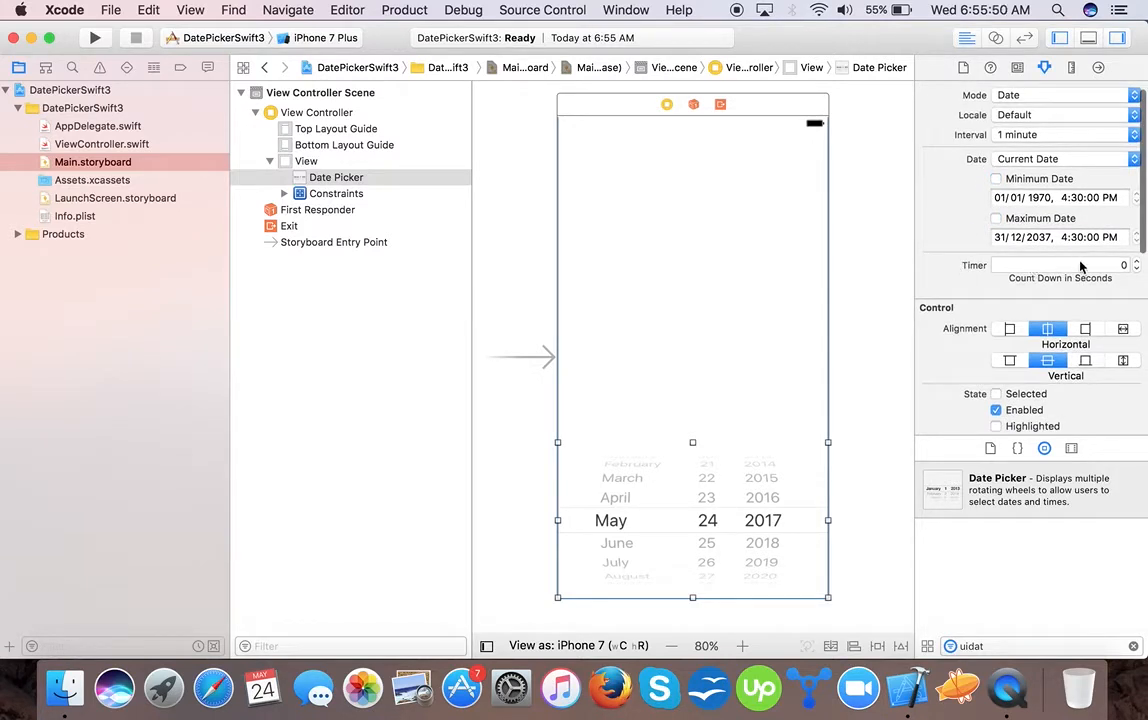
scroll("down", 3)
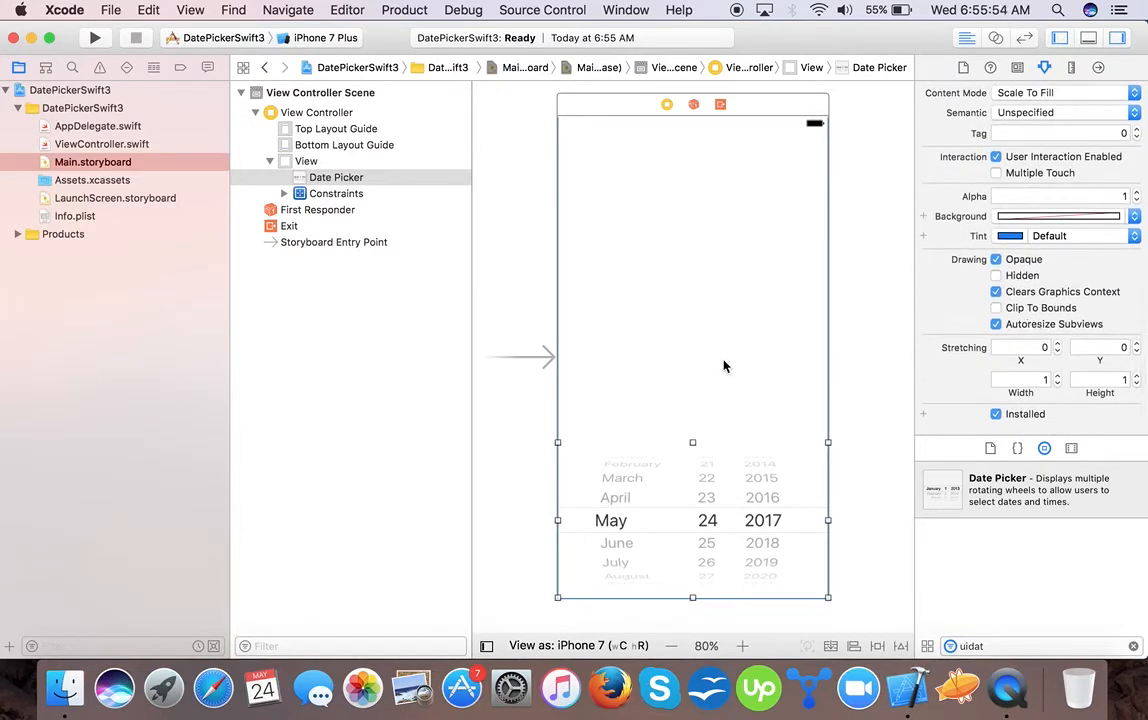
left_click(100, 144)
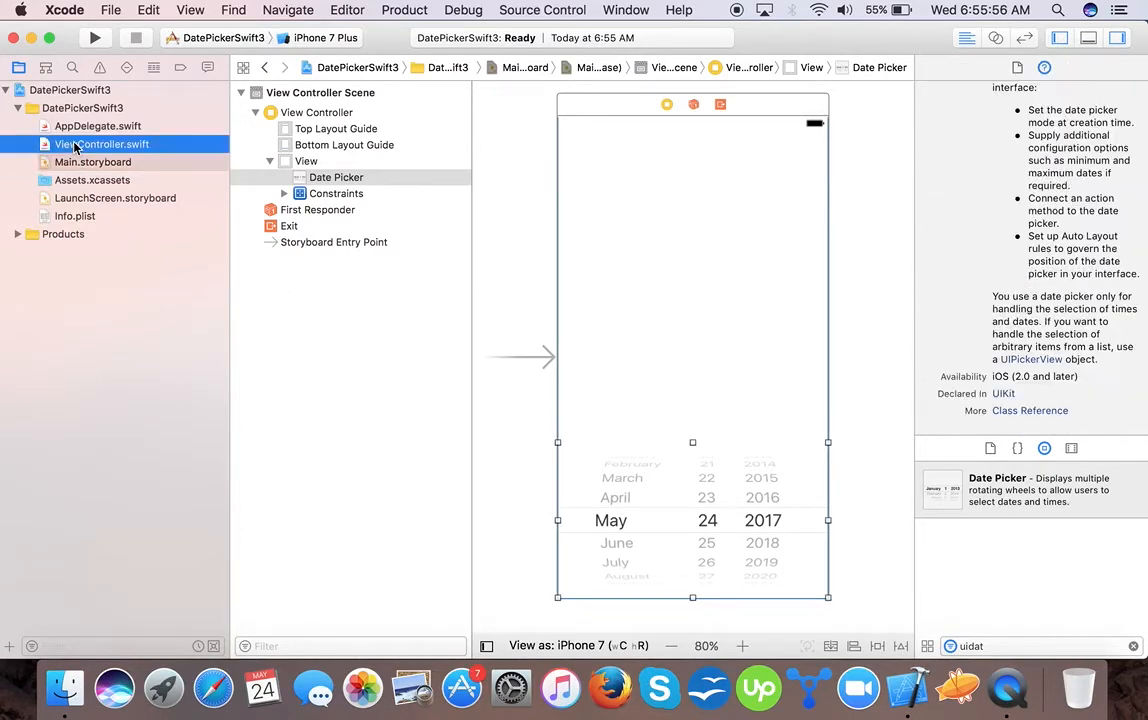
left_click(100, 144)
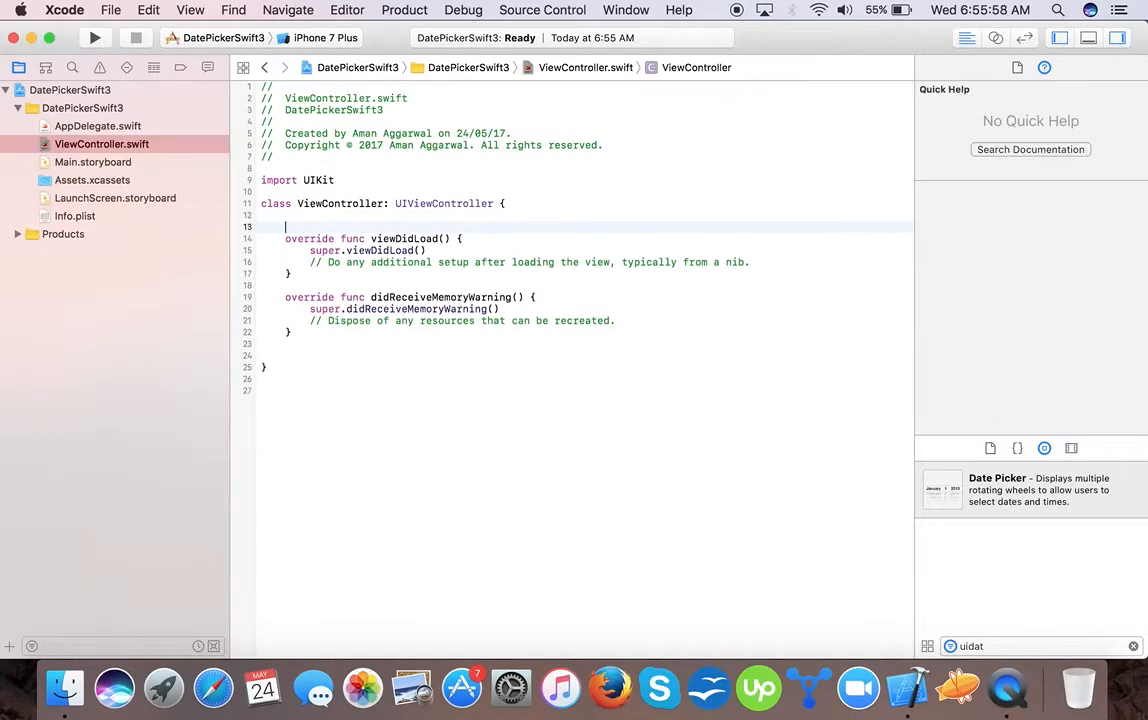
left_click(92, 162)
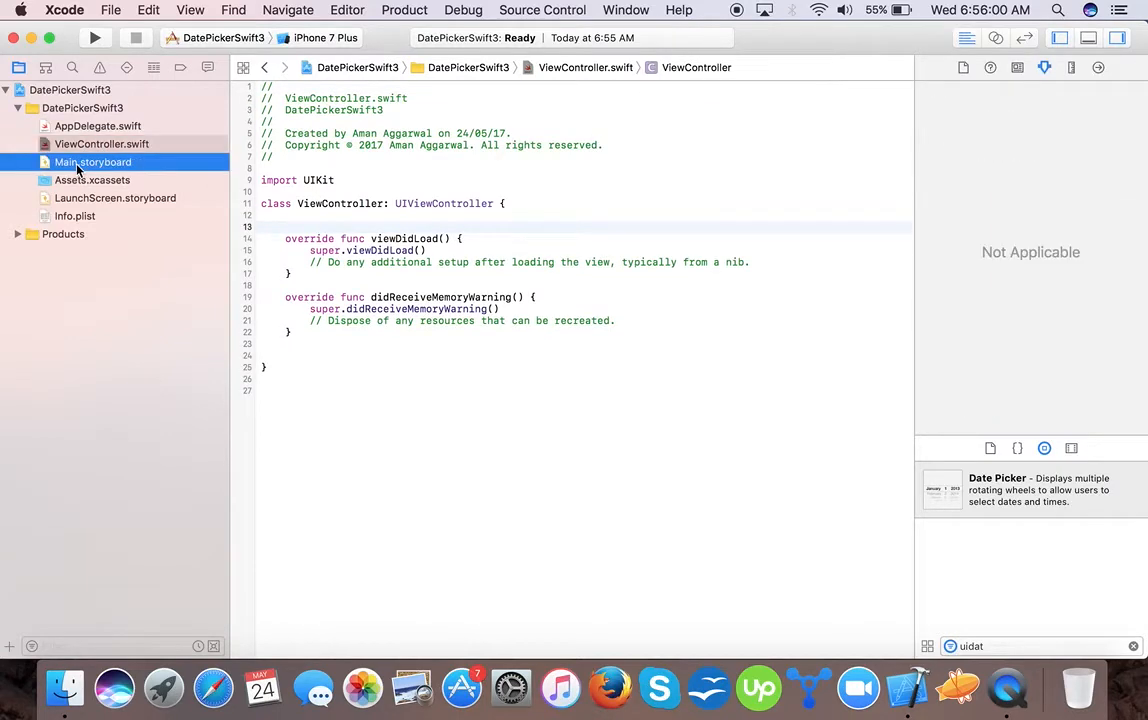
left_click(92, 162)
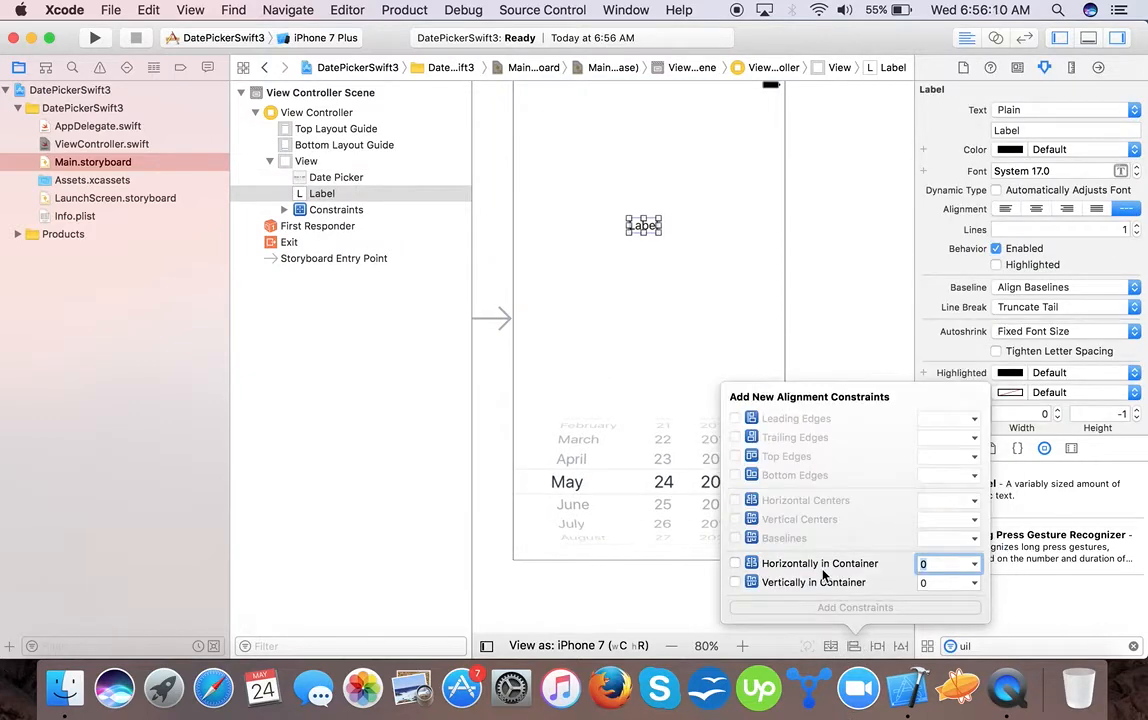
- Centre the new label horizontally and vertically in its container, then go to ViewController.swift
left_click(736, 582)
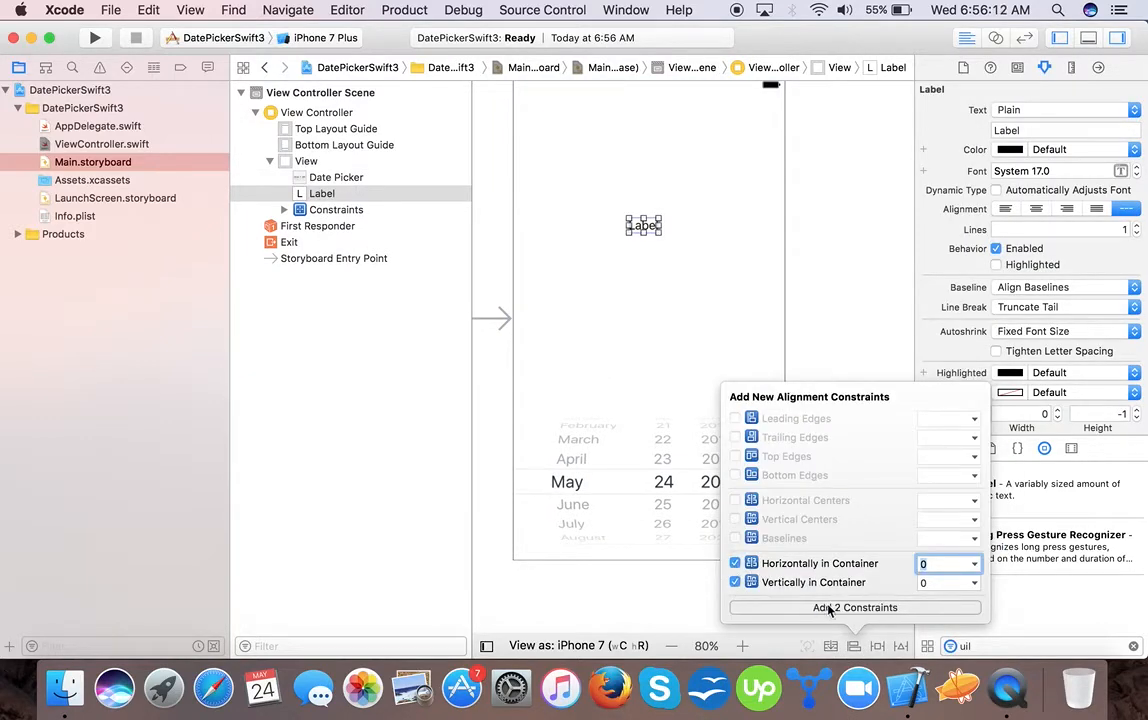
left_click(856, 608)
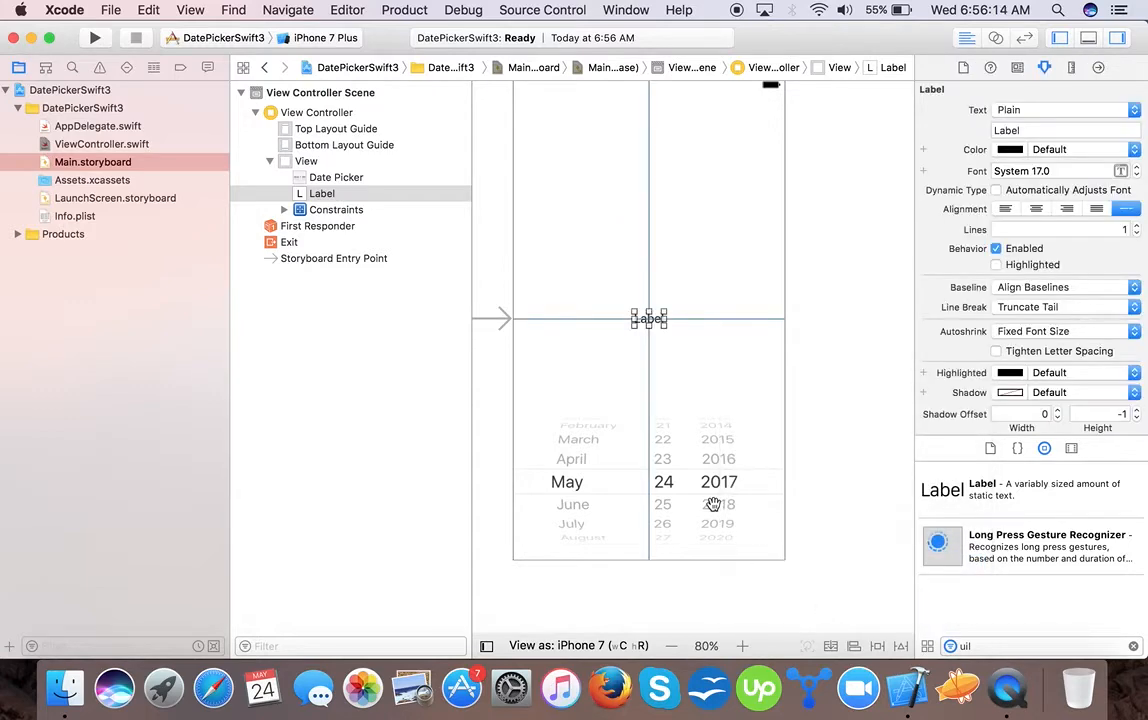
mouse_move(680, 420)
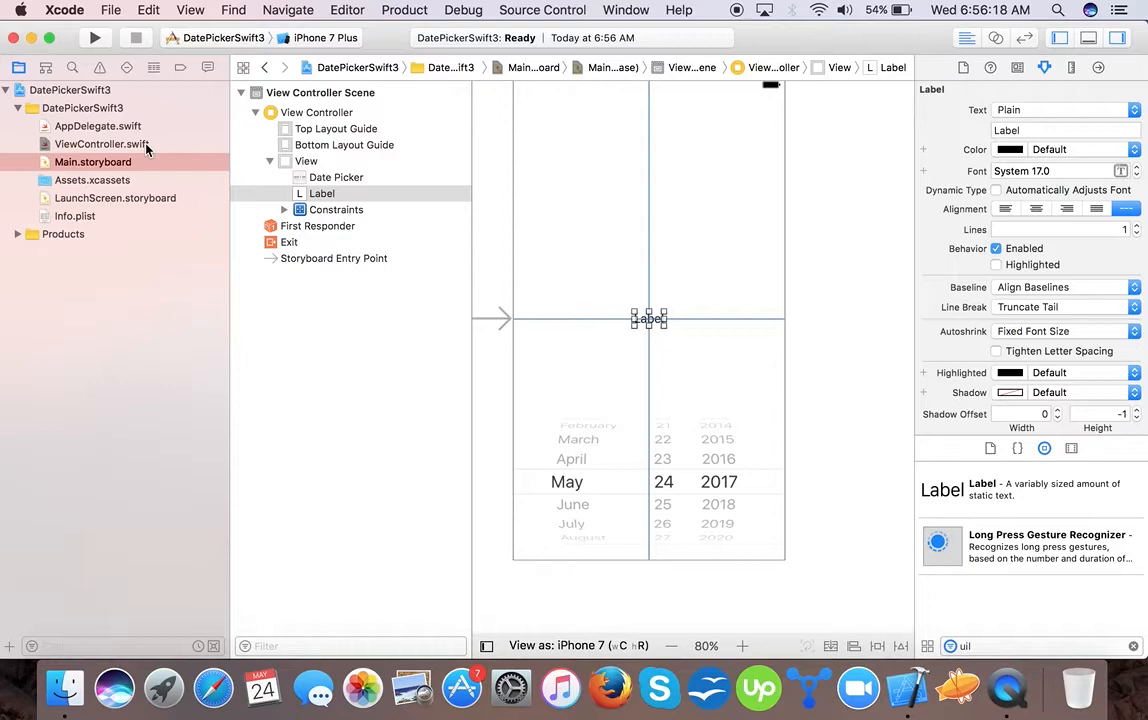
left_click(100, 144)
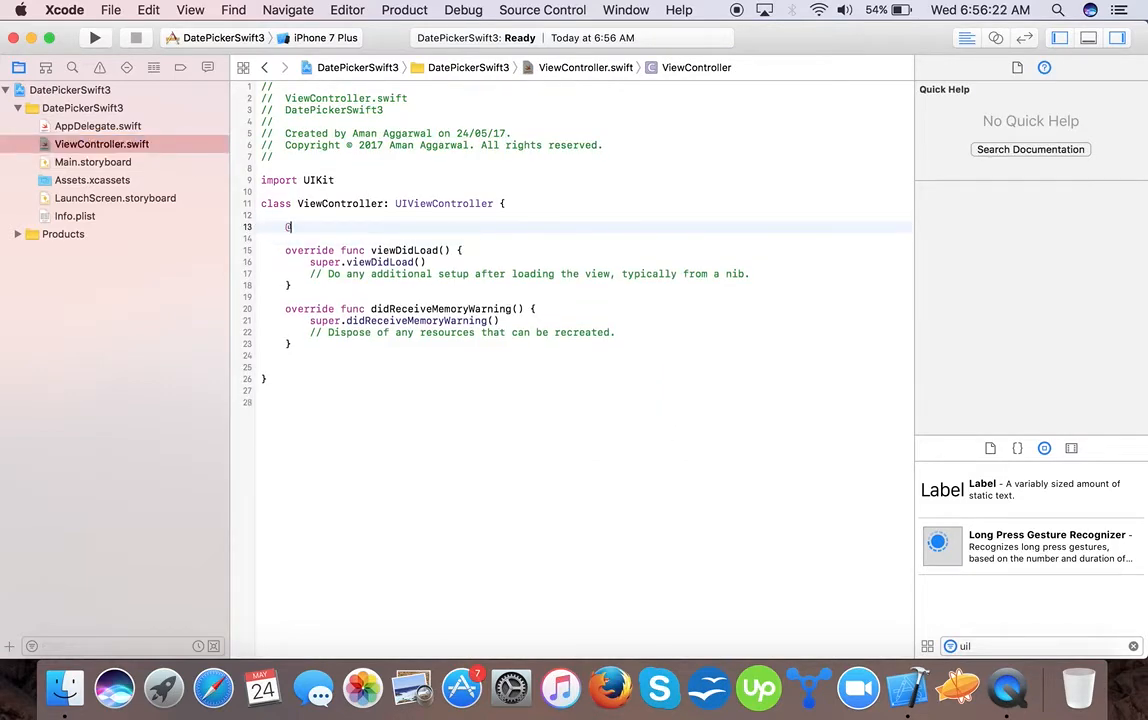
type("@ib")
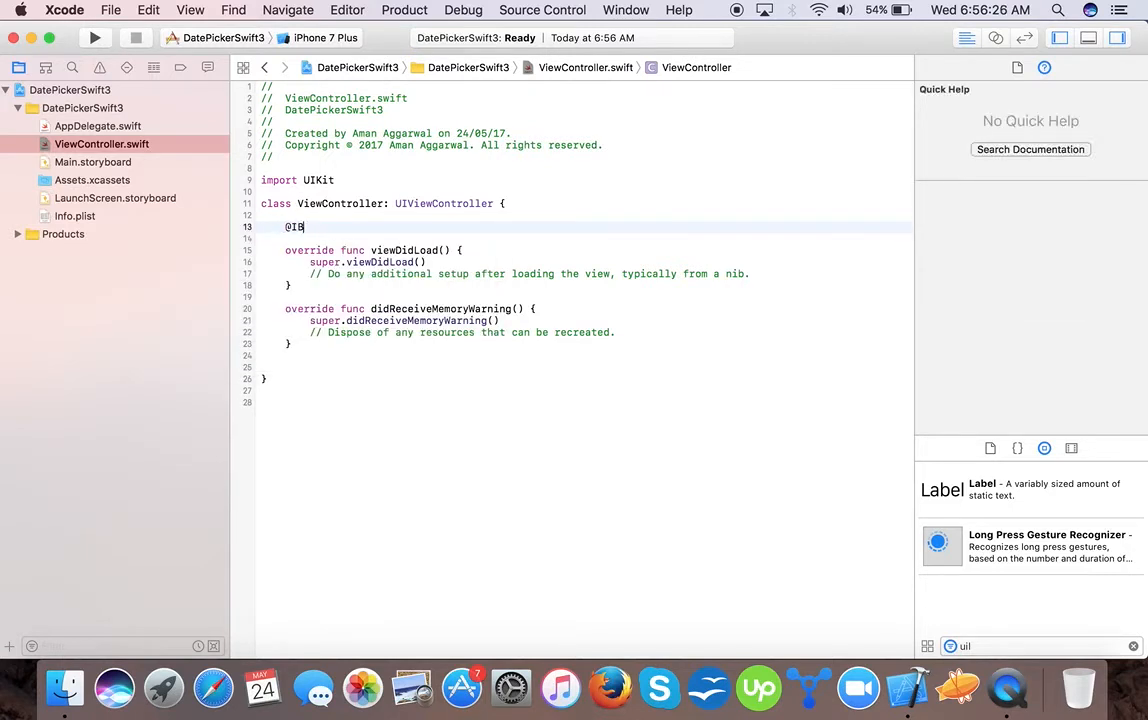
type("Outlet weak var")
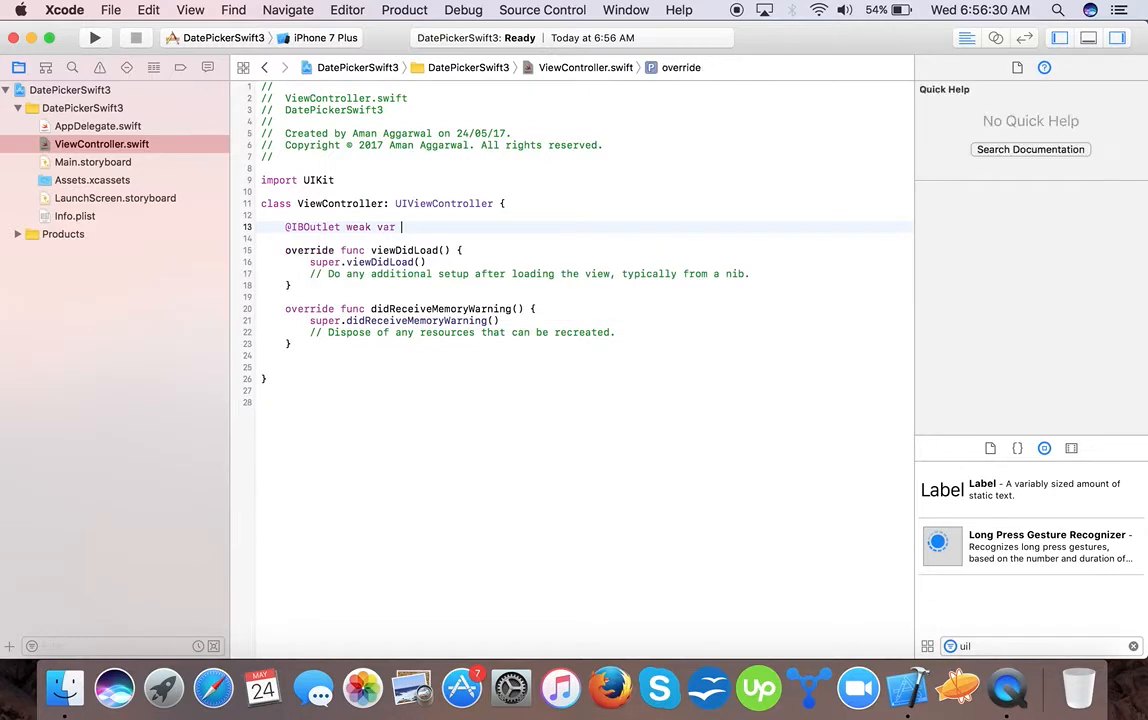
type("datePicker: U")
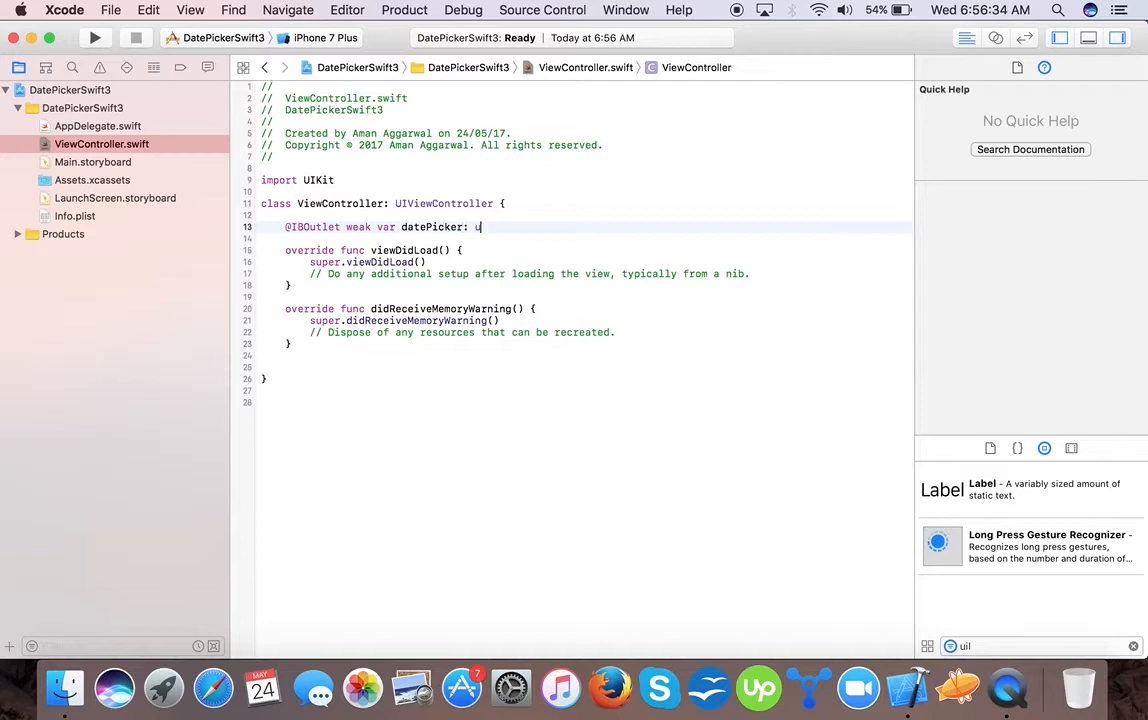
type("idate")
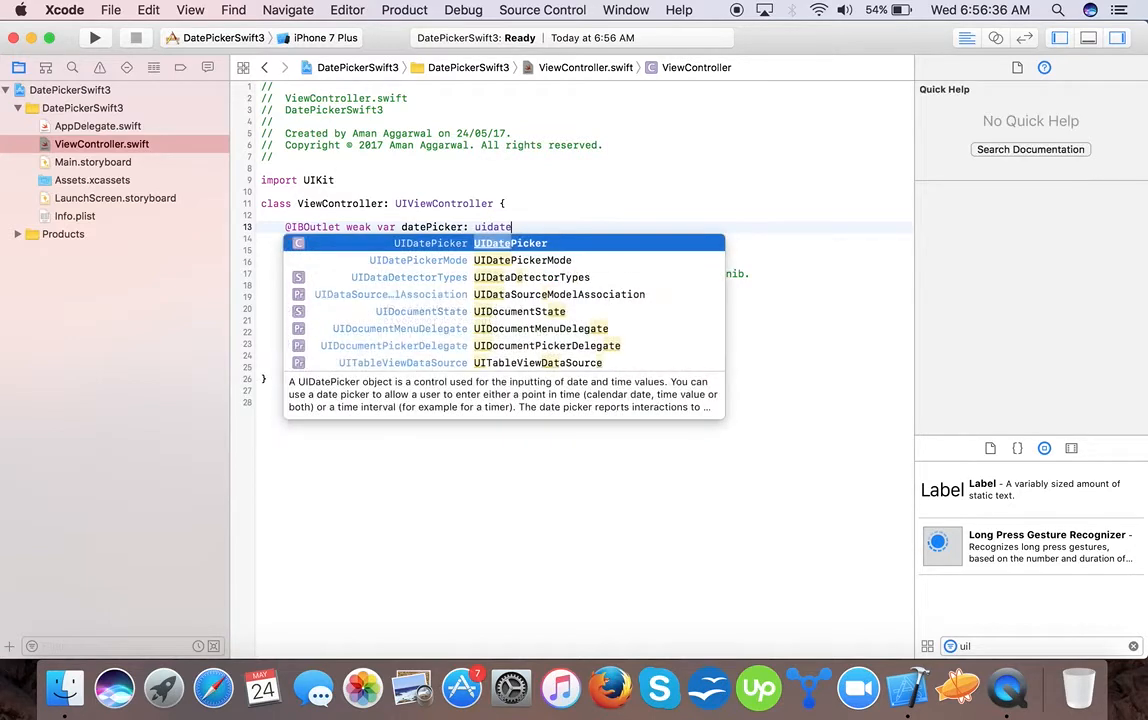
key("Return")
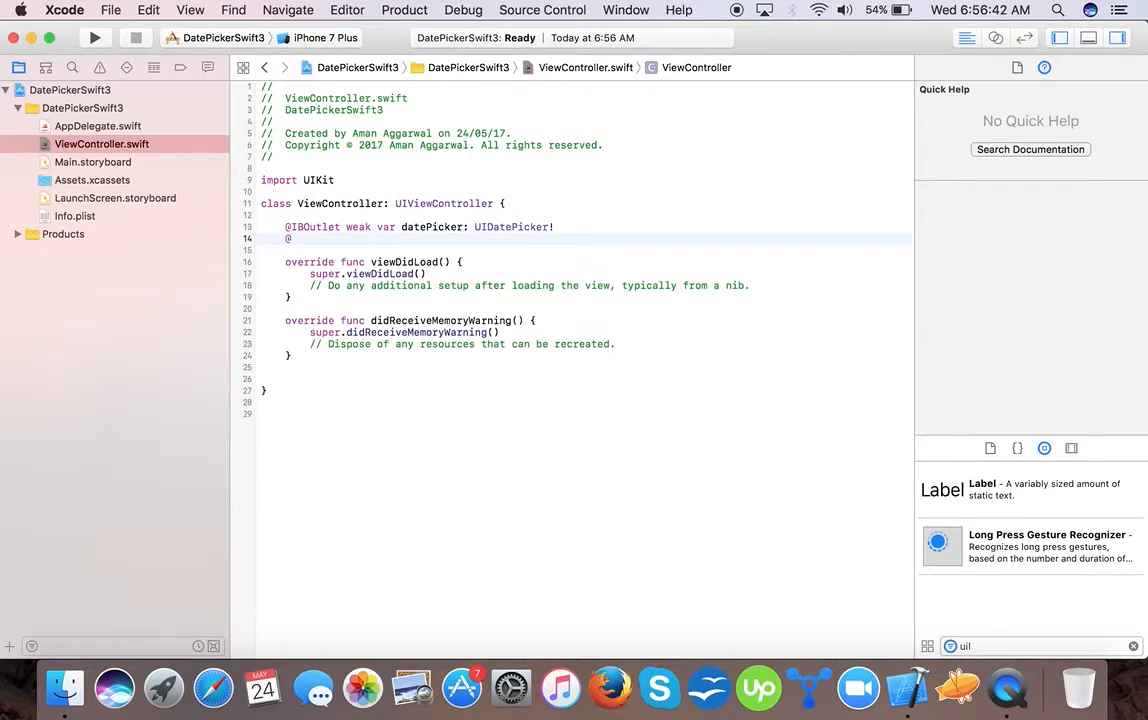
type("@IBOutlet w")
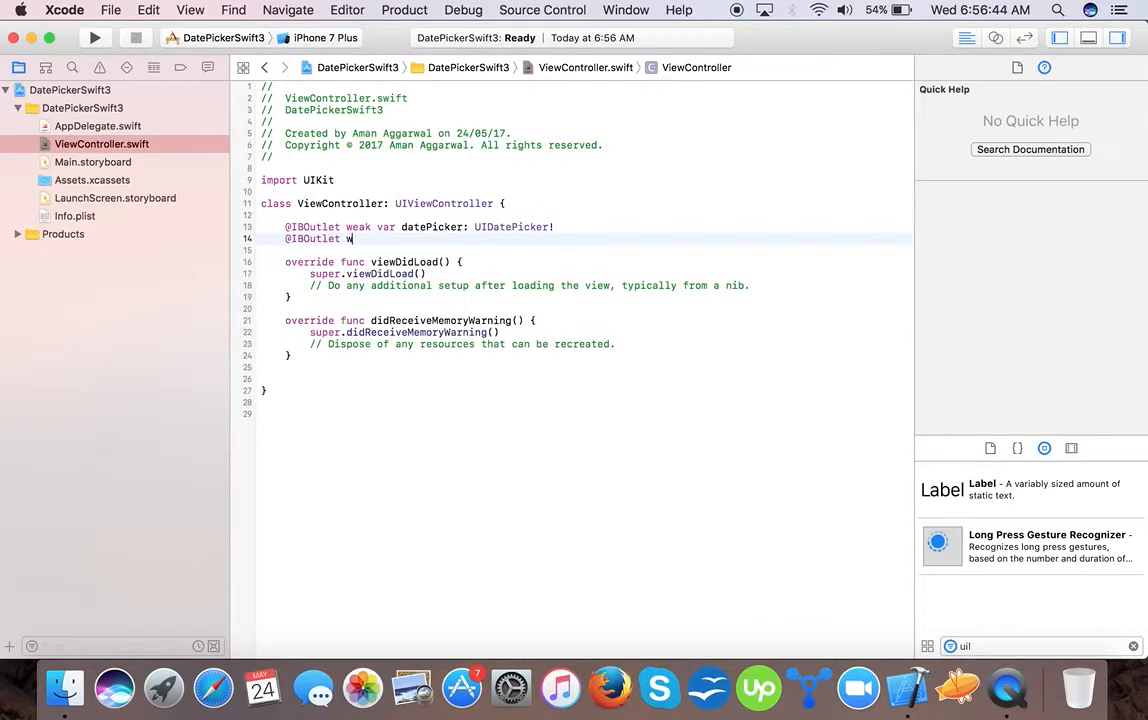
type("eak var")
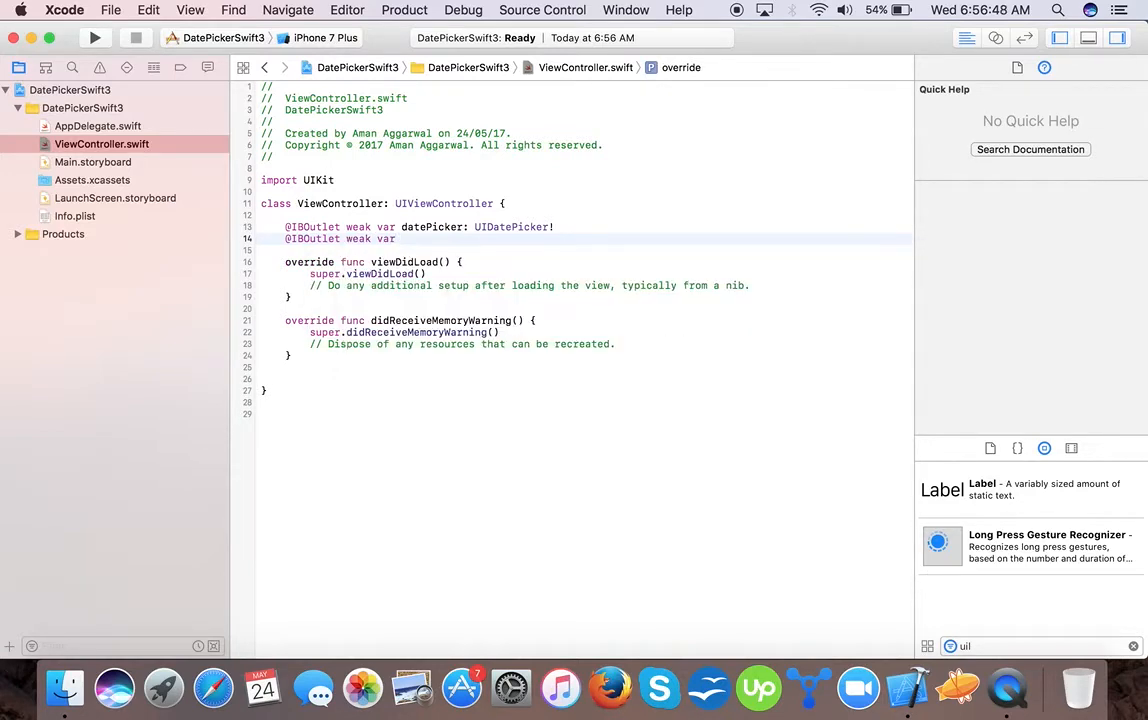
type("lblDAte:")
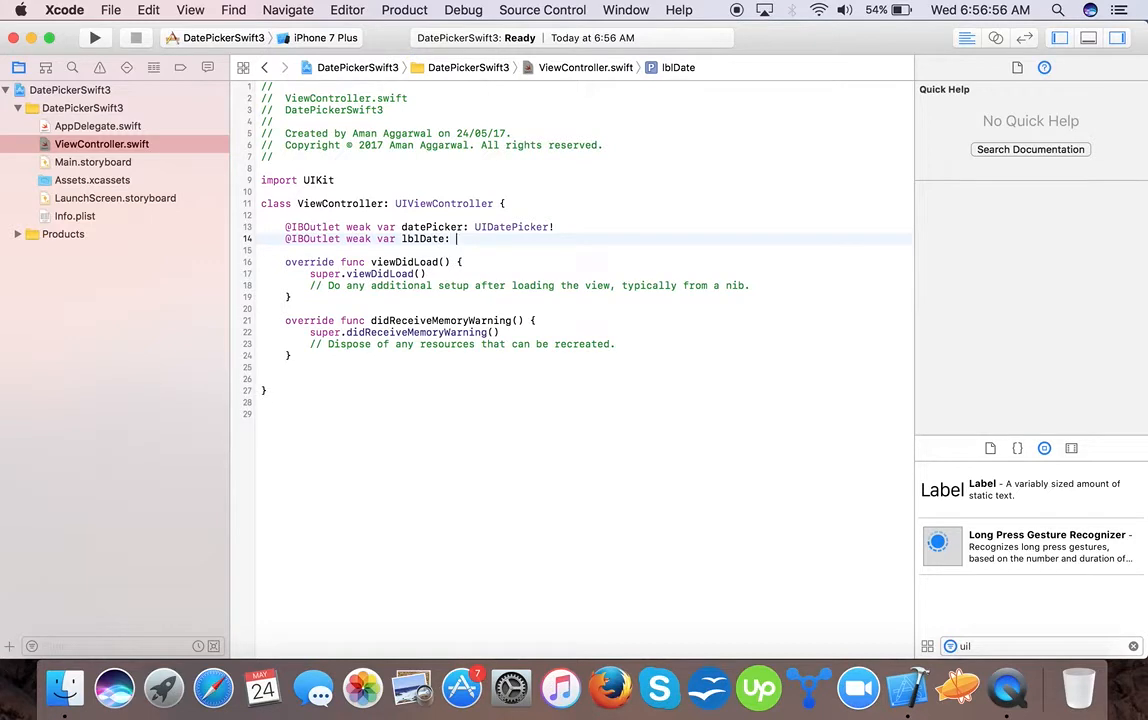
type("UILabel!")
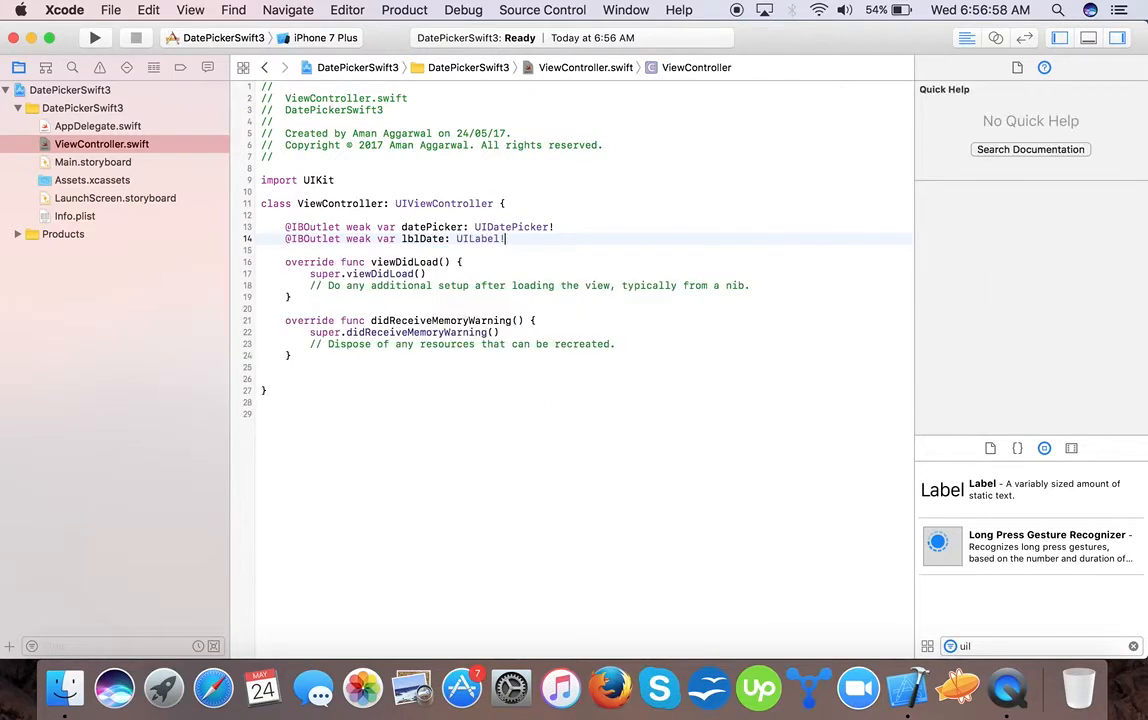
key("Return")
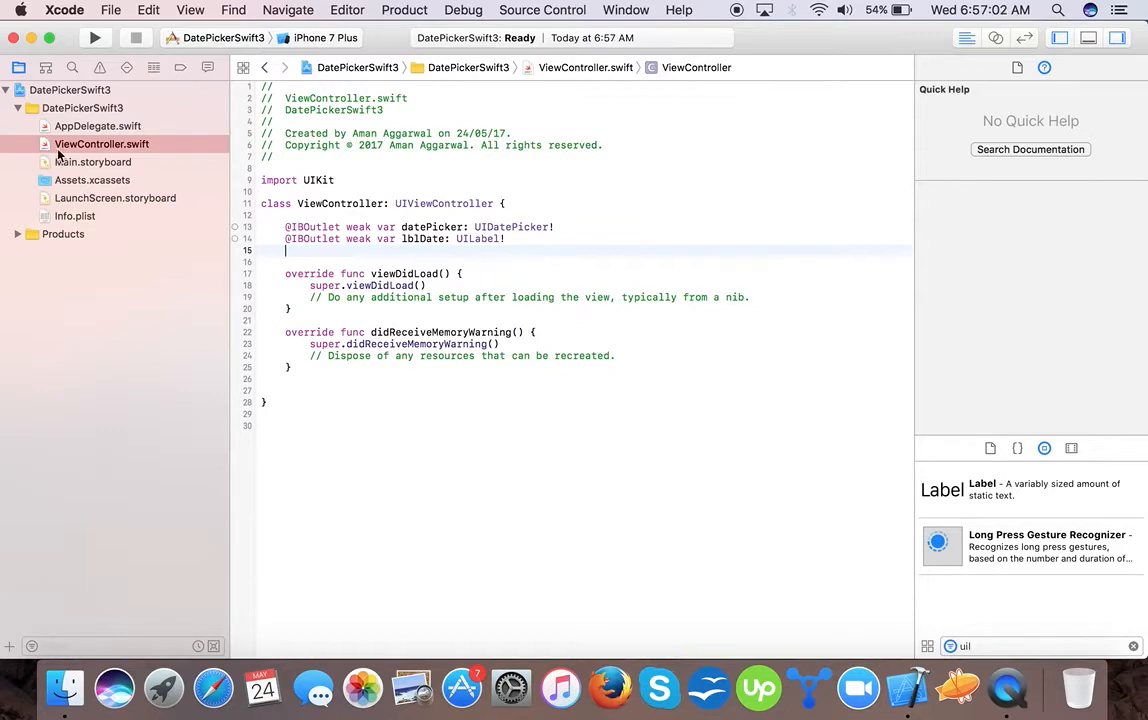
- Connect the datePicker and lblDate outlets to the storyboard controls and return to ViewController.swift
left_click(90, 160)
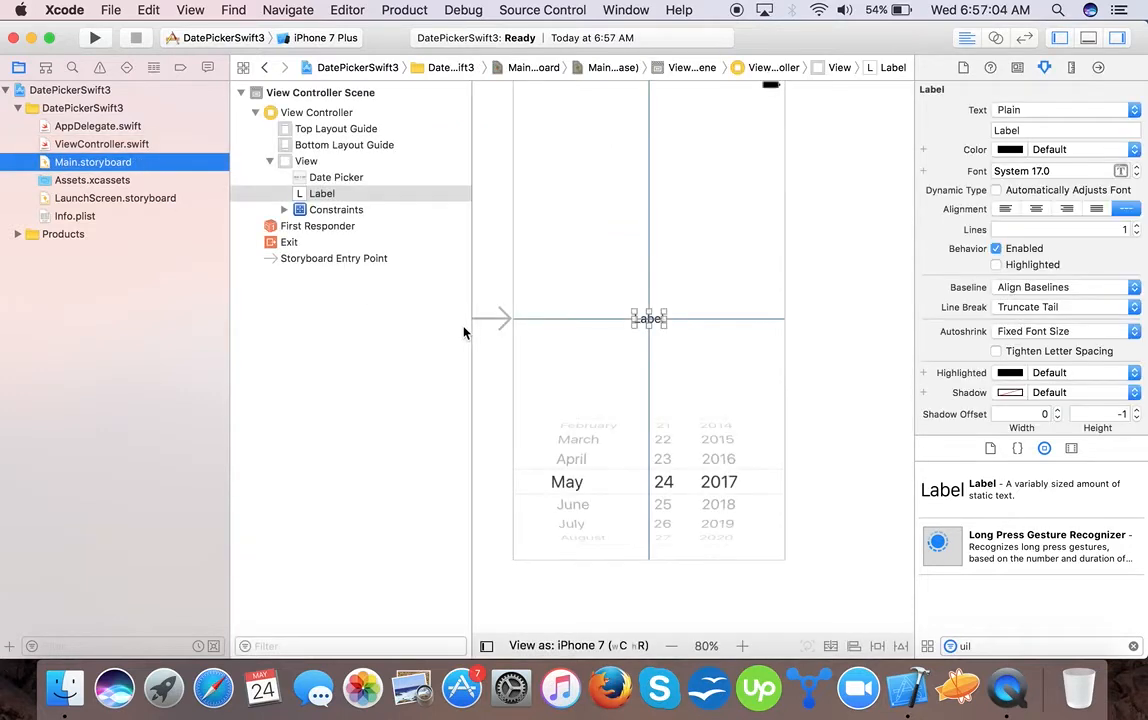
mouse_move(304, 192)
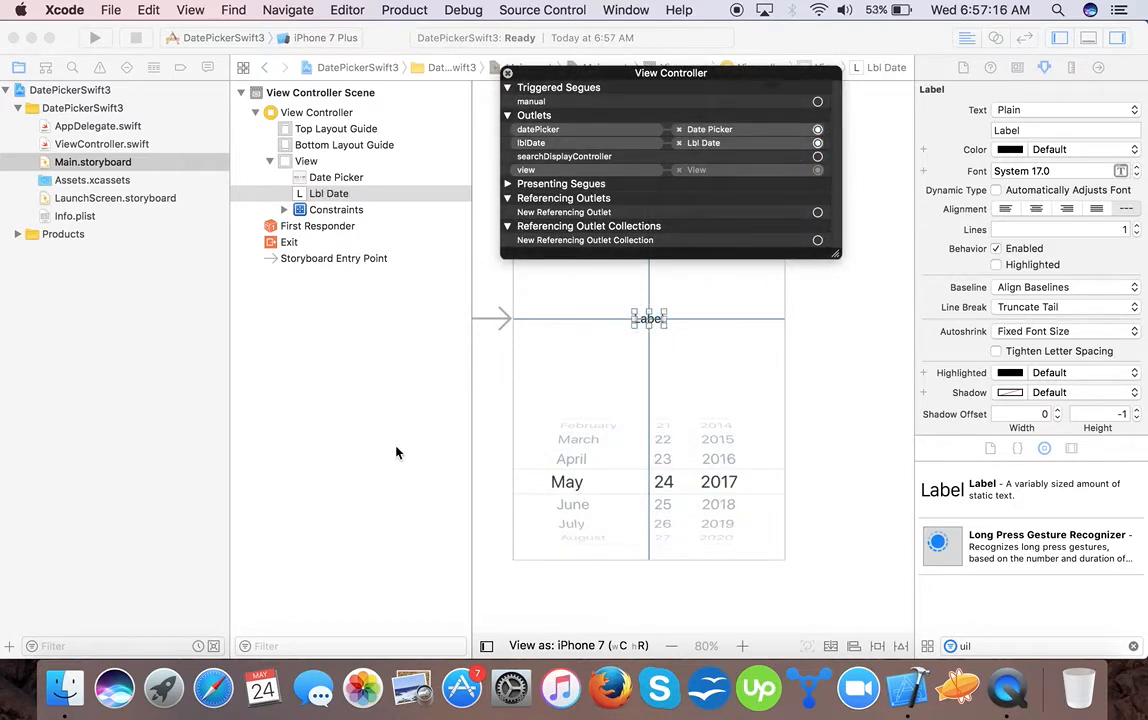
left_click(332, 192)
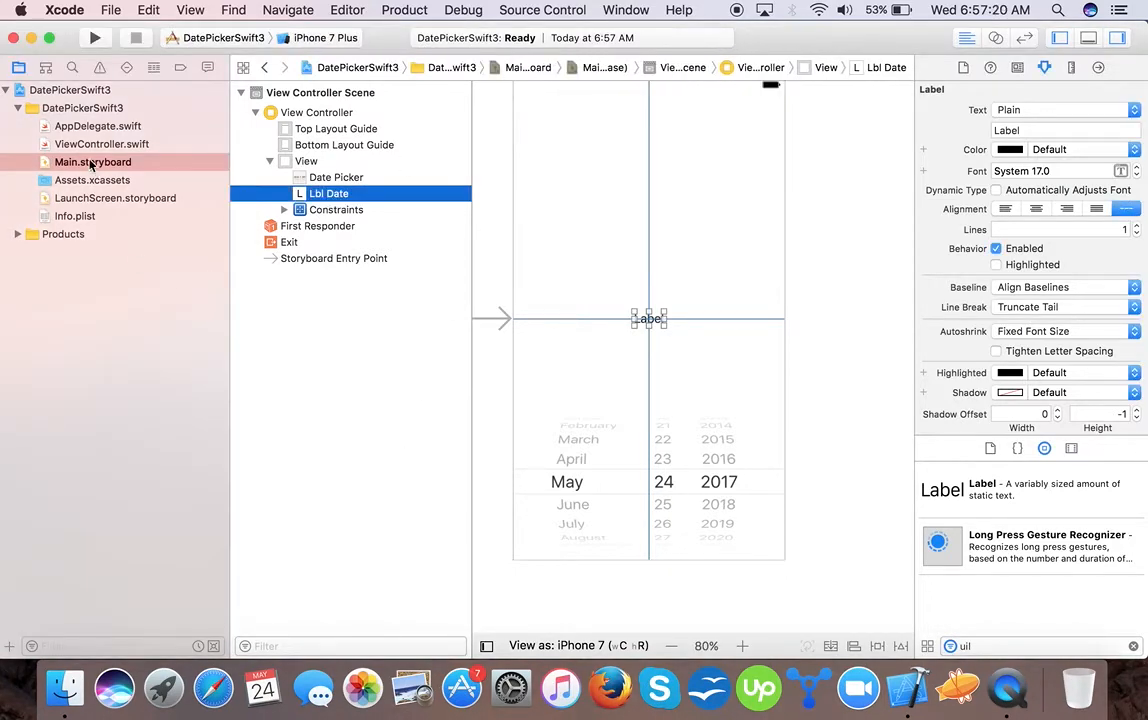
left_click(100, 144)
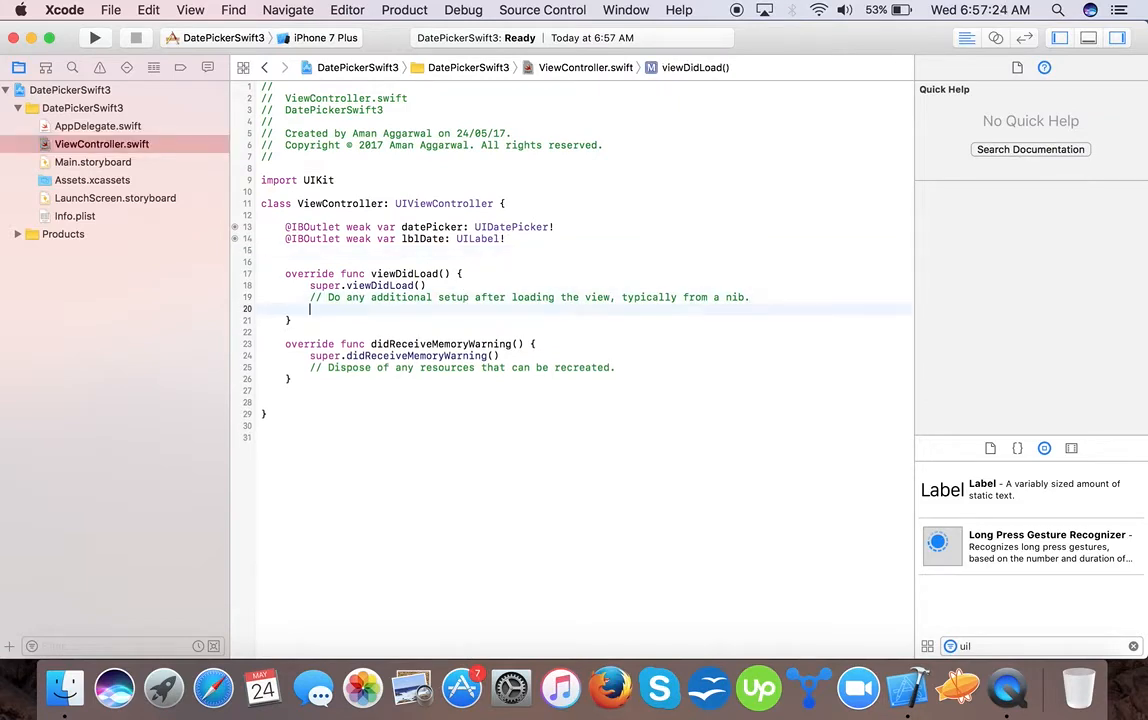
- Write a commented-out line in viewDidLoad assigning datePicker.date to lblDate.text
type("lblda")
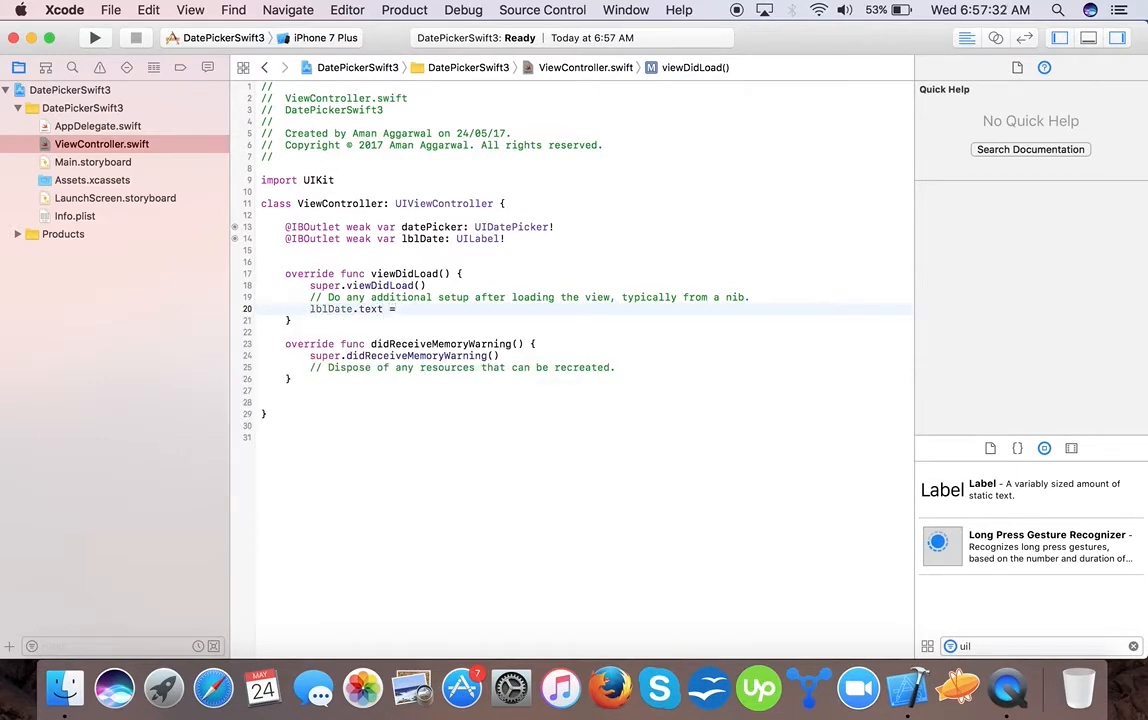
type("datePicker.date")
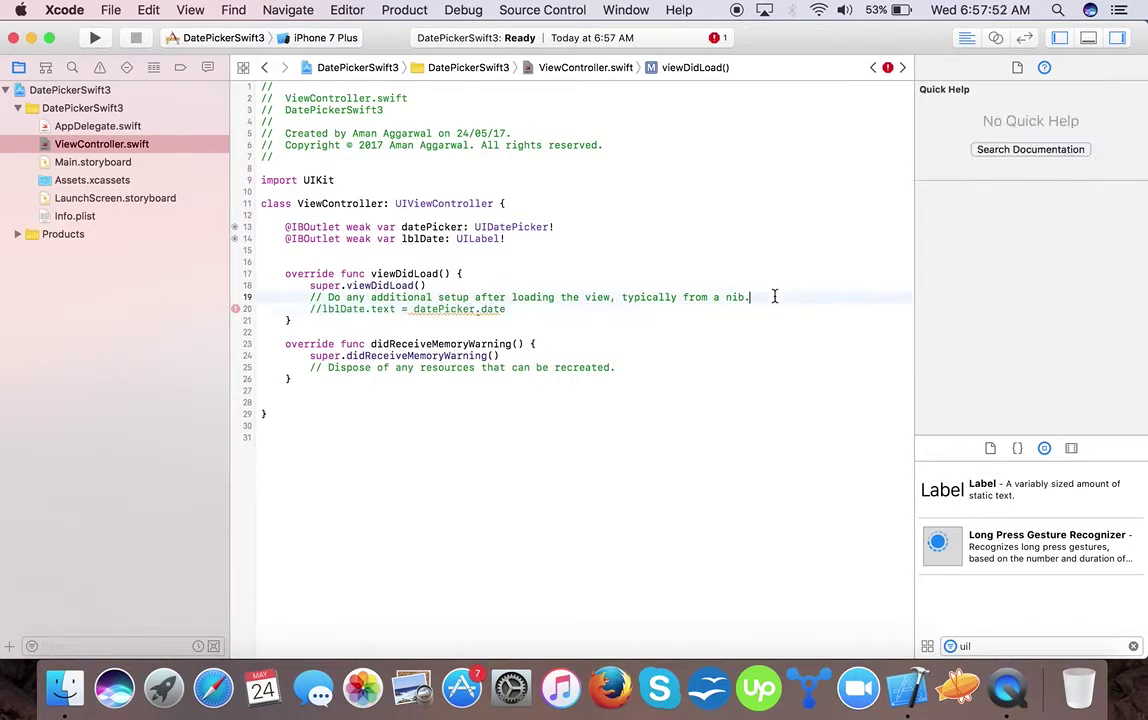
- Create a DateFormatter in viewDidLoad with dateFormat "dd/MM/yyyy"
type("let d")
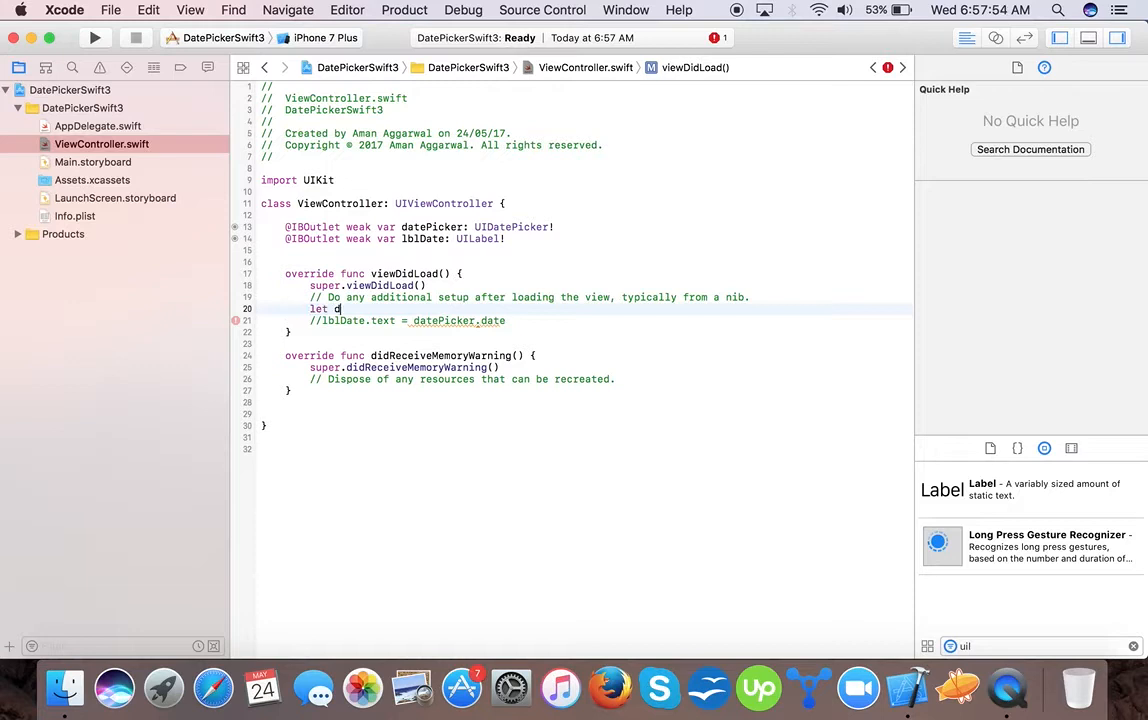
type("ormm")
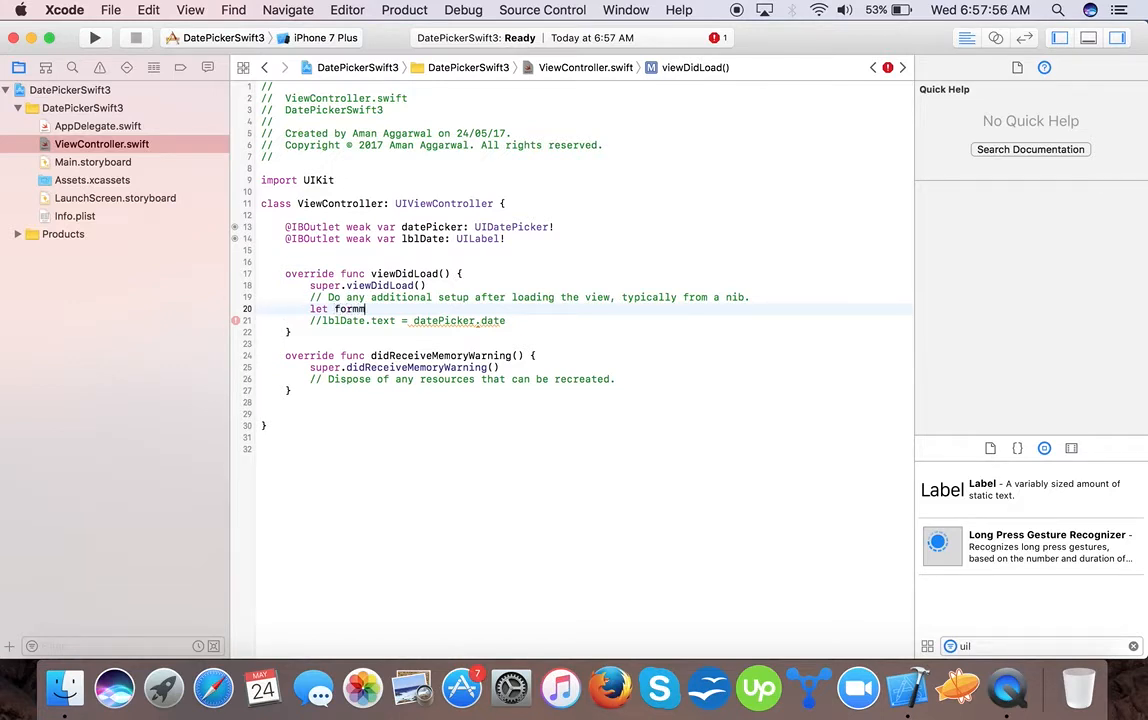
type("atter = DateFormatter(")
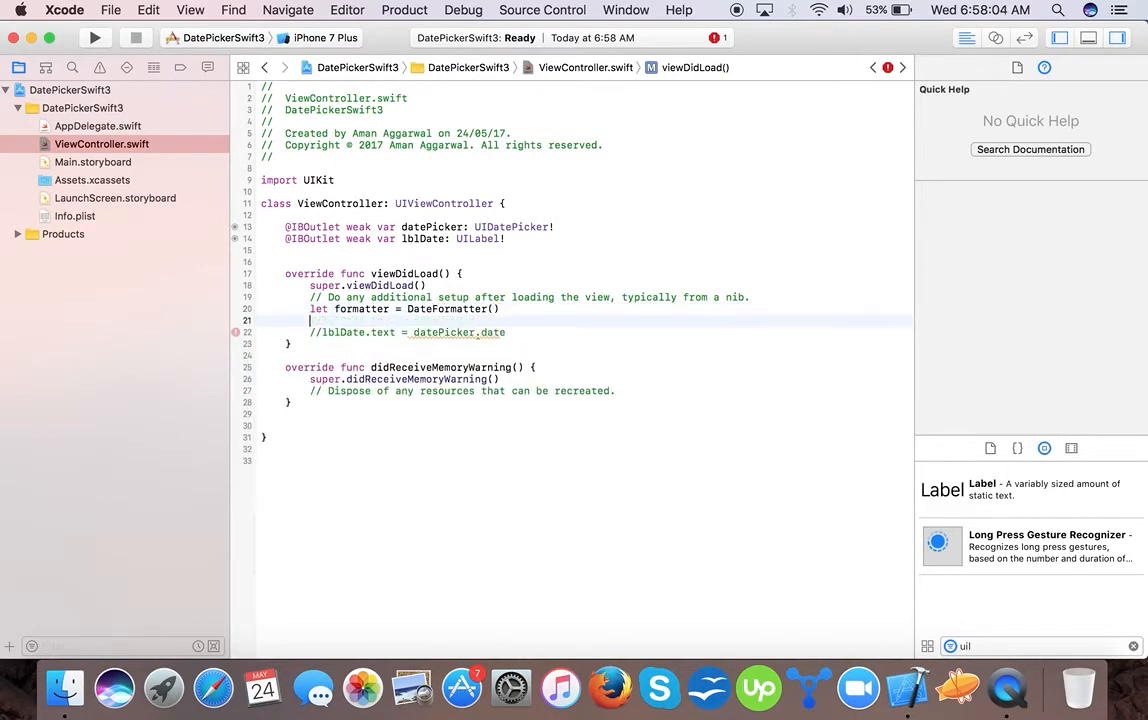
type("formatter.dateFormat = \"")
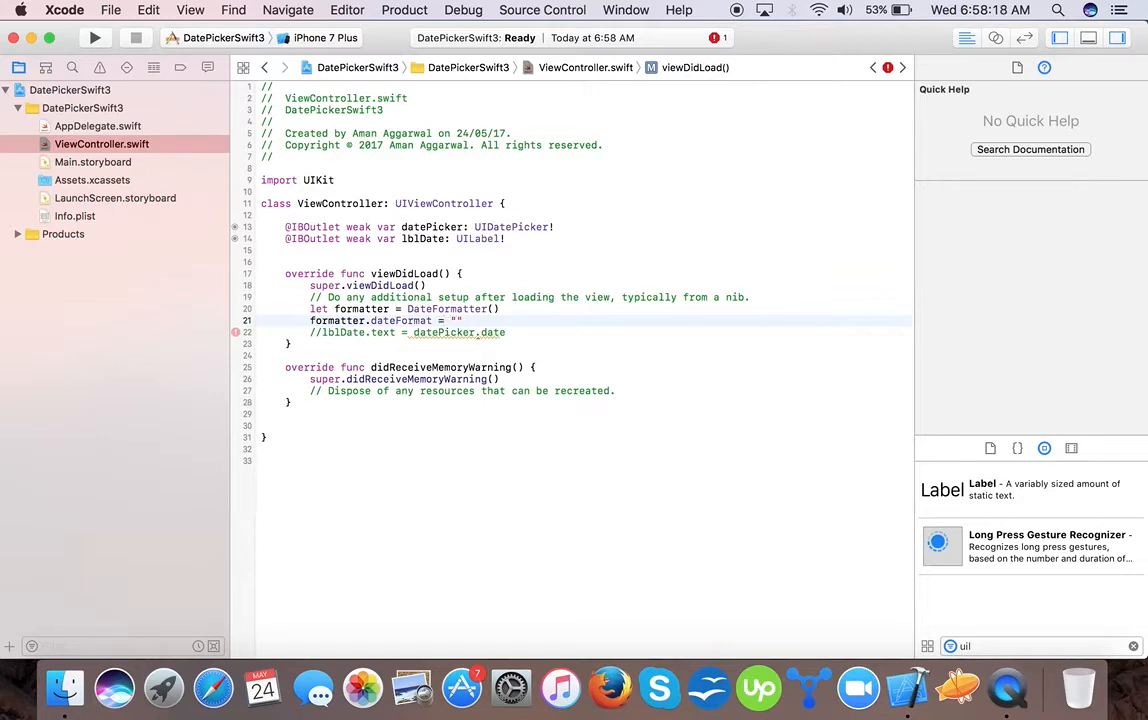
type("dd/")
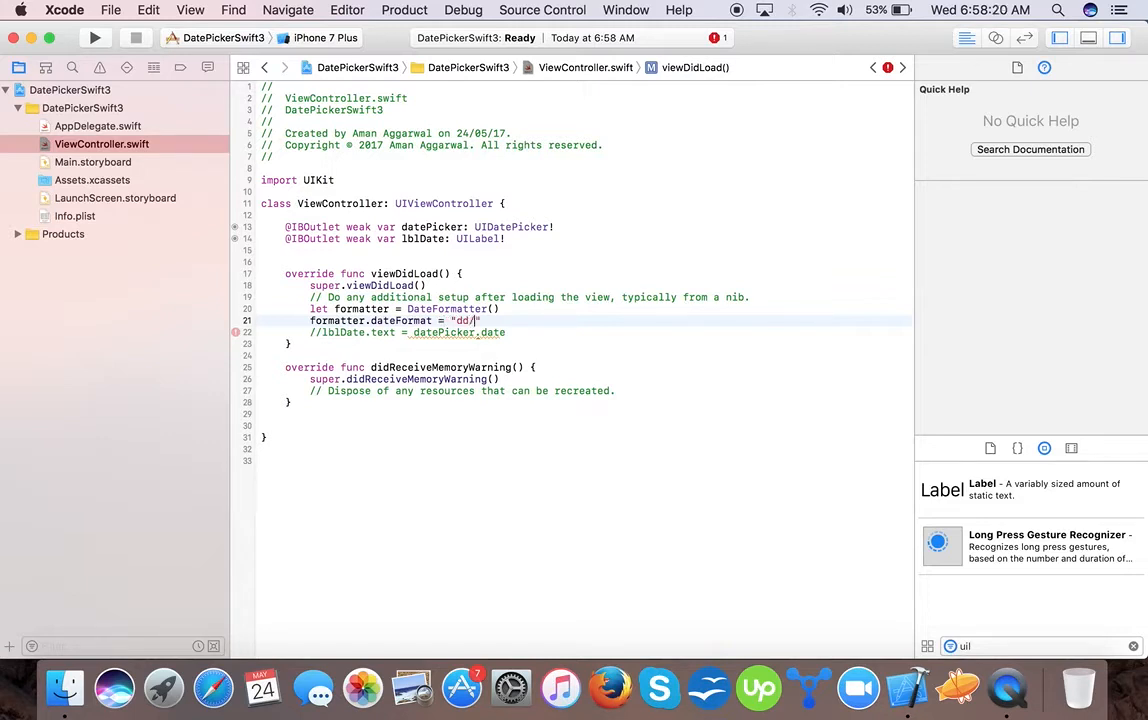
type("MM/yy")
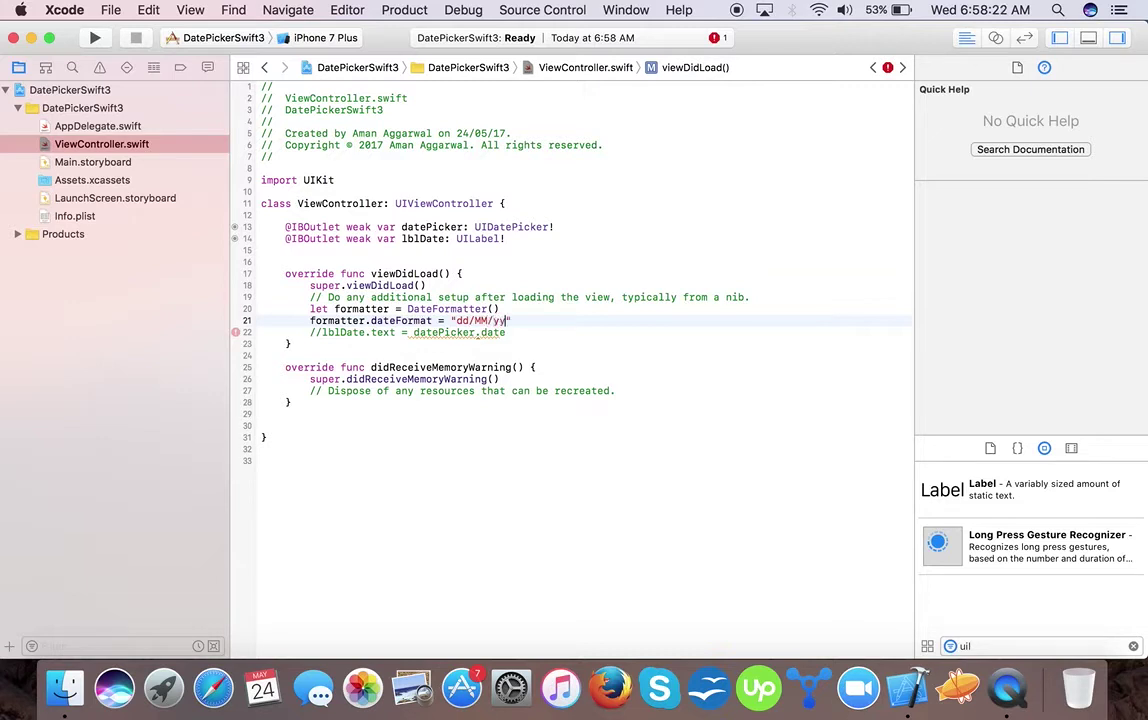
type("yy")
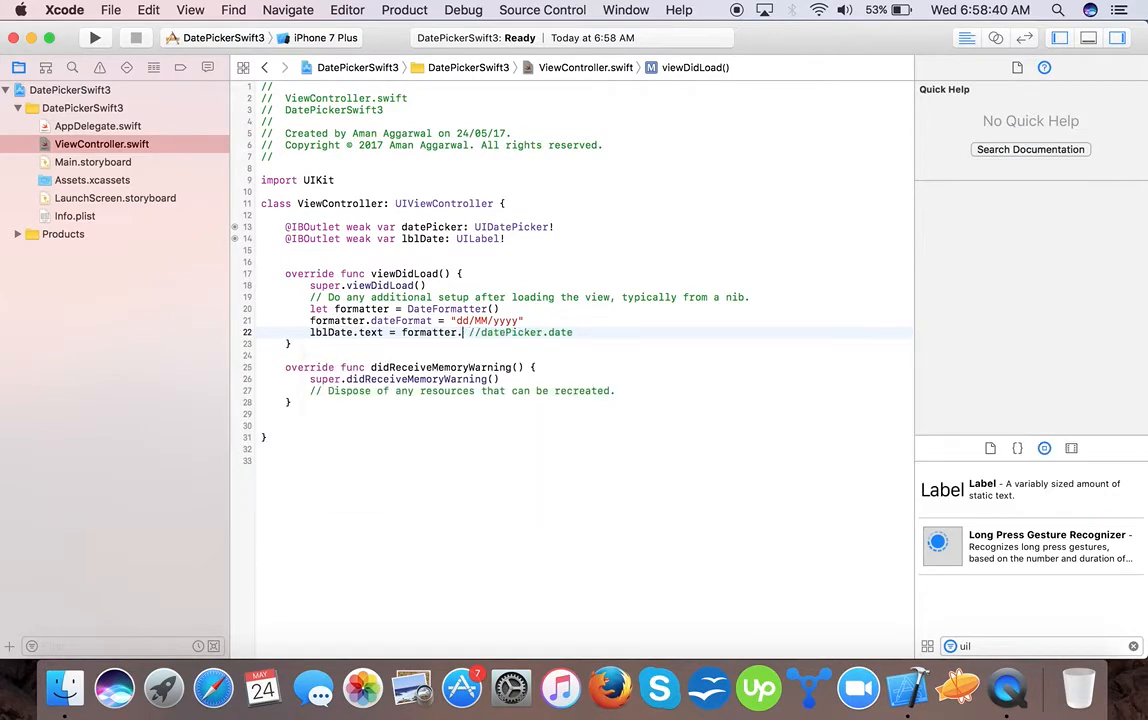
- Set lblDate.text to formatter.string(from: datePicker.date)
type("string(from: Date)")
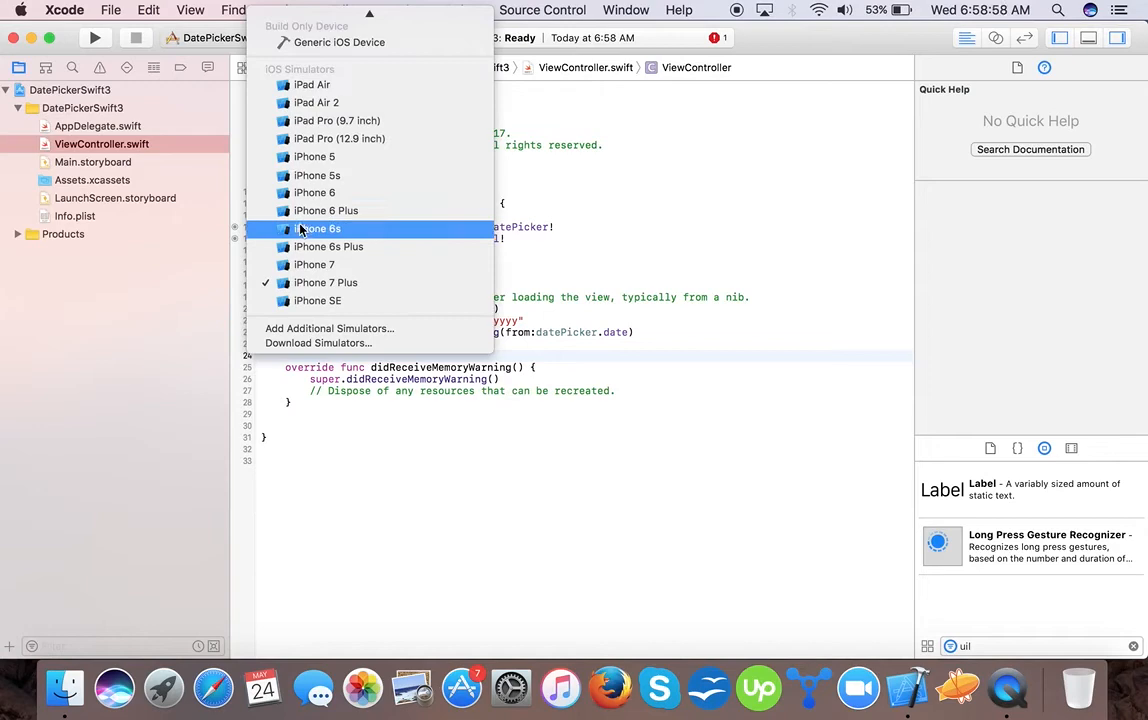
- Run DatePickerSwift3 on the iPhone 6s simulator
left_click(318, 228)
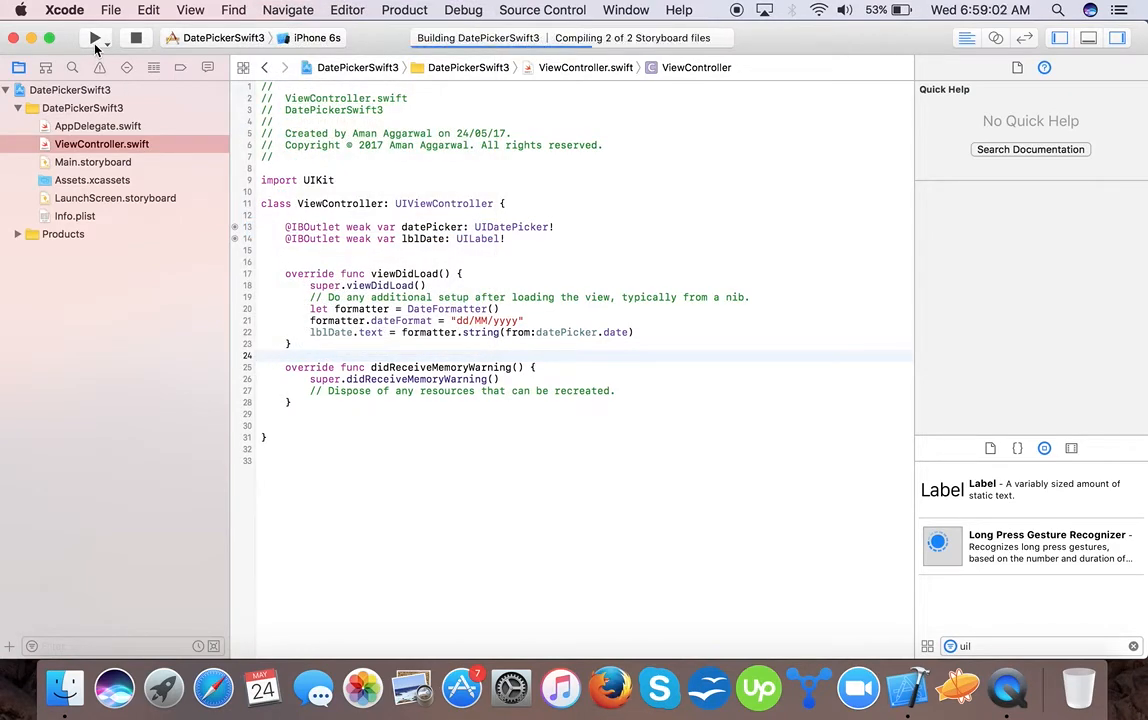
left_click(88, 38)
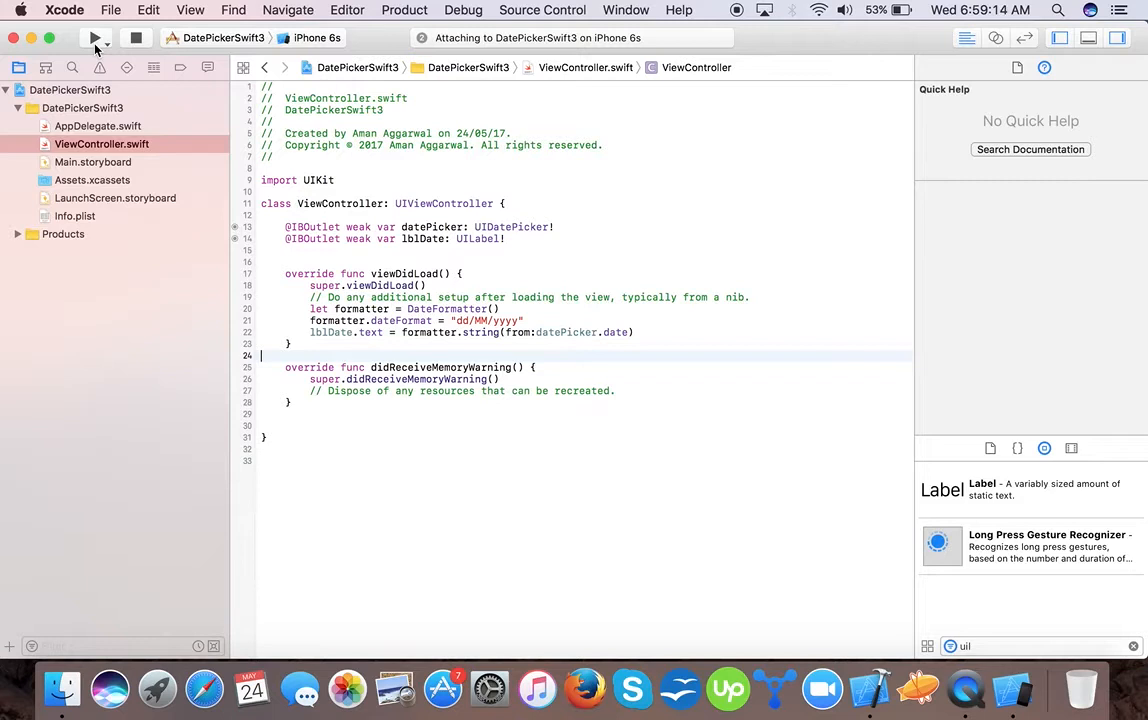
left_click(92, 40)
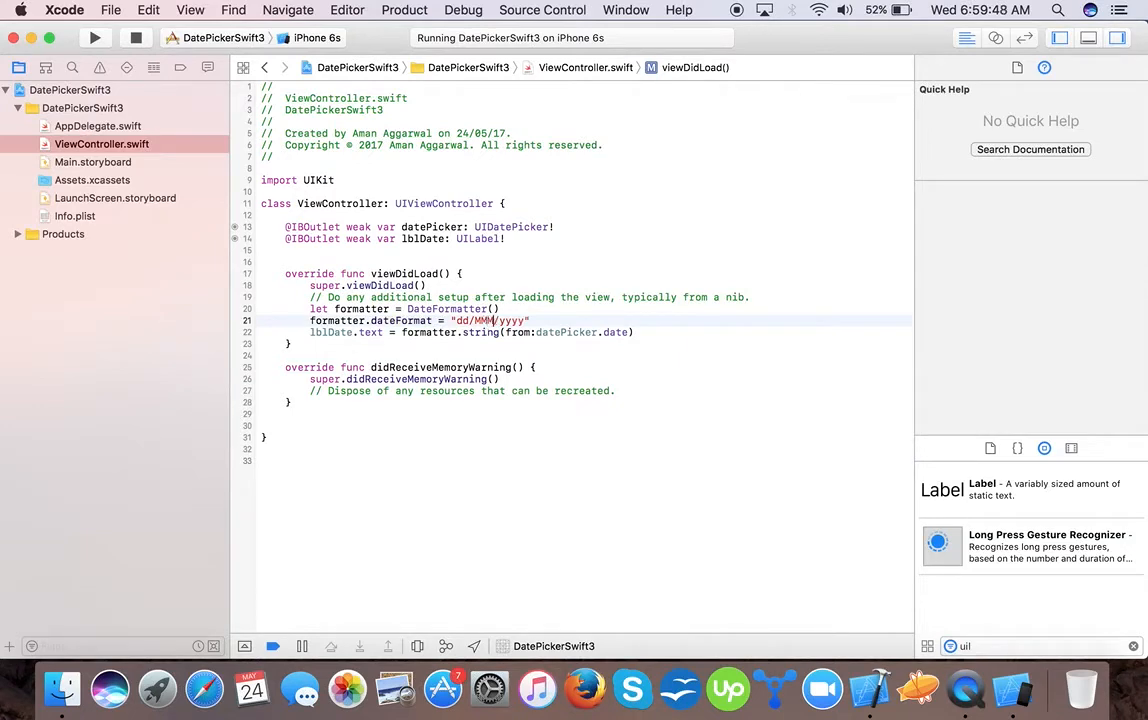
- Change the format to dd-MMM-yyyy and relaunch, the label showing 24-May-2017
left_click(486, 332)
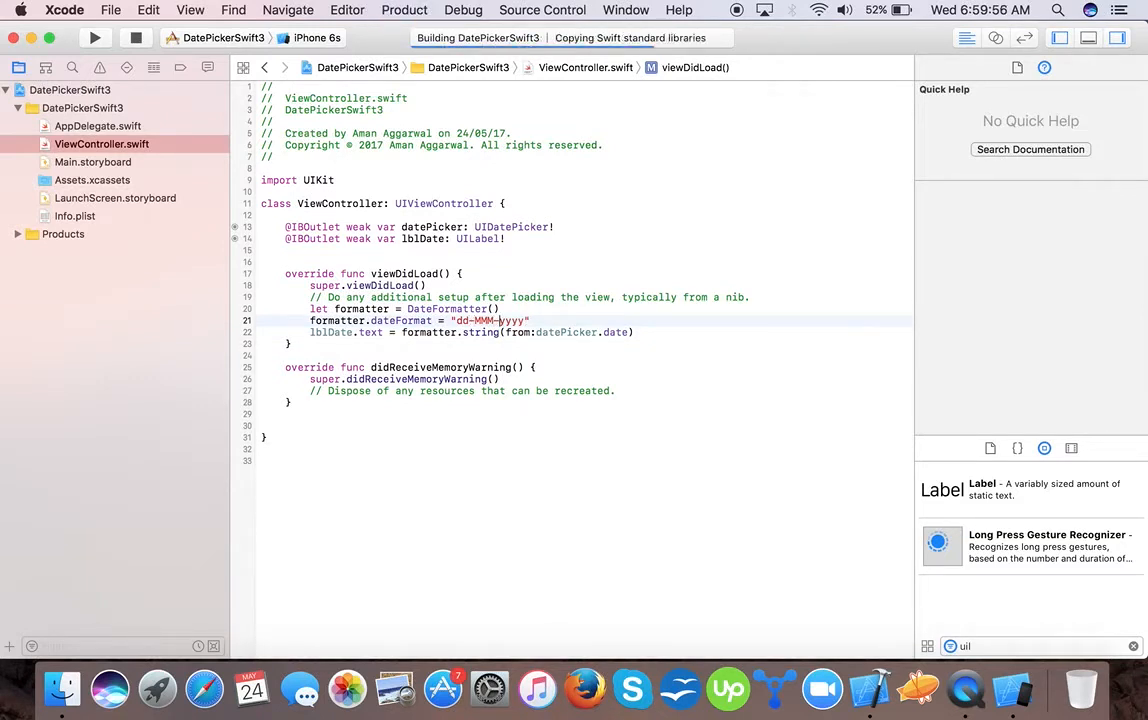
left_click(96, 32)
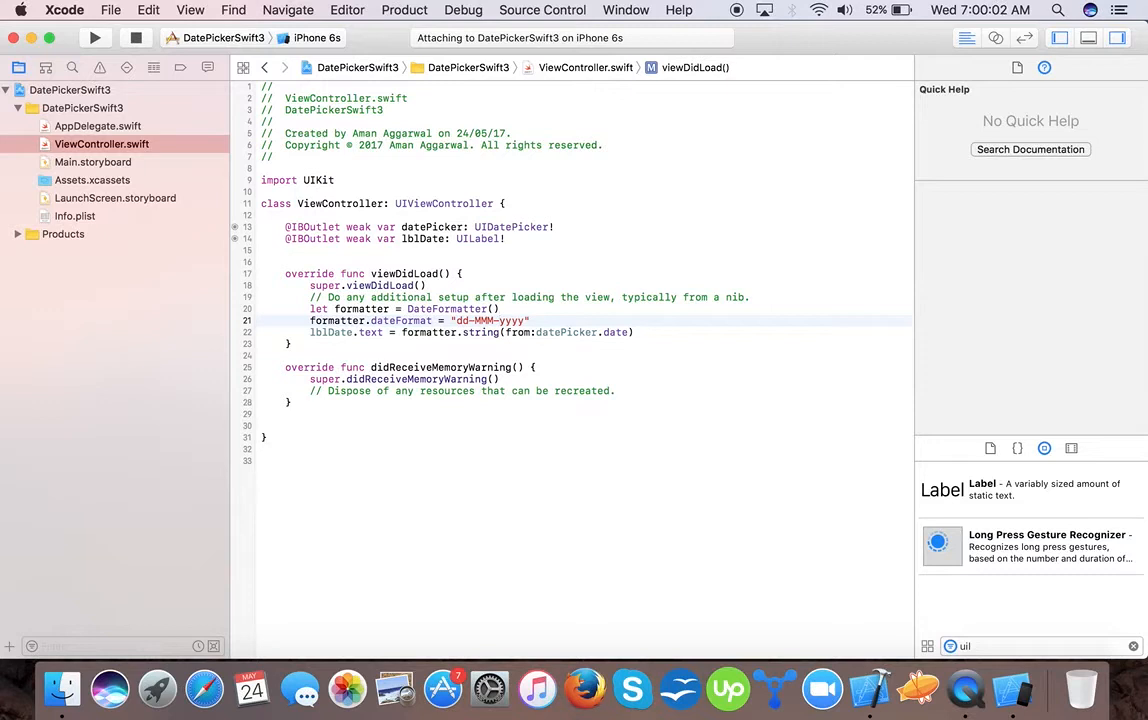
left_click(94, 56)
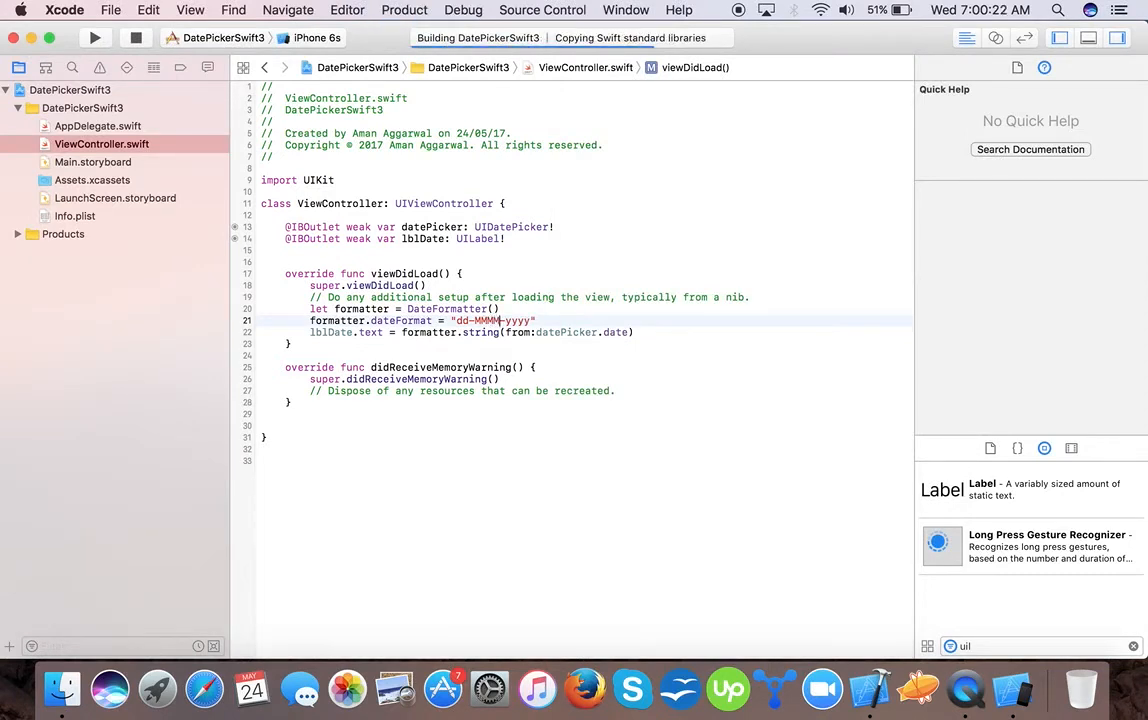
left_click(96, 52)
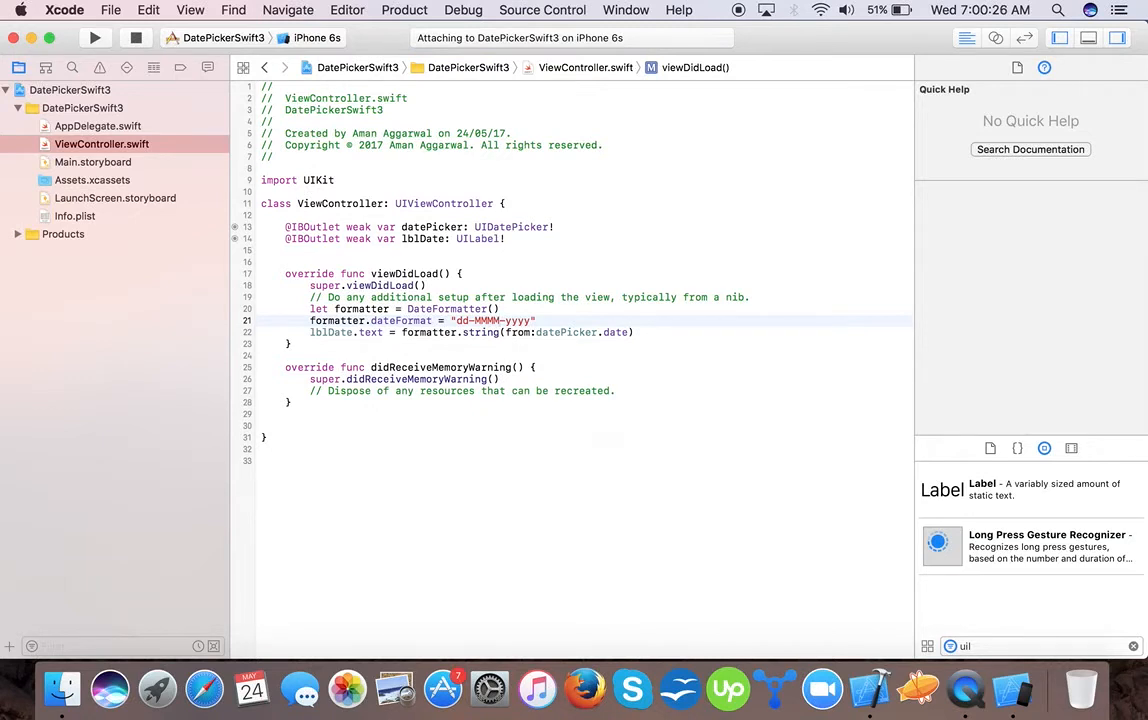
mouse_move(1010, 678)
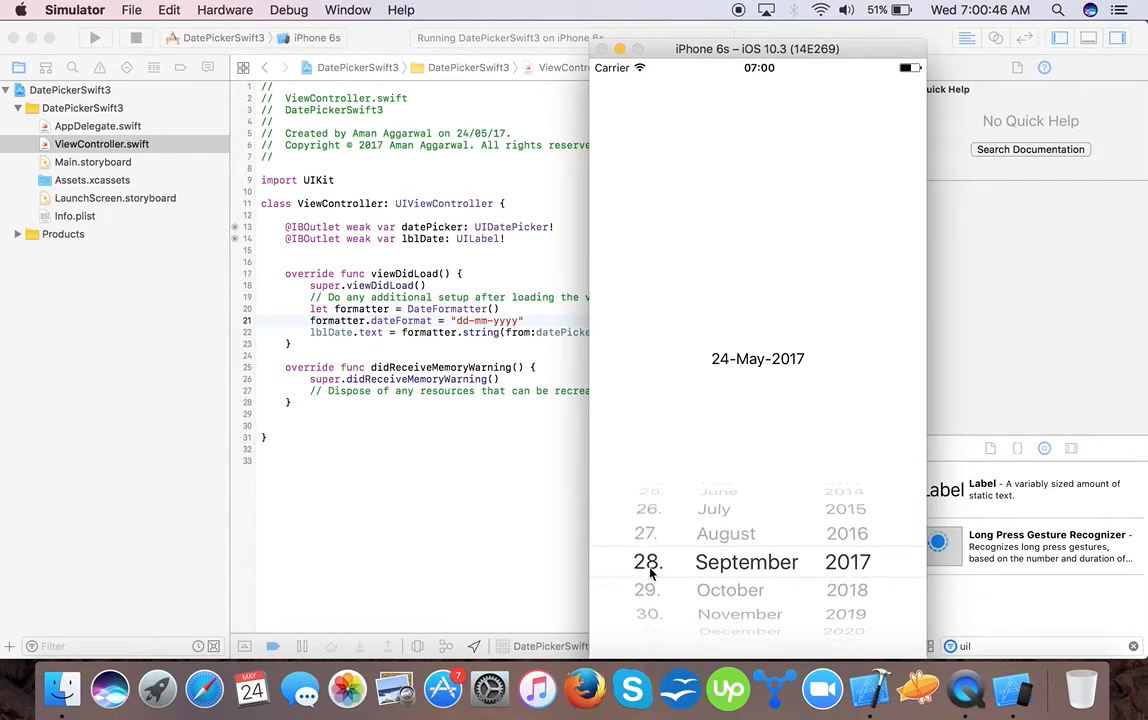
scroll("down", 3)
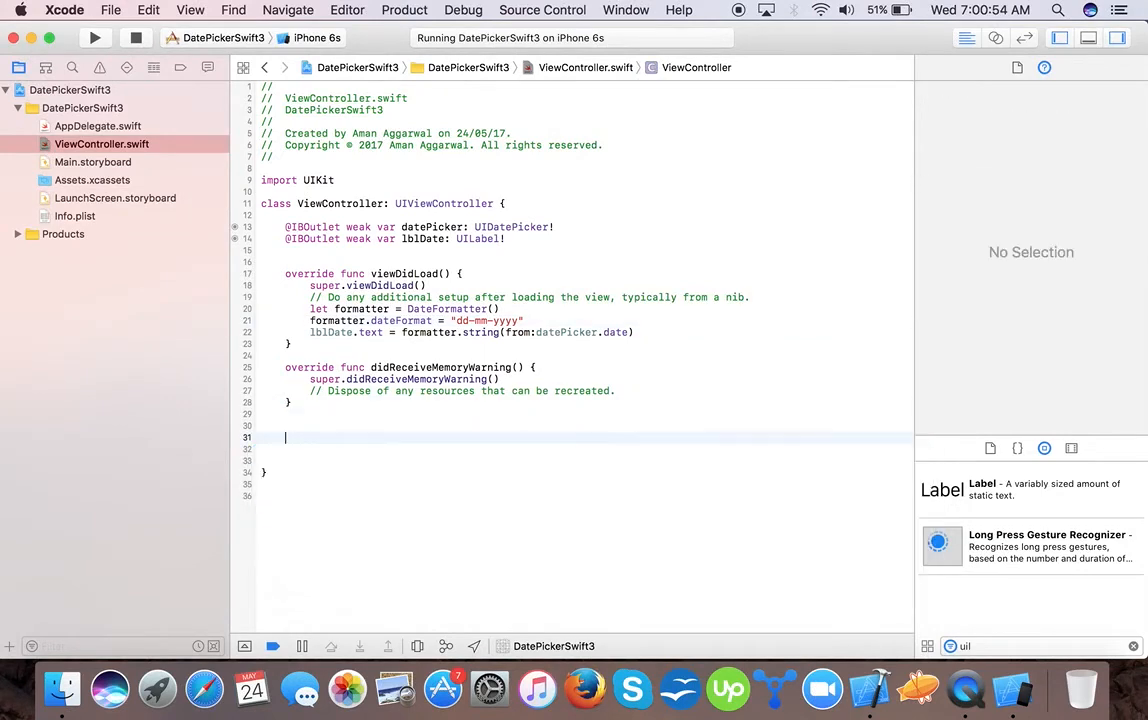
type("@ib")
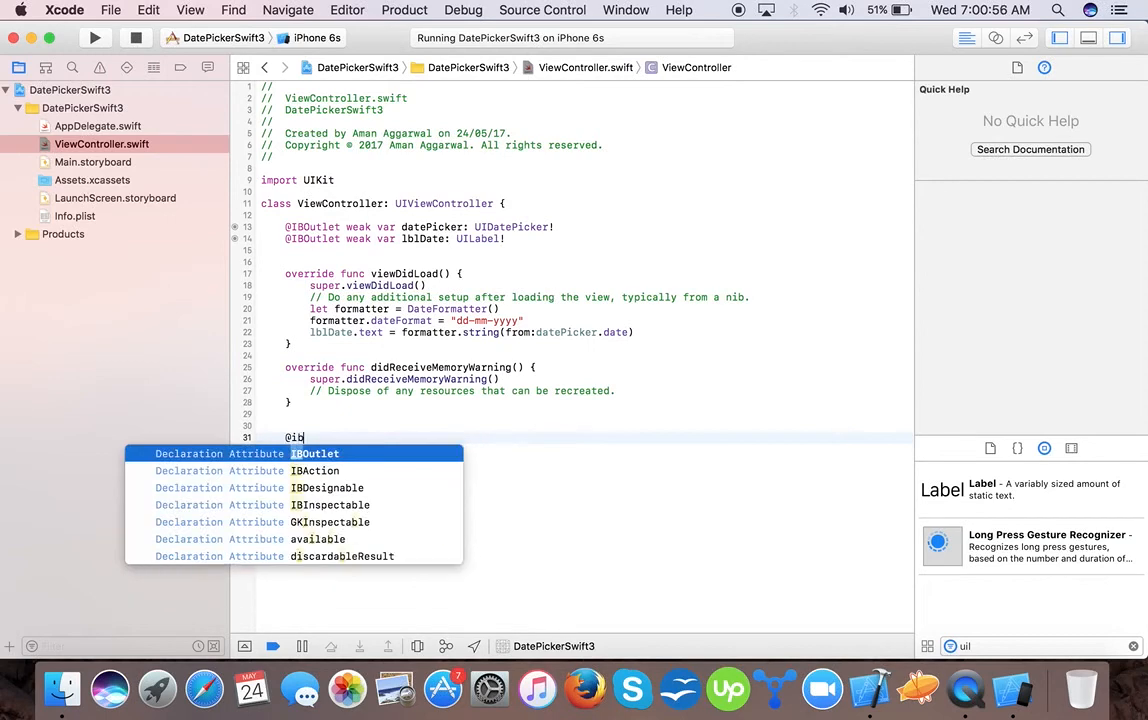
type("Action func")
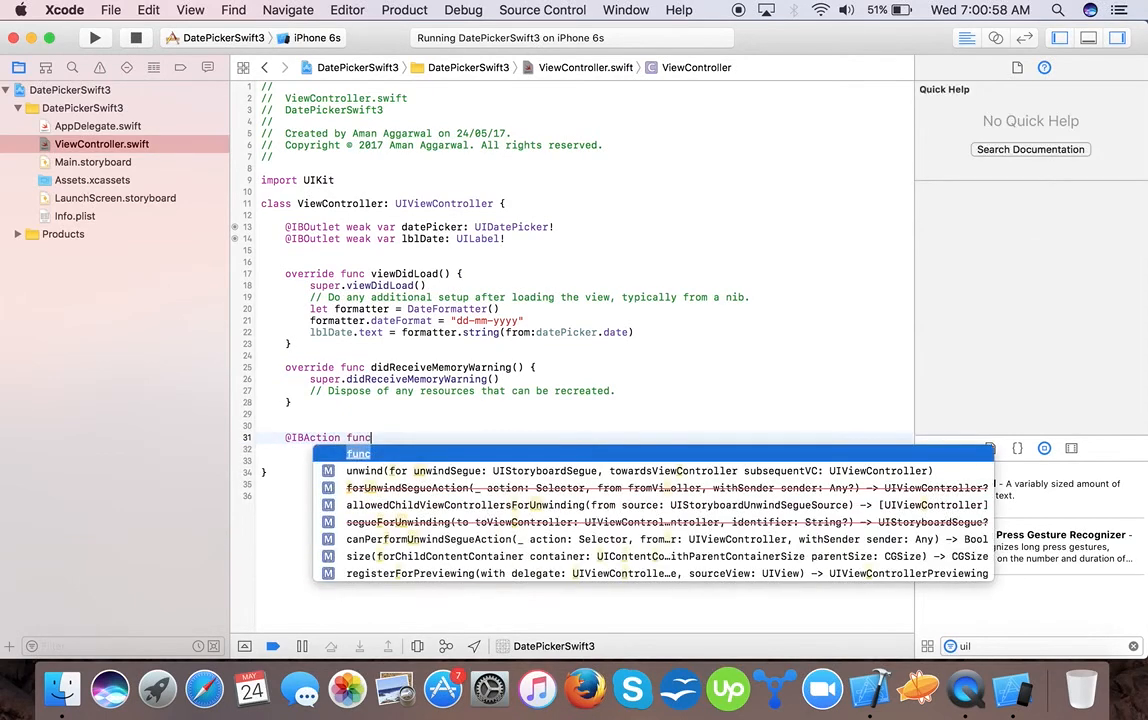
key("Escape")
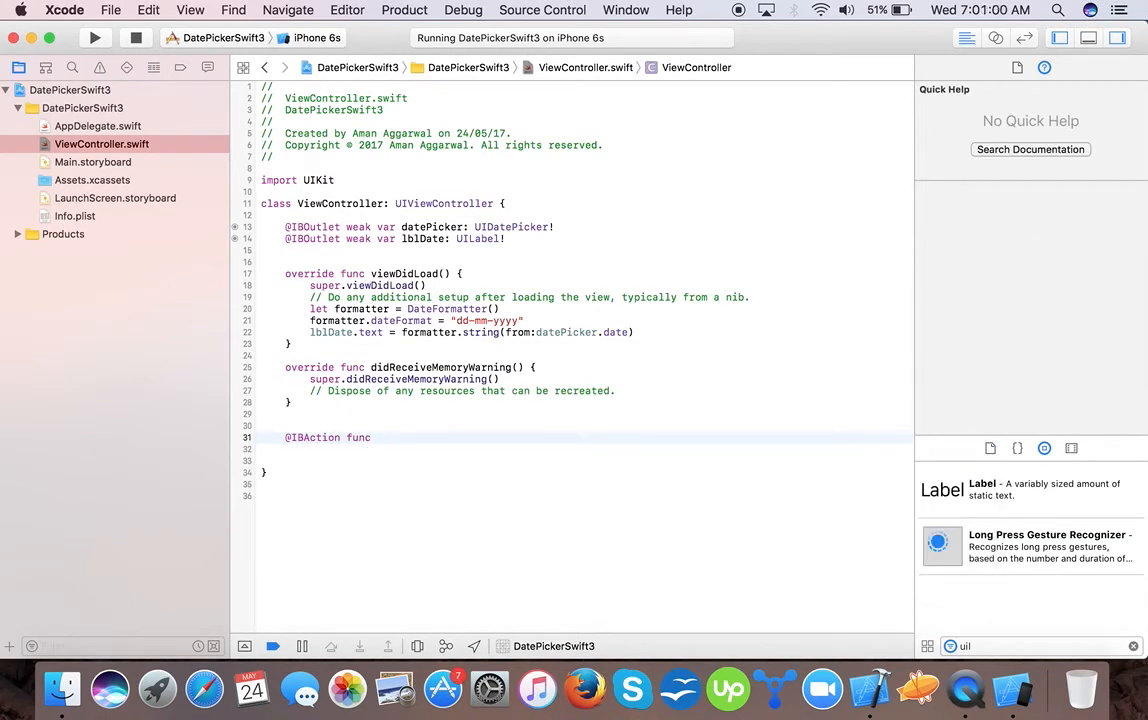
type("dateSe")
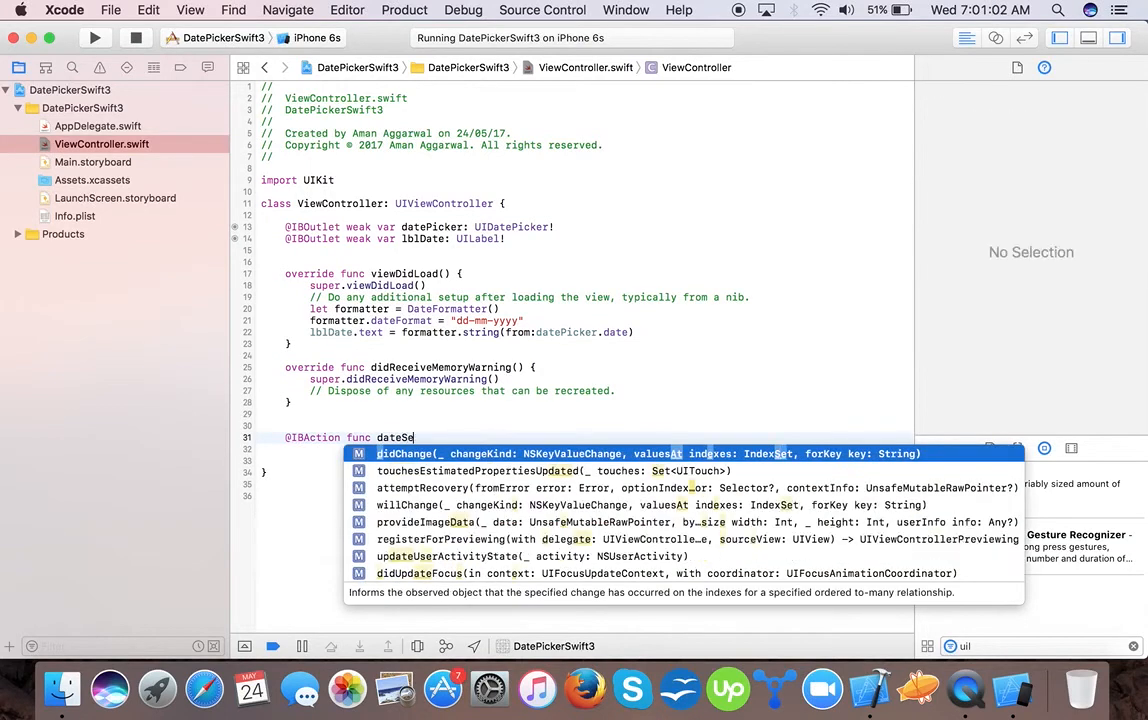
type("lectedFr")
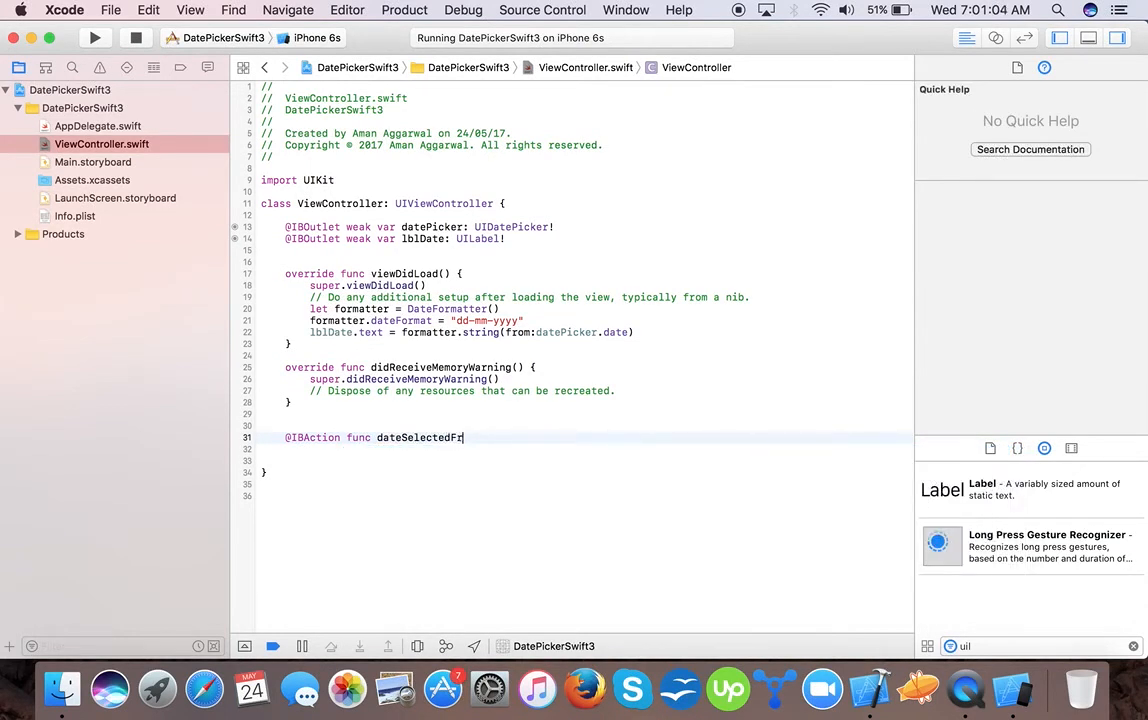
type("omDatePi")
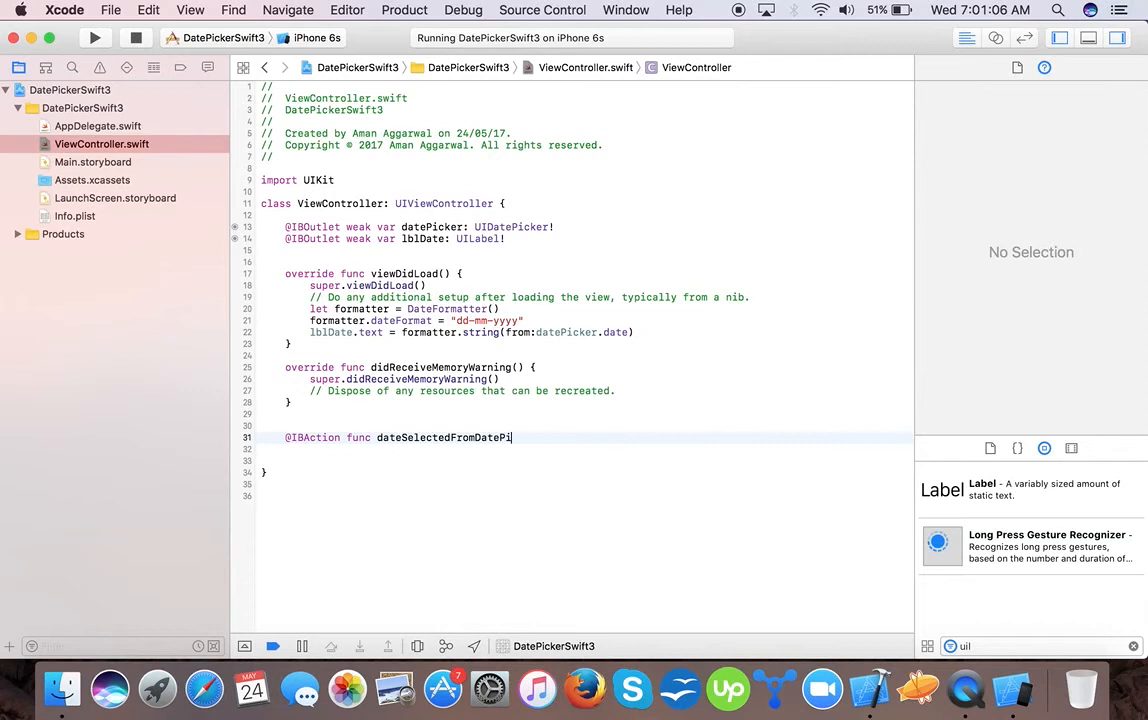
type("cker()")
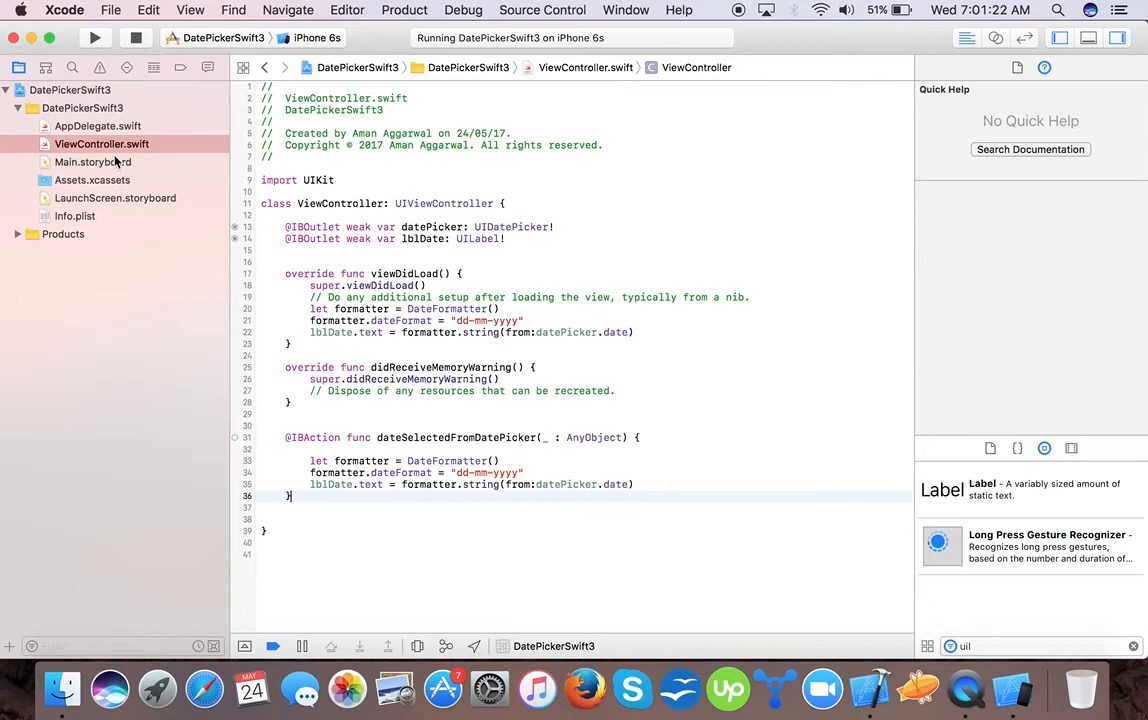
left_click(92, 160)
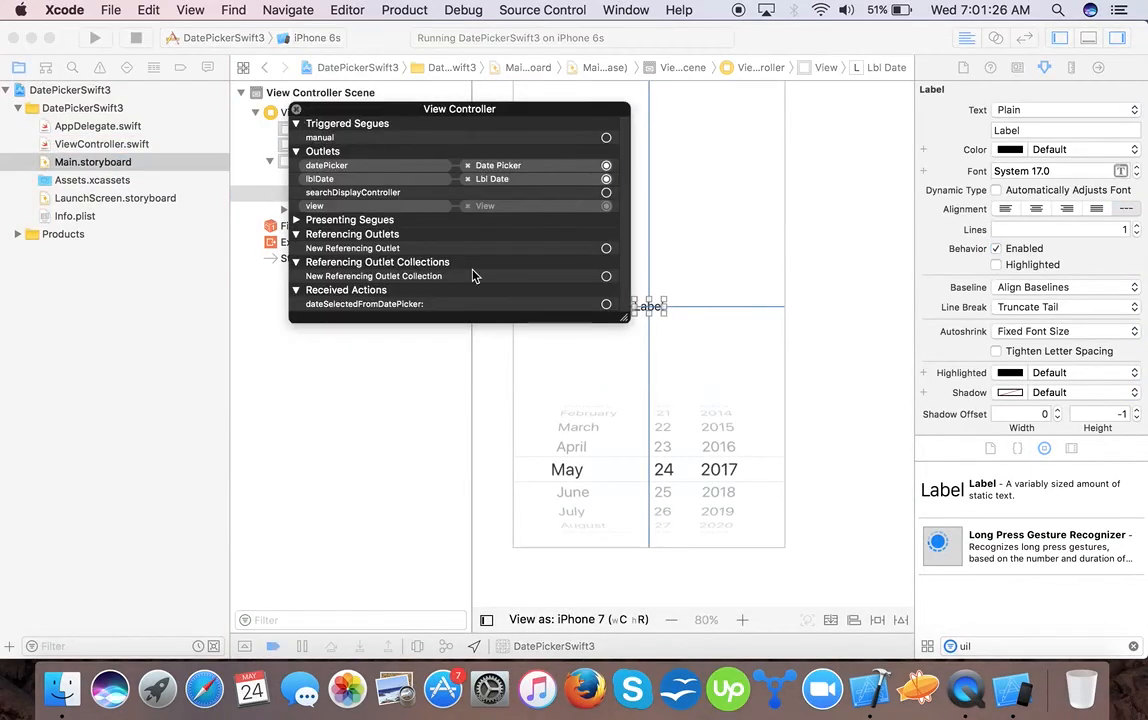
- Connect the date picker to dateSelectedFromDatePicker in Main.storyboard and relaunch the app
left_click_drag(606, 304, 616, 474)
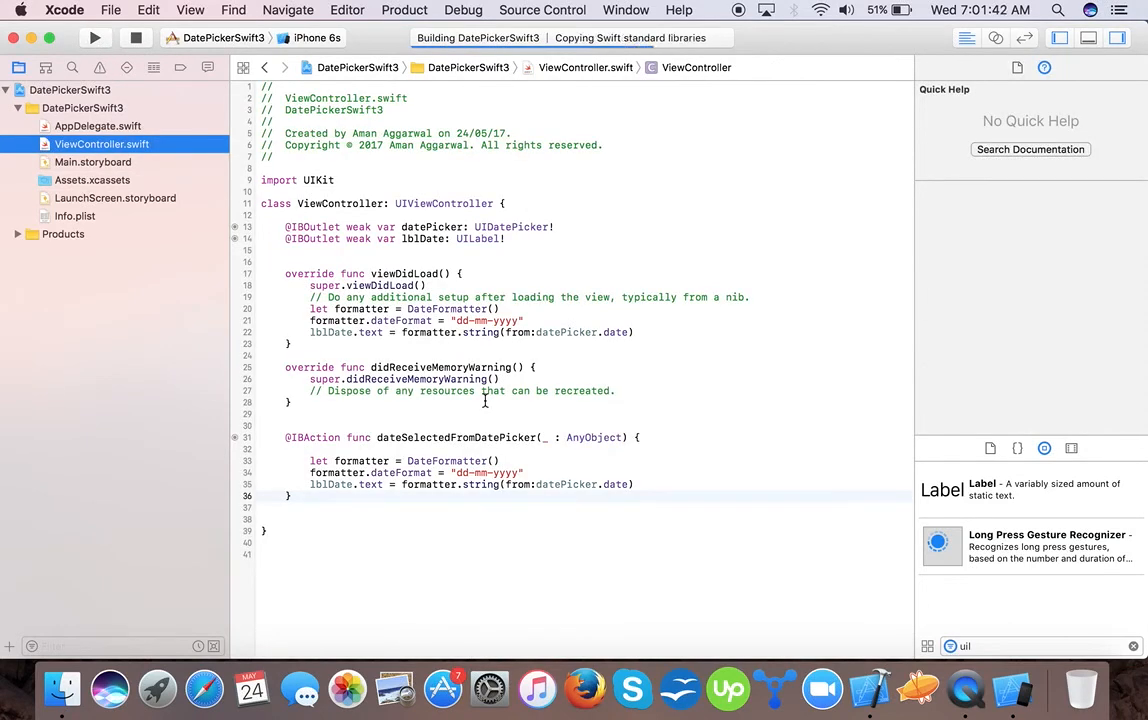
left_click(92, 34)
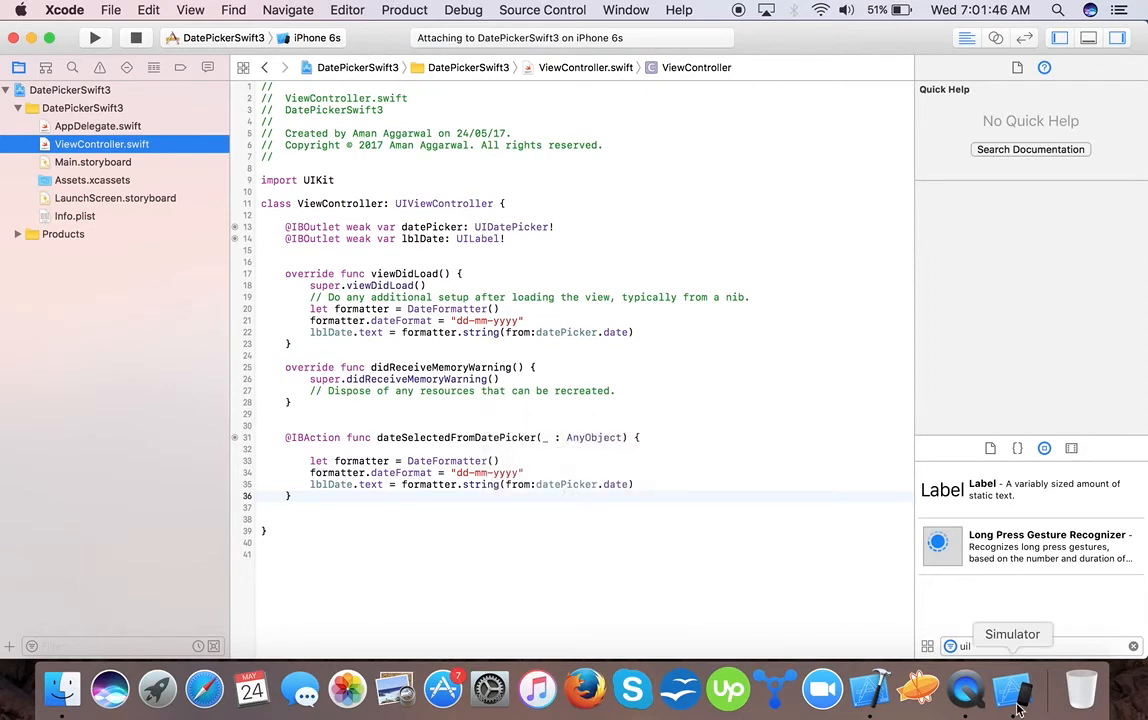
- Set both dateFormat strings to "dd-MM-yyyy" and relaunch the app
left_click(1012, 684)
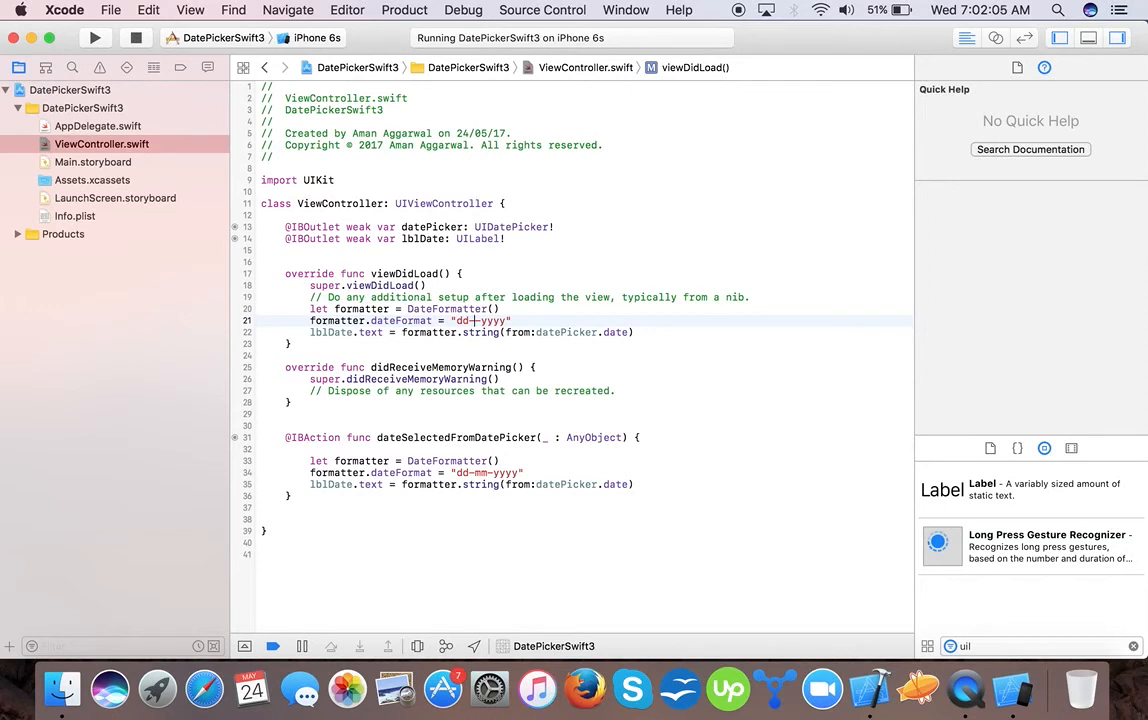
type("MM-")
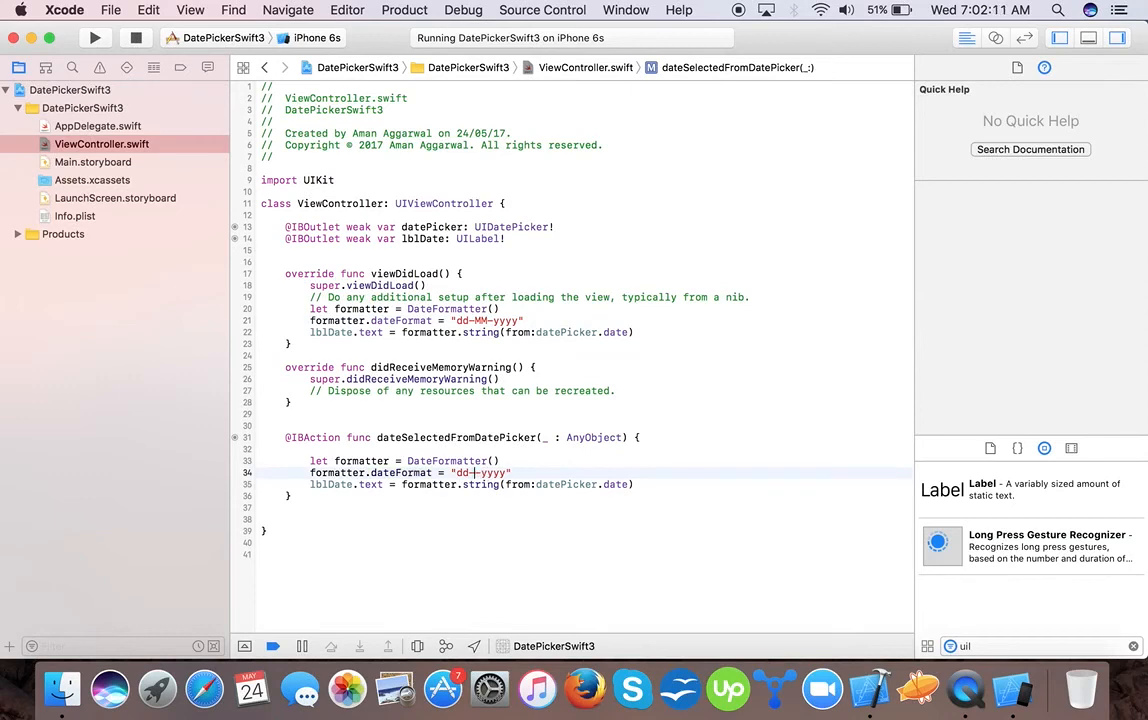
left_click(1014, 692)
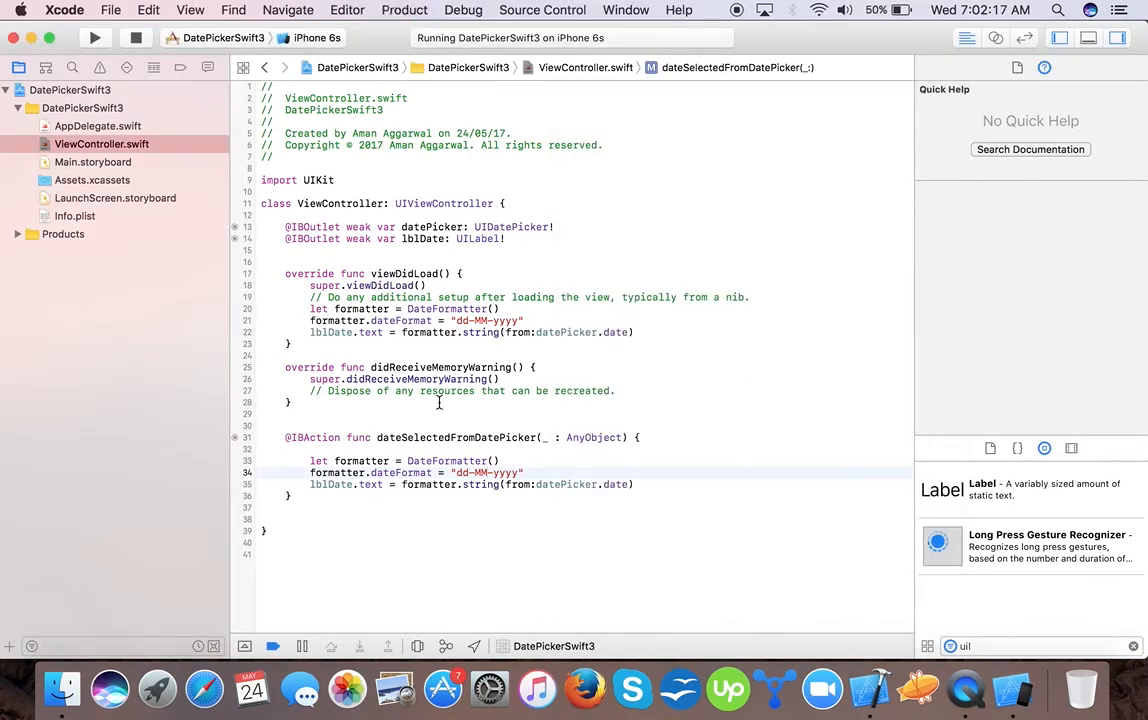
left_click(96, 56)
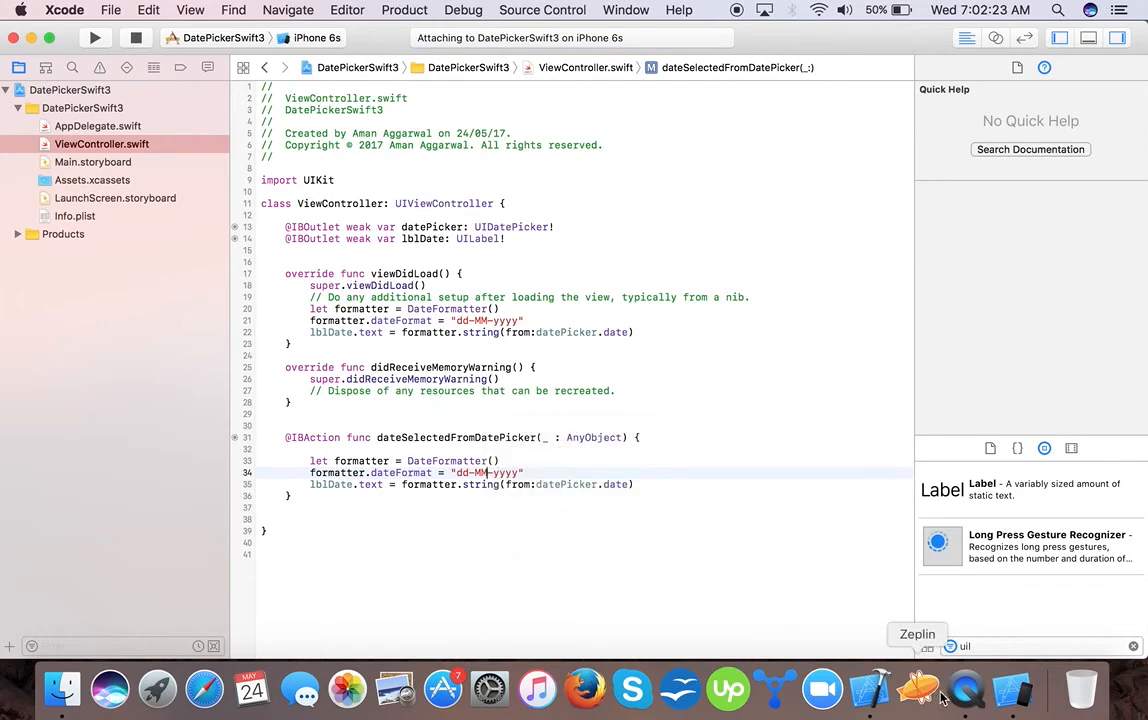
- Scroll the Simulator's date picker to 22 December 2017 so the label reads 22-12-2017
left_click(1006, 684)
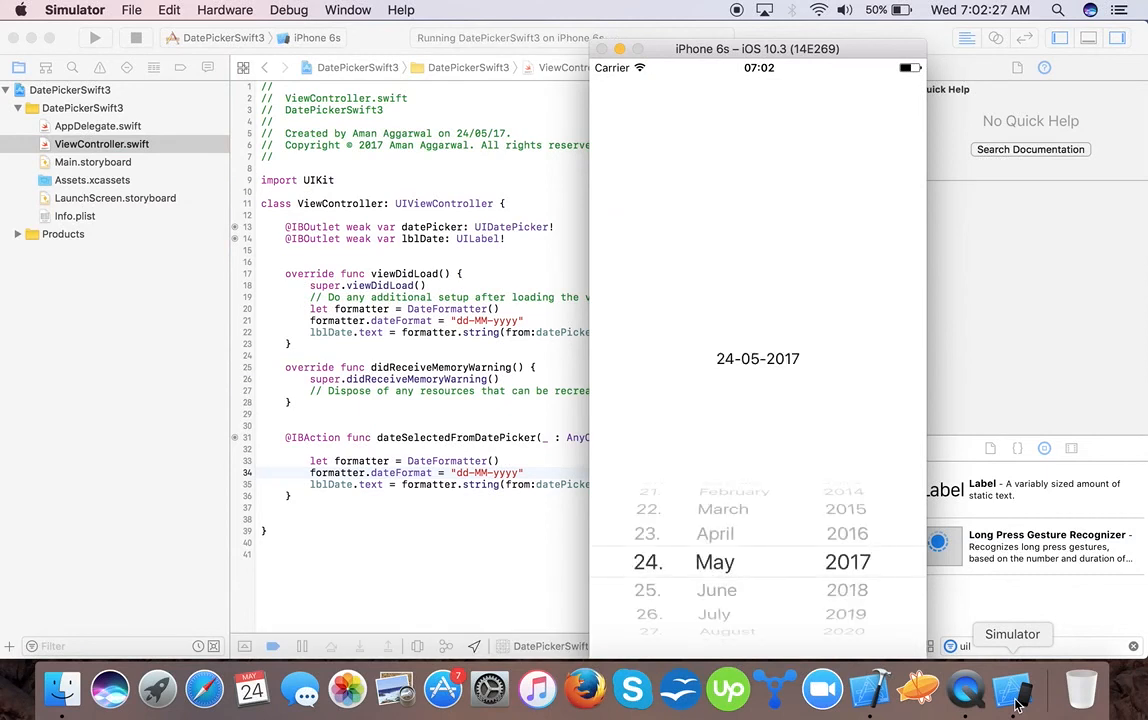
mouse_move(650, 540)
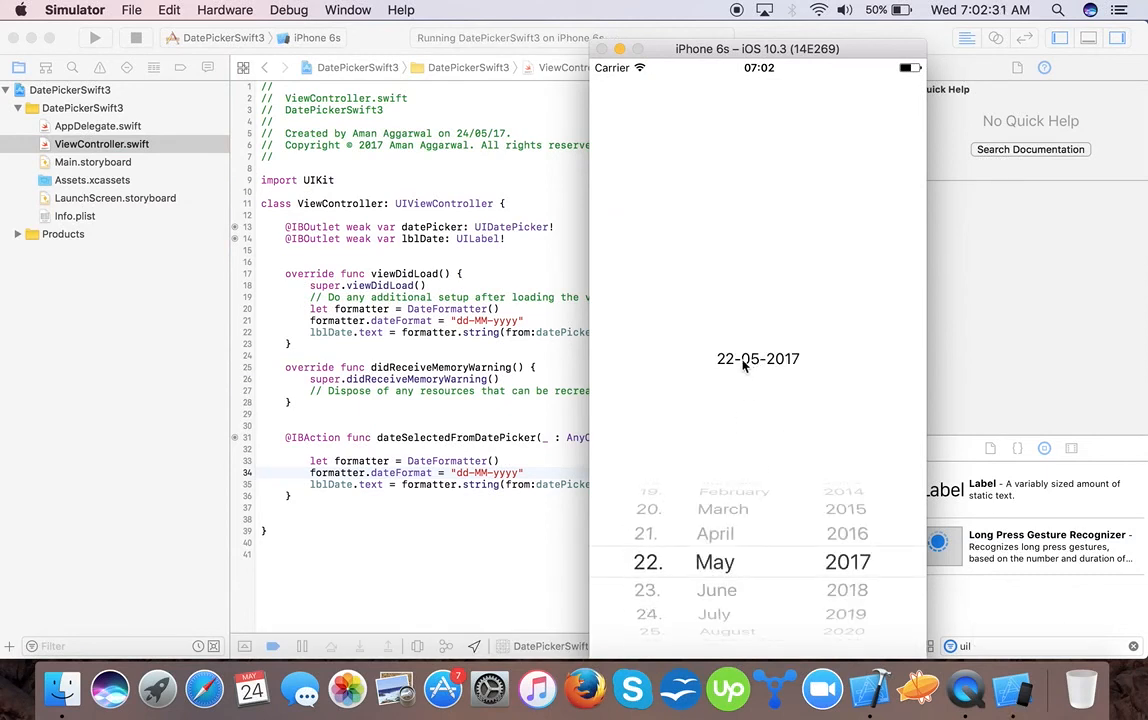
scroll("down", 3)
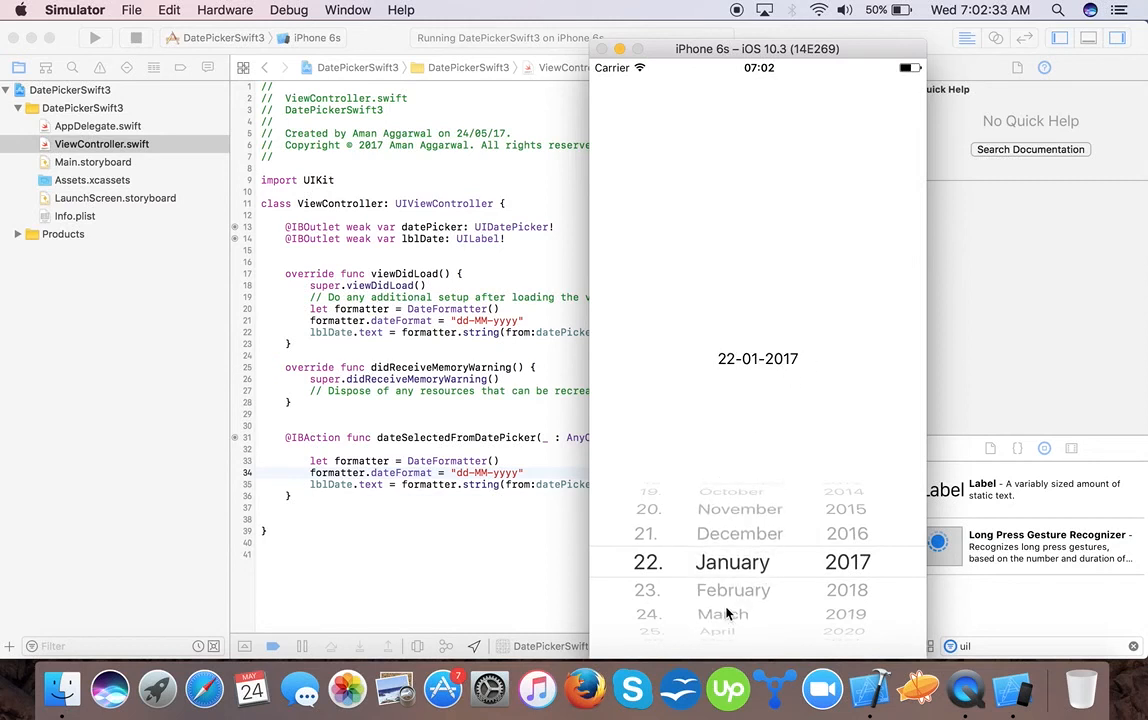
scroll("down", 3)
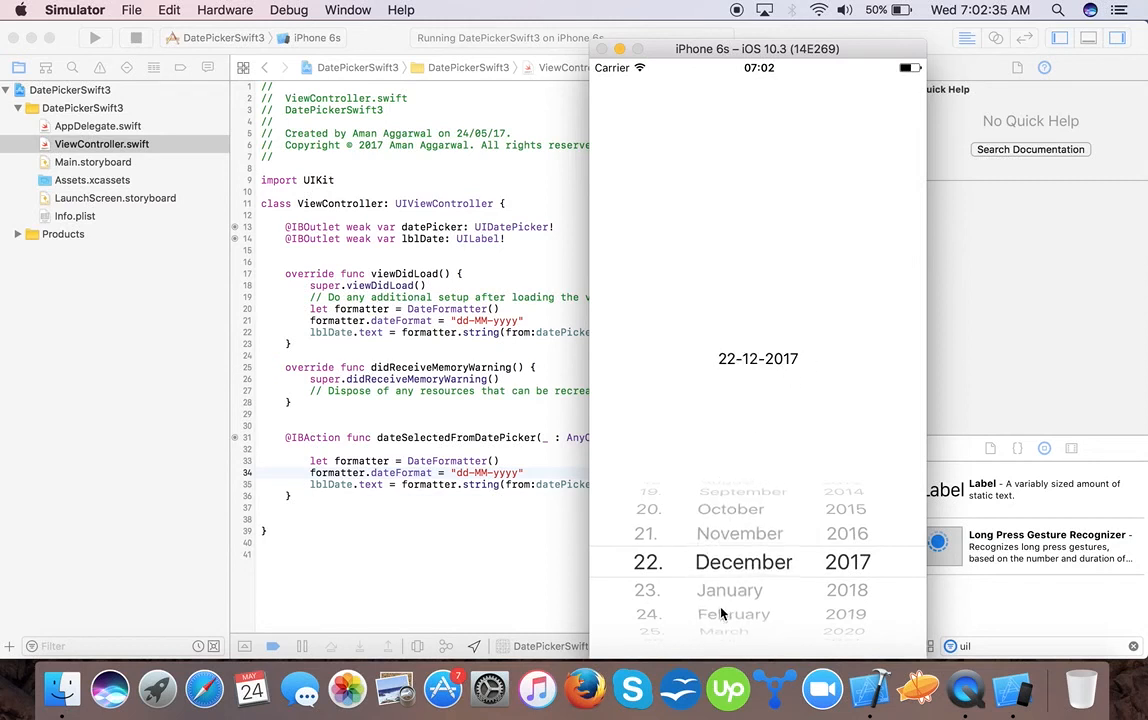